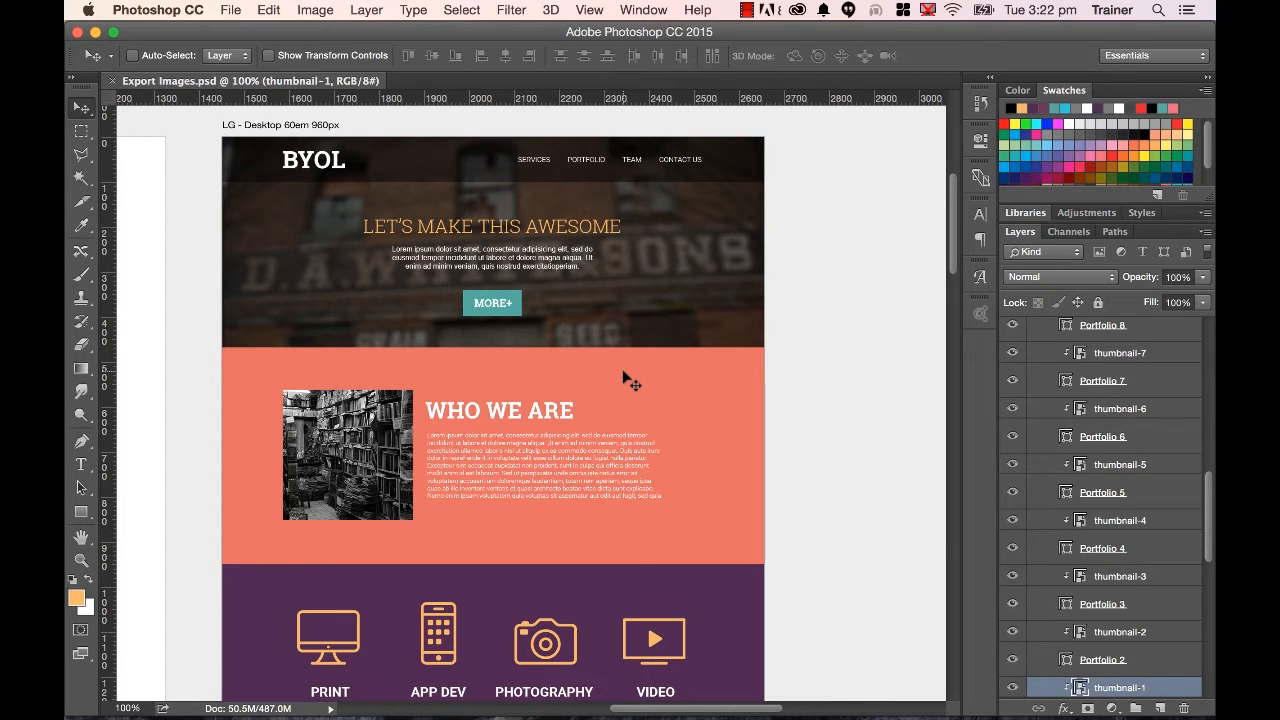
mouse_move(428, 282)
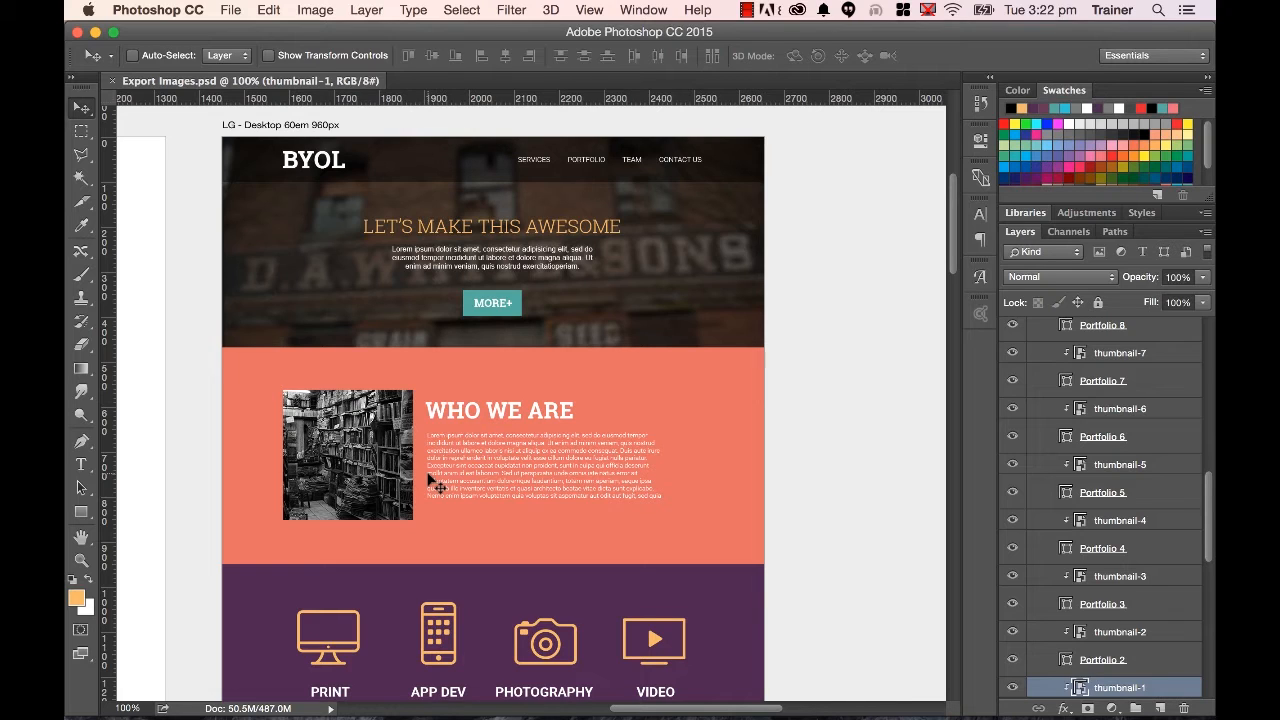
mouse_move(858, 420)
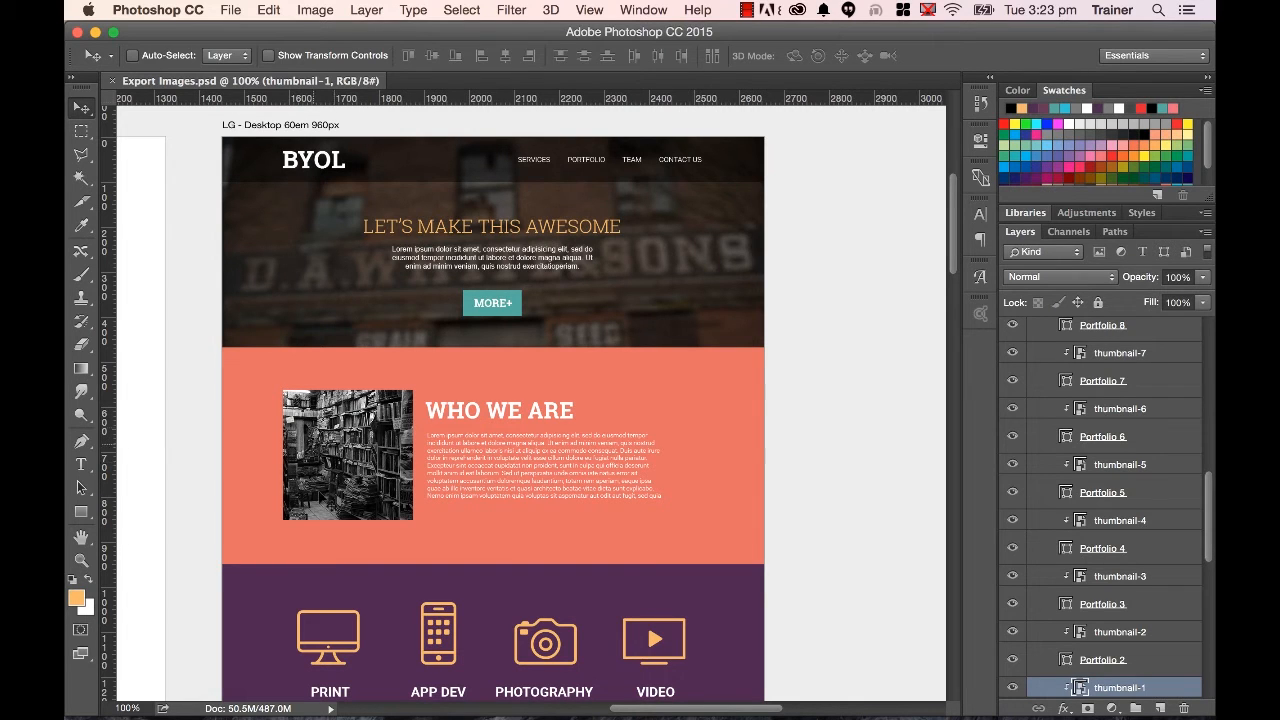
Identify and select the image-books bookshop photo layer, then bring up its context menu for Export As.
scroll("down", 3)
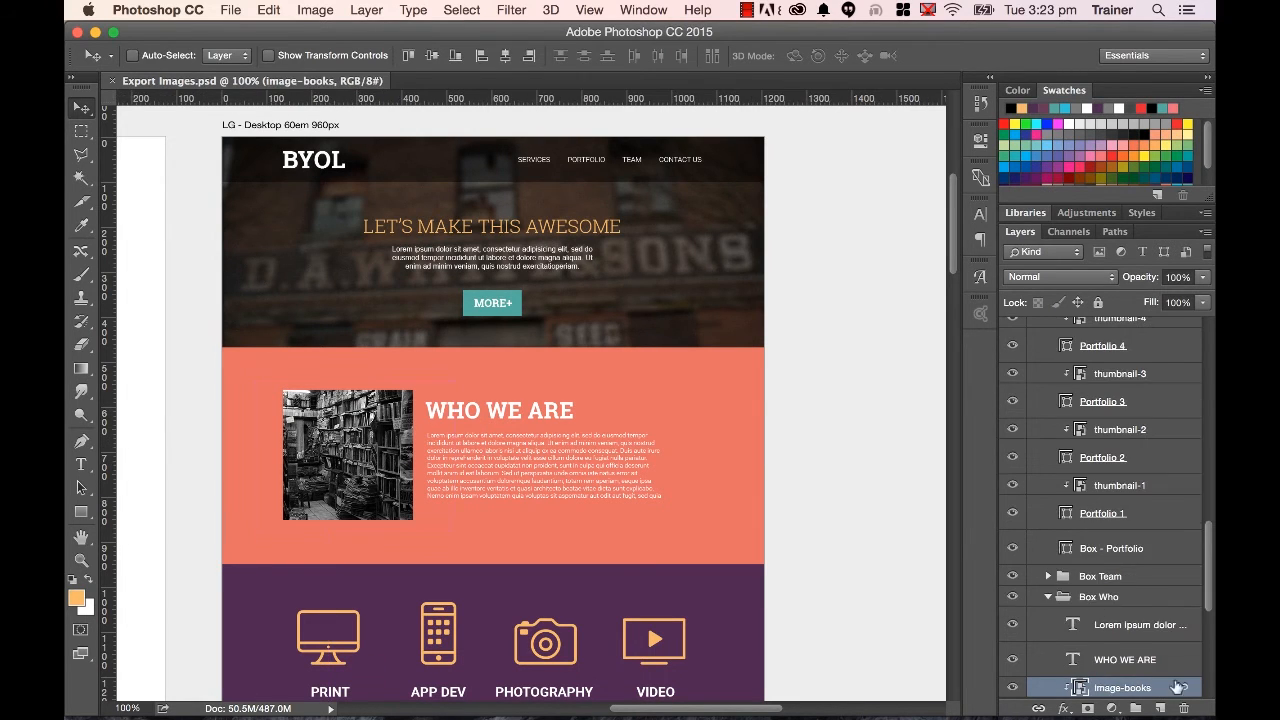
left_click(1012, 512)
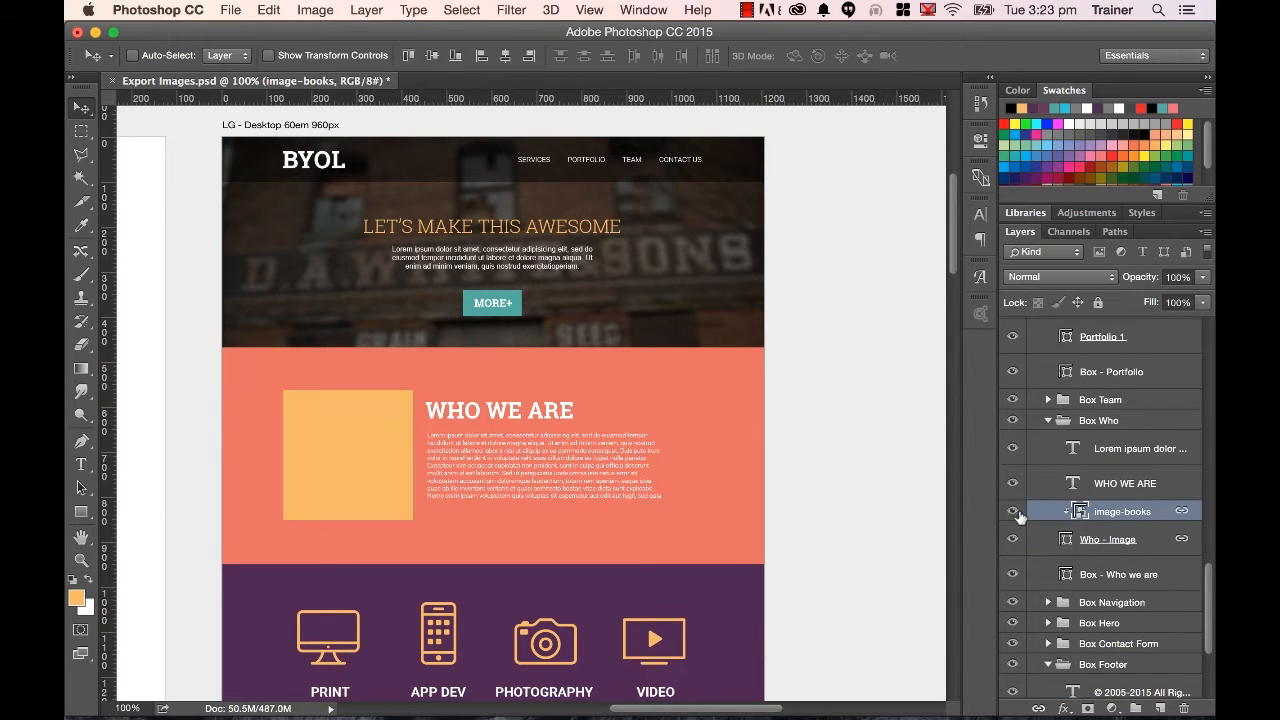
left_click(1108, 540)
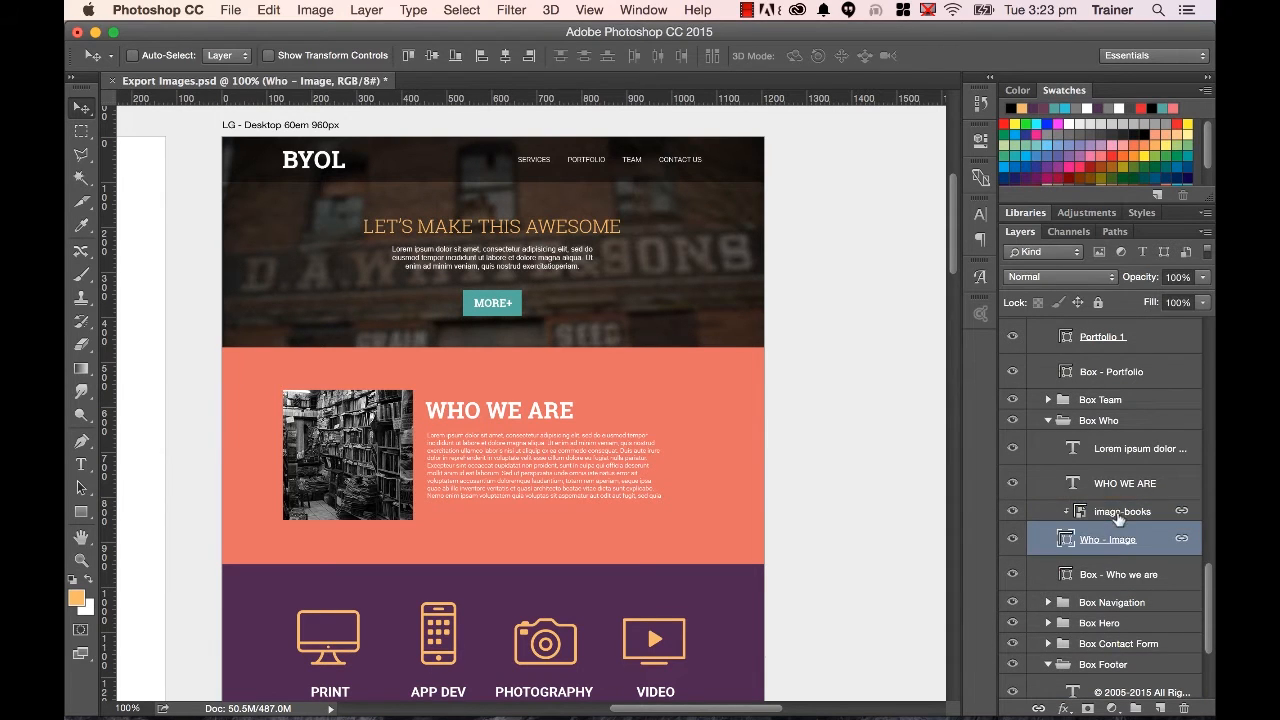
left_click(1120, 512)
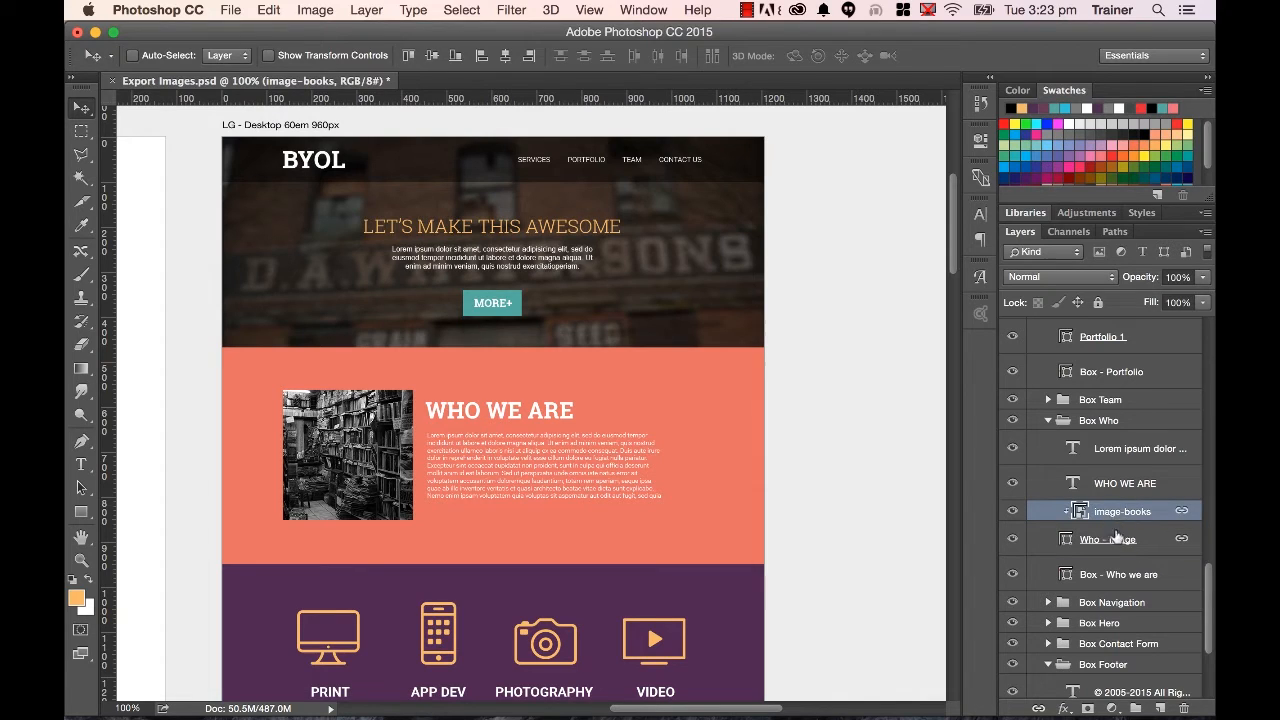
mouse_move(1116, 512)
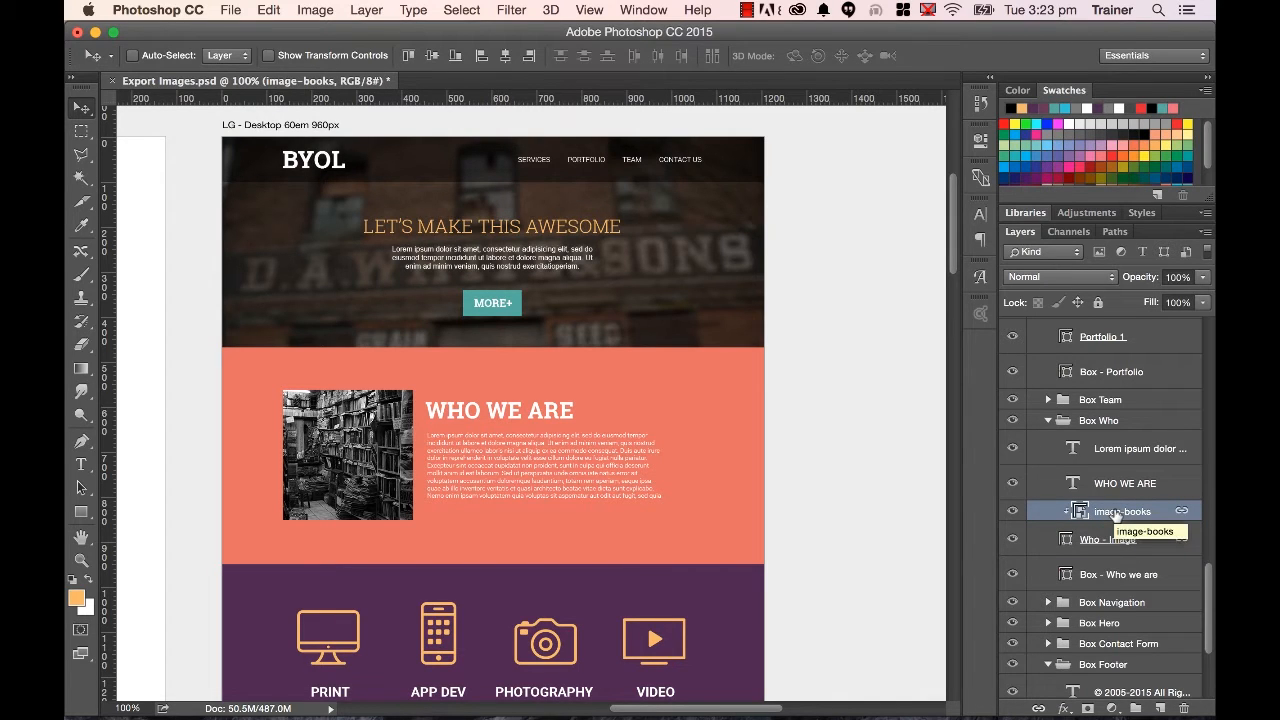
right_click(1120, 512)
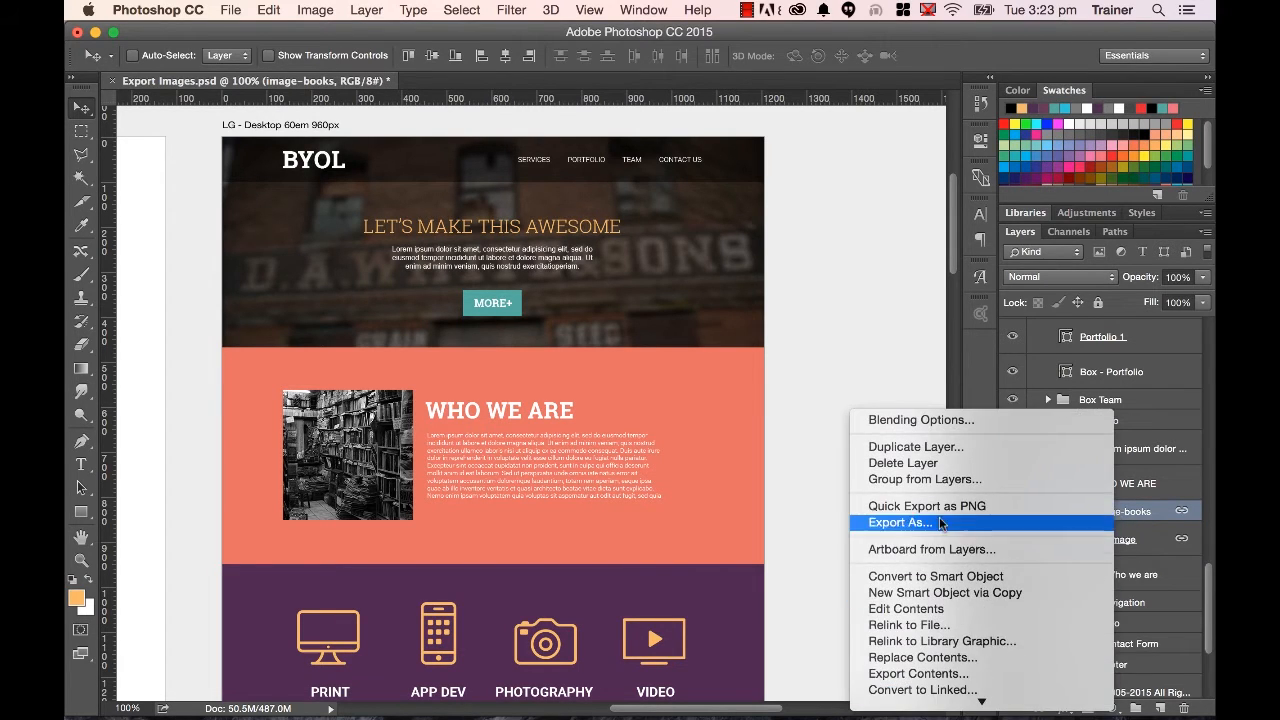
mouse_move(912, 528)
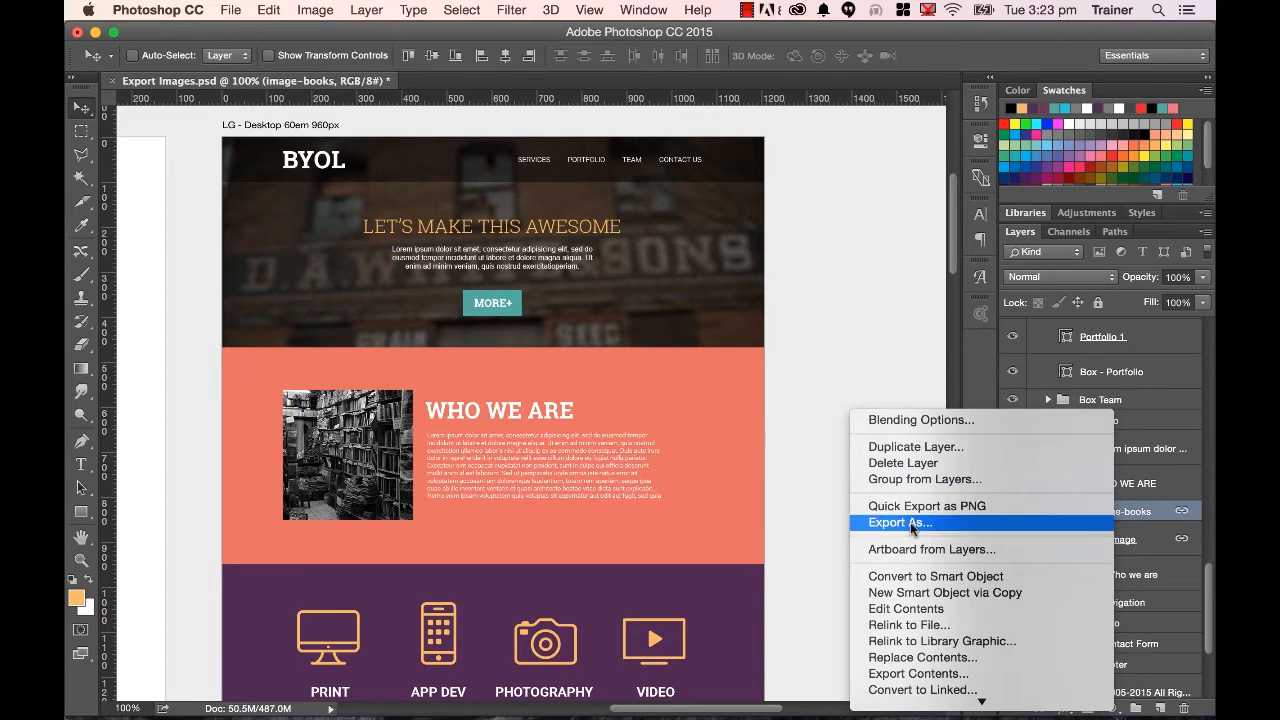
mouse_move(924, 506)
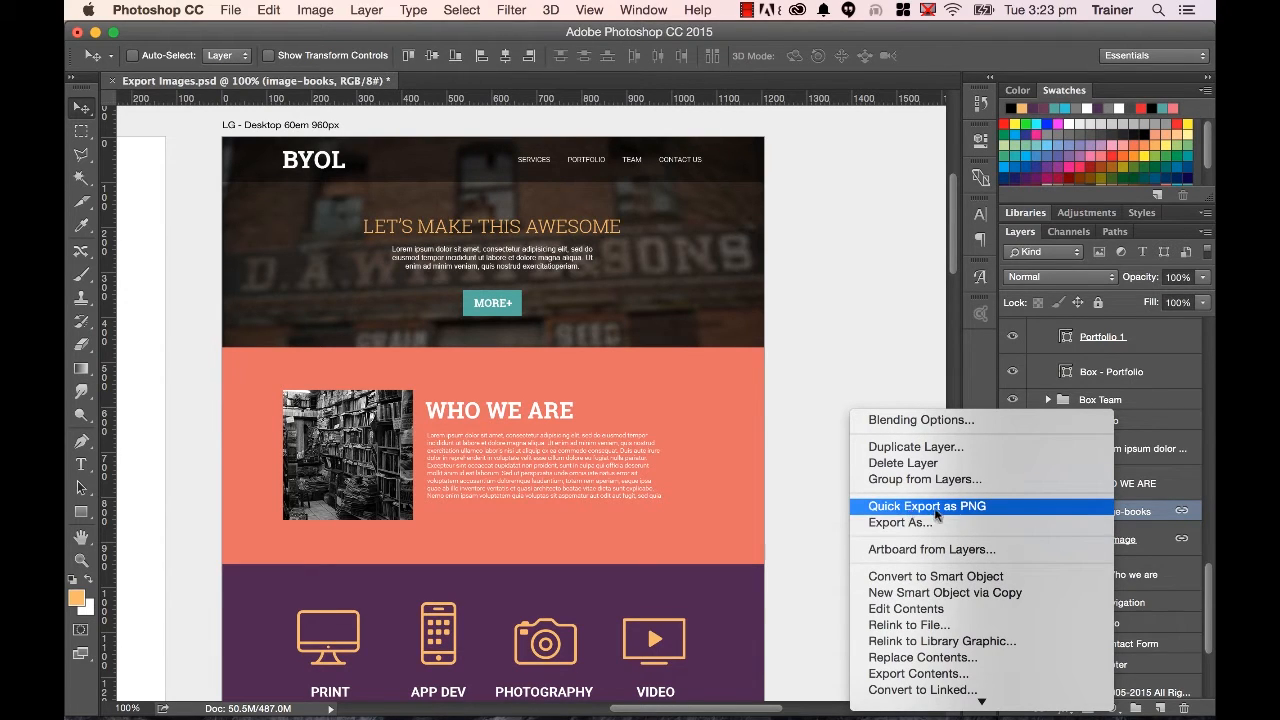
mouse_move(898, 522)
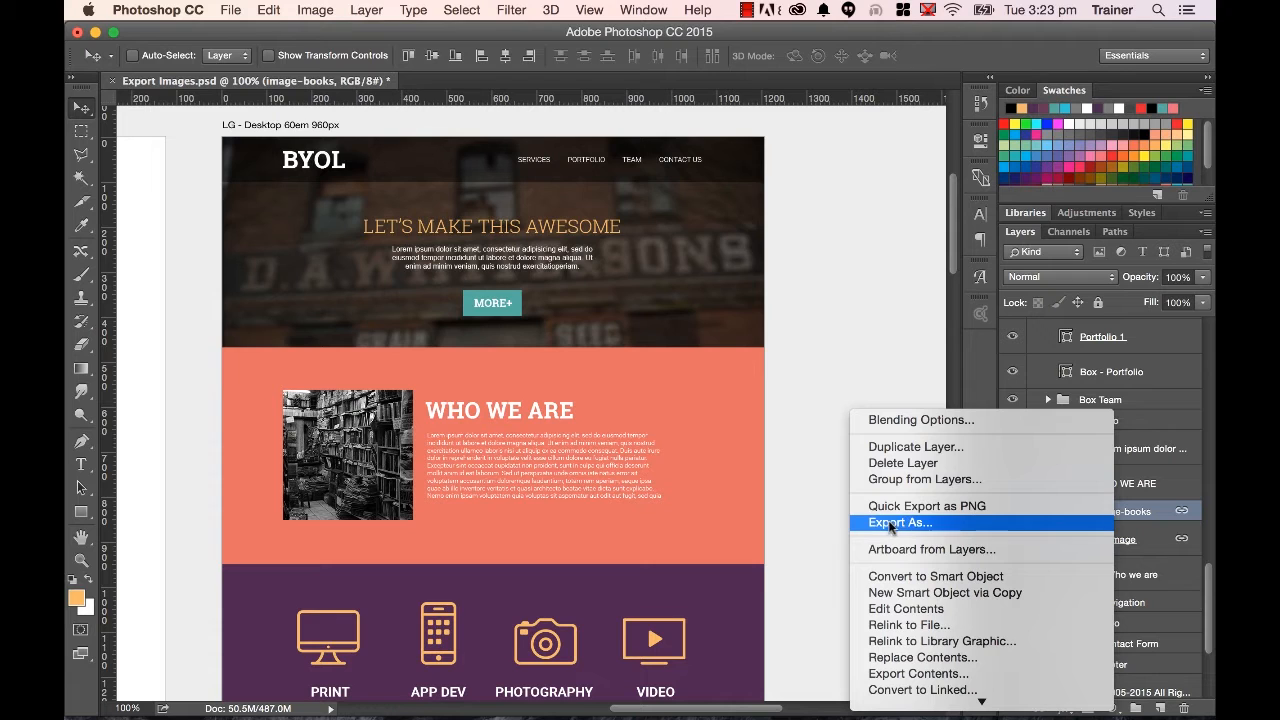
mouse_move(936, 528)
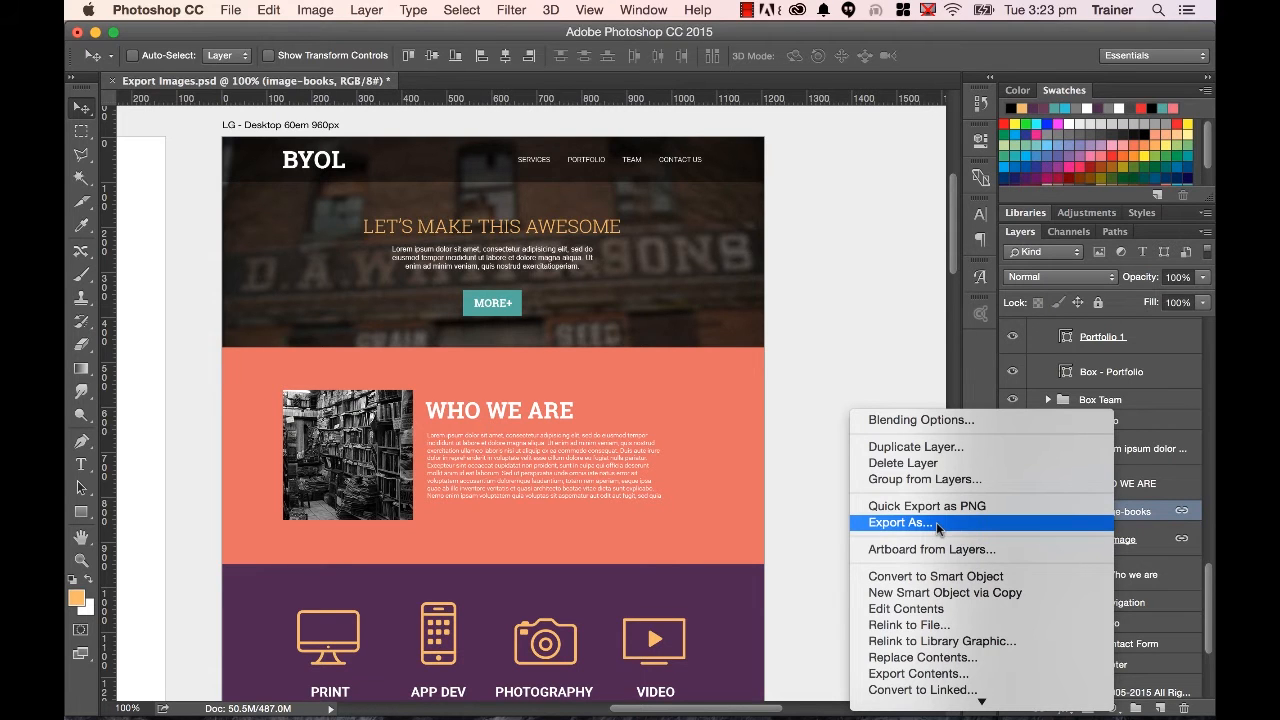
In Export As, keep the 289×289 JPG and trial the Quality slider from about 15% back up, settling near 30%.
left_click(900, 522)
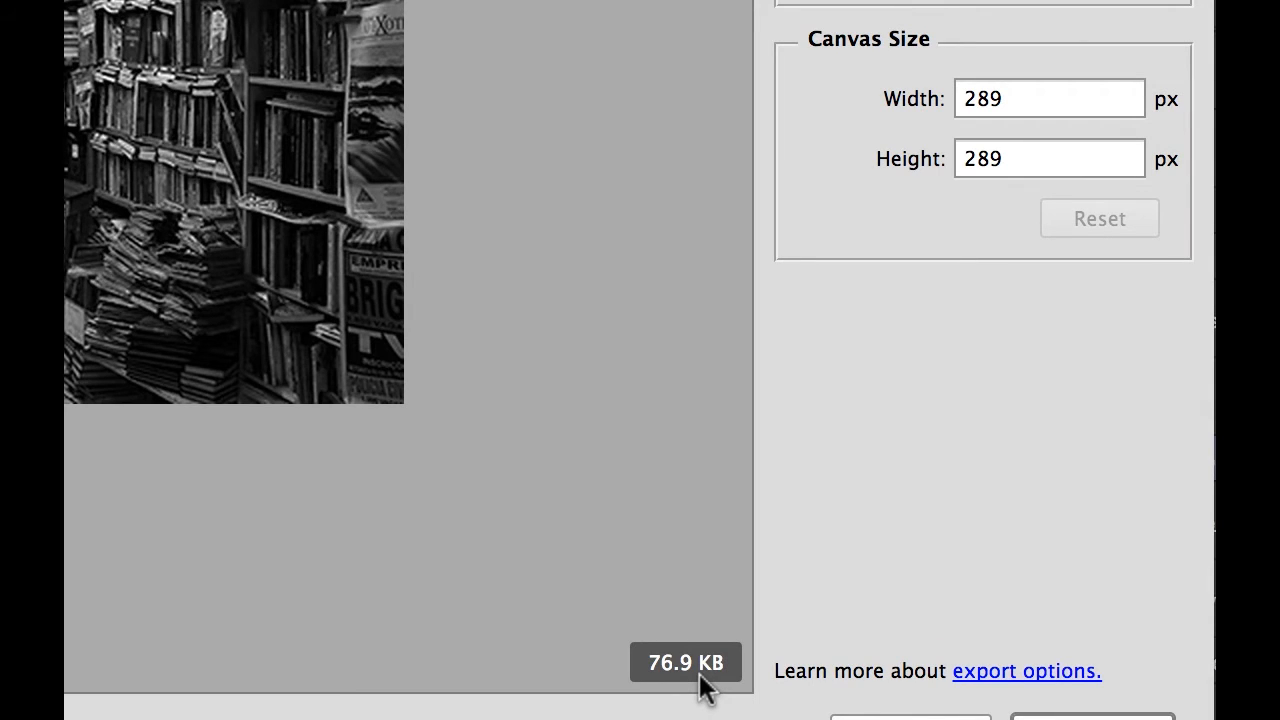
mouse_move(592, 112)
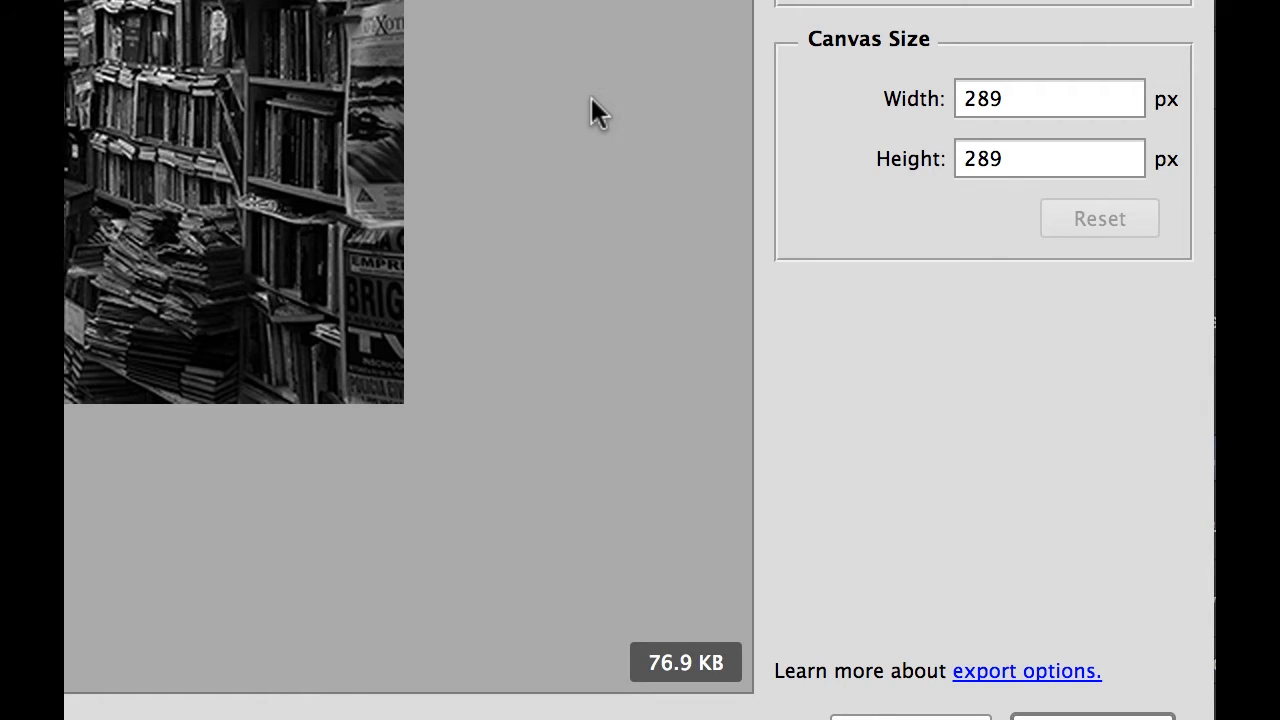
mouse_move(378, 308)
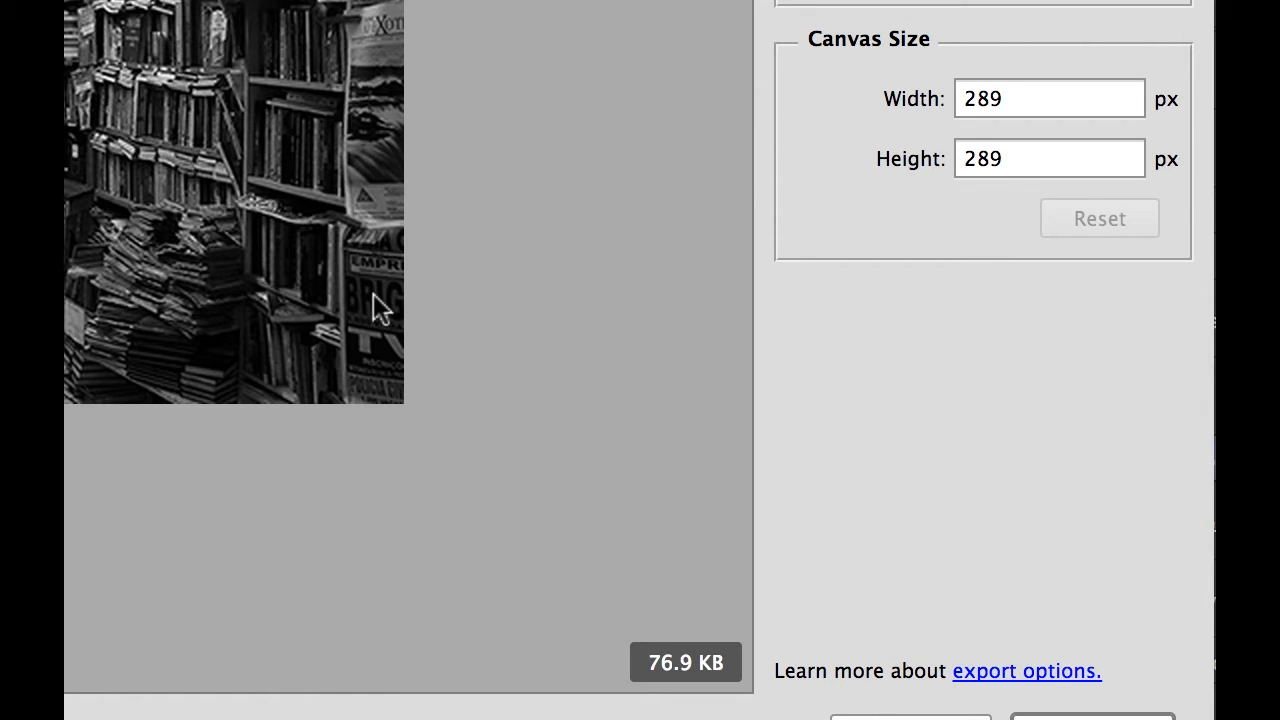
mouse_move(424, 286)
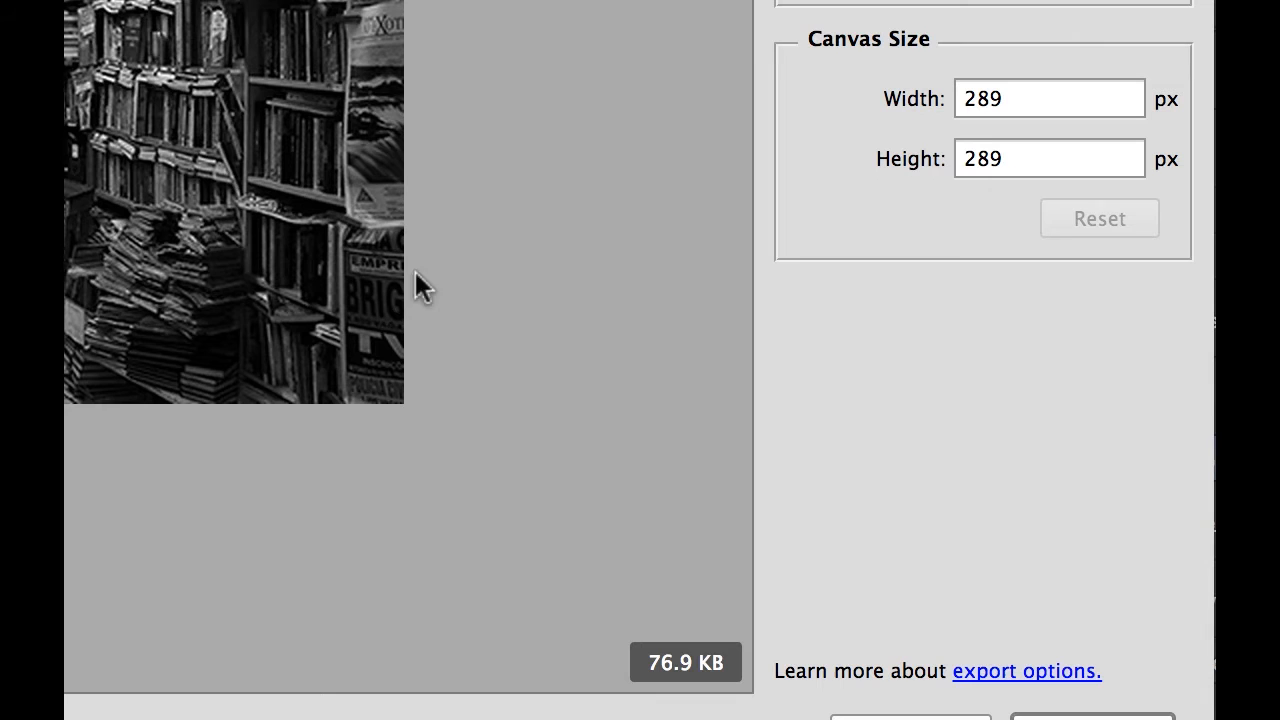
mouse_move(420, 290)
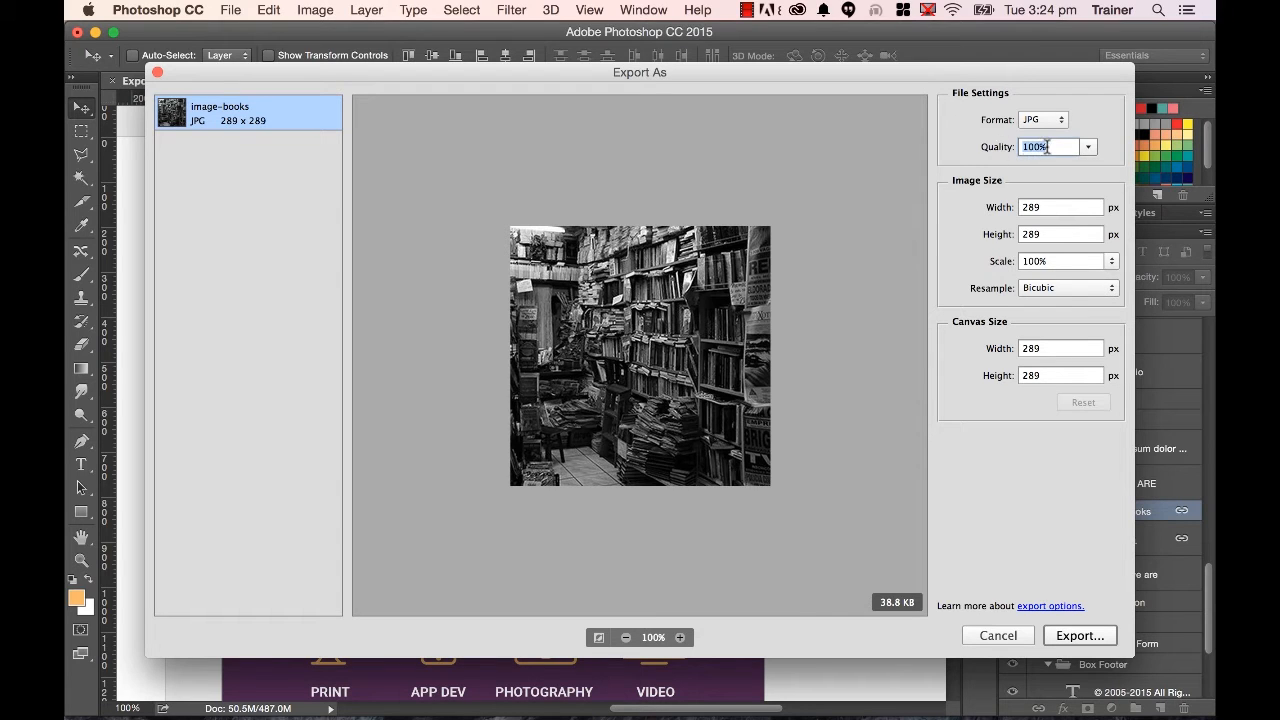
left_click(1088, 146)
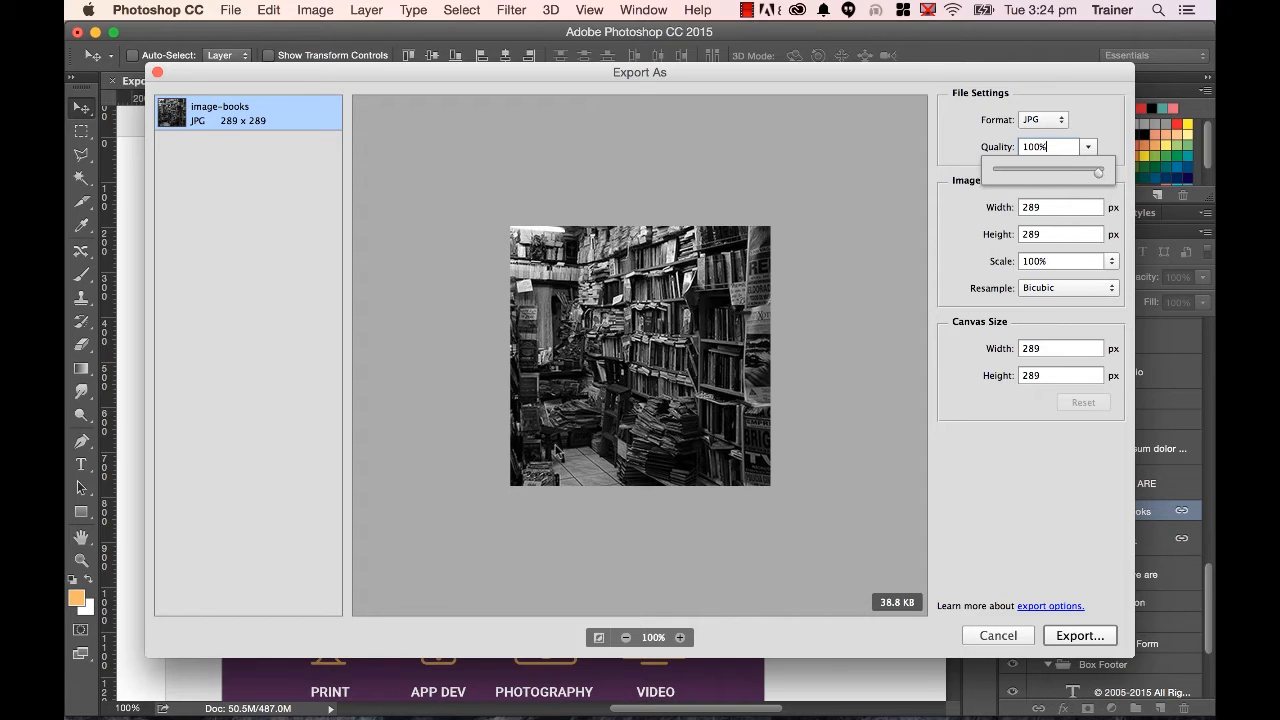
left_click_drag(1124, 172, 1012, 172)
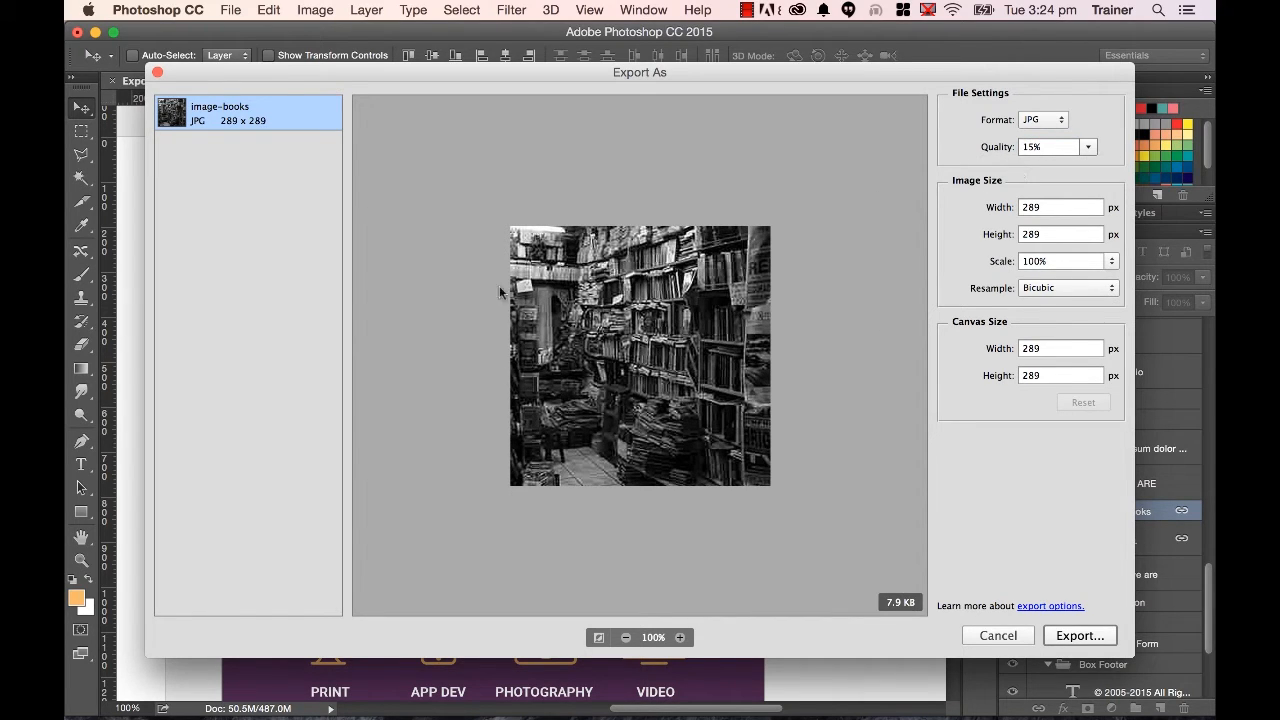
mouse_move(864, 272)
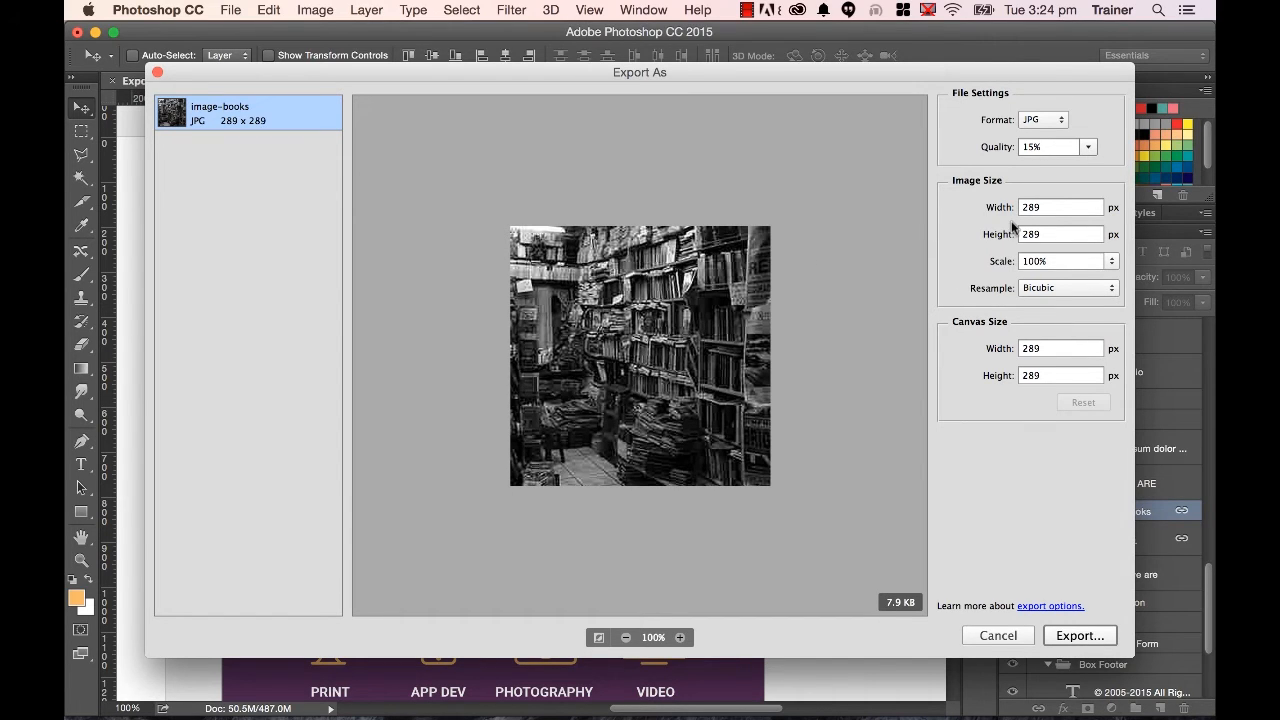
left_click(1088, 146)
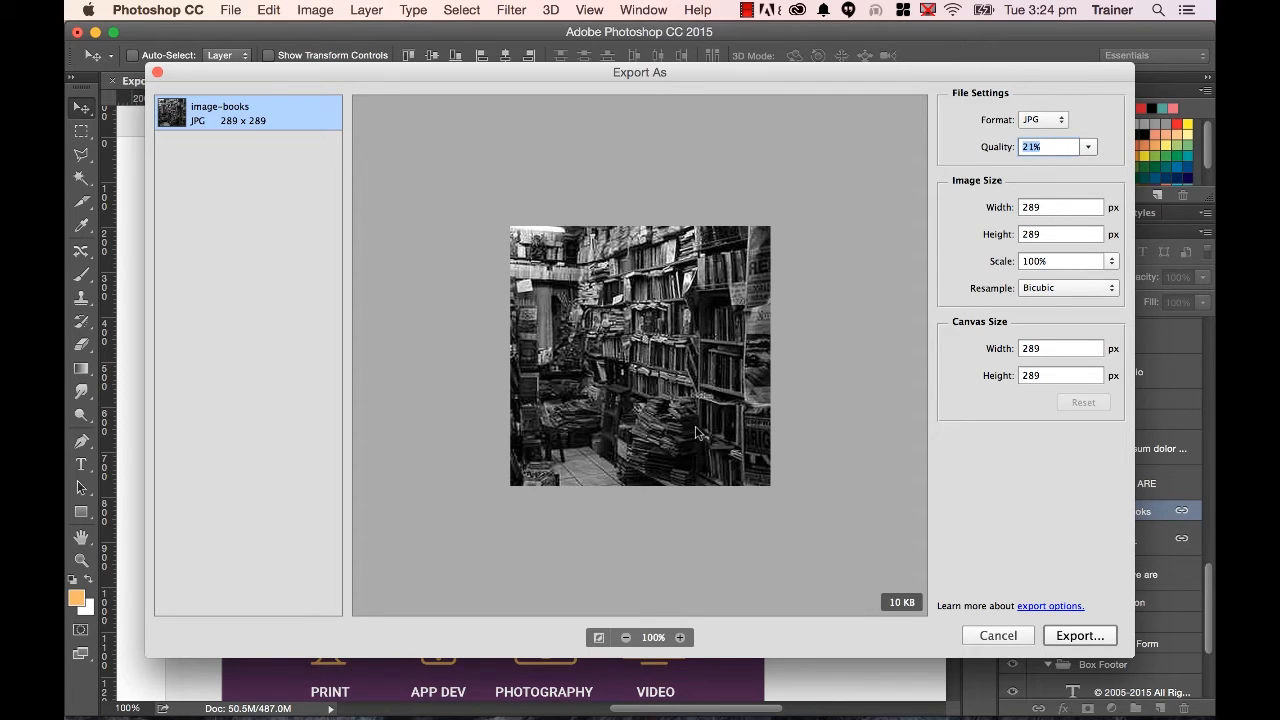
mouse_move(984, 160)
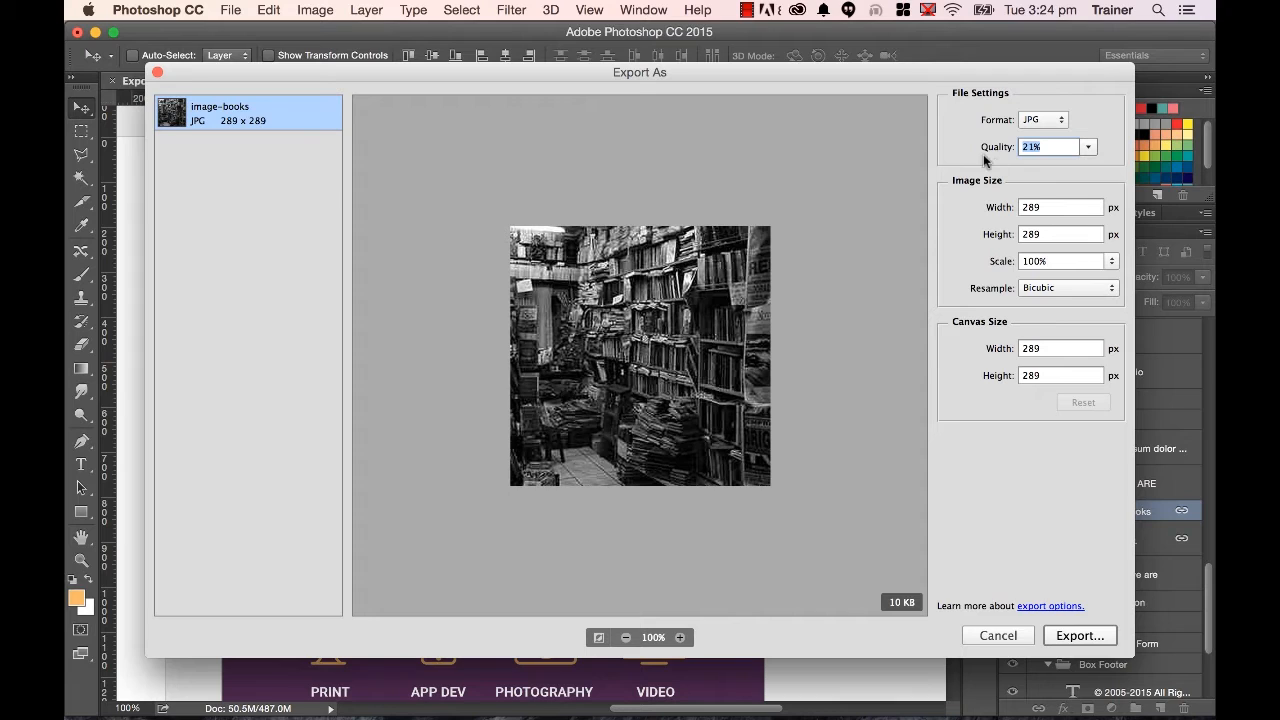
mouse_move(910, 624)
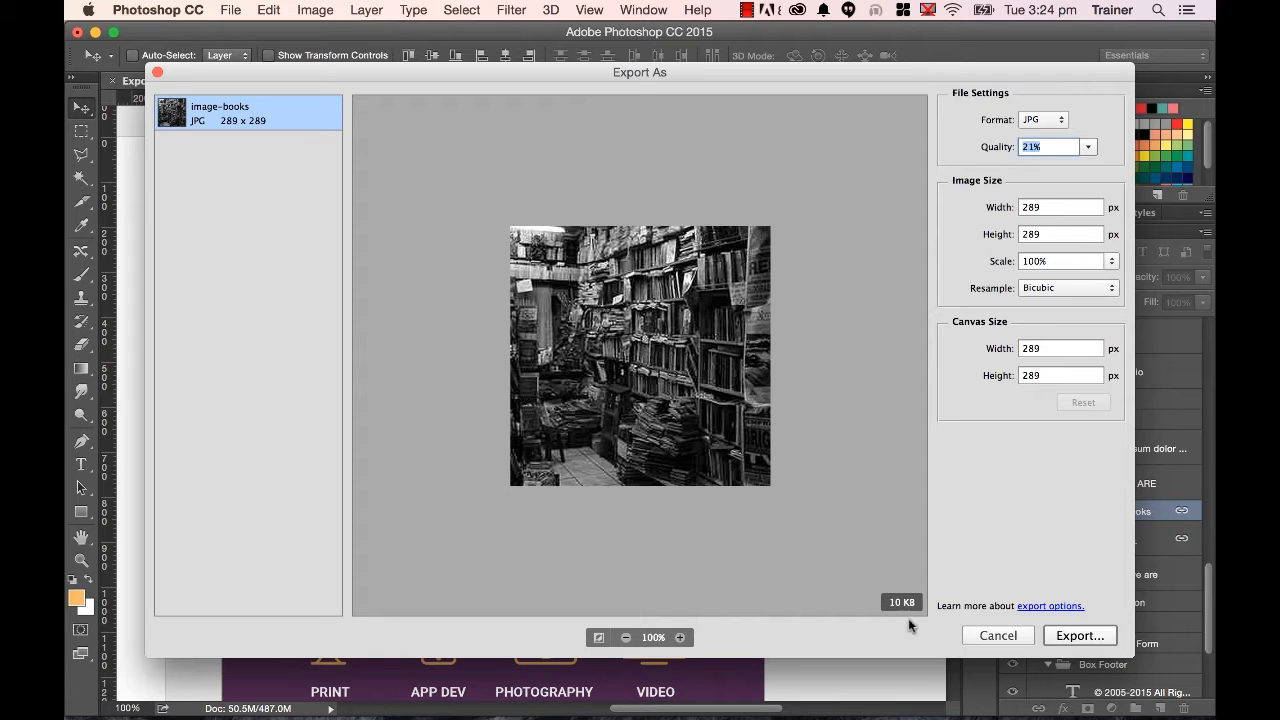
left_click(1088, 148)
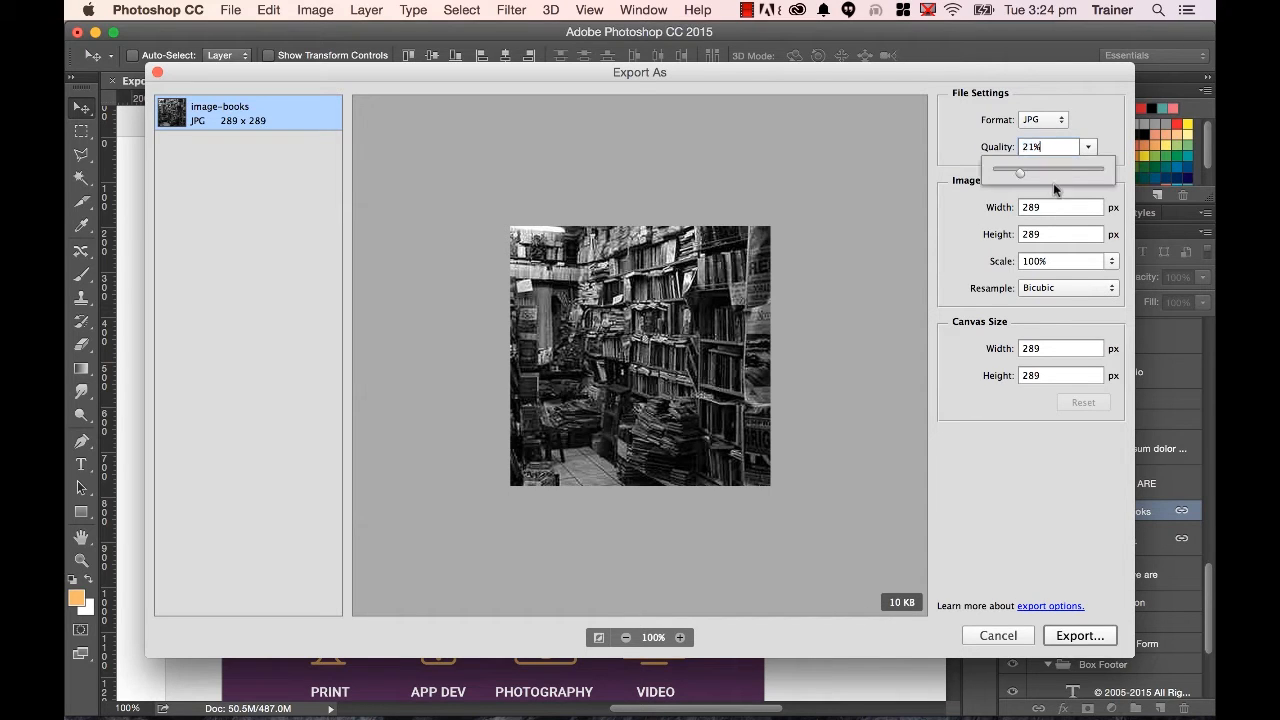
left_click_drag(1020, 172, 1110, 172)
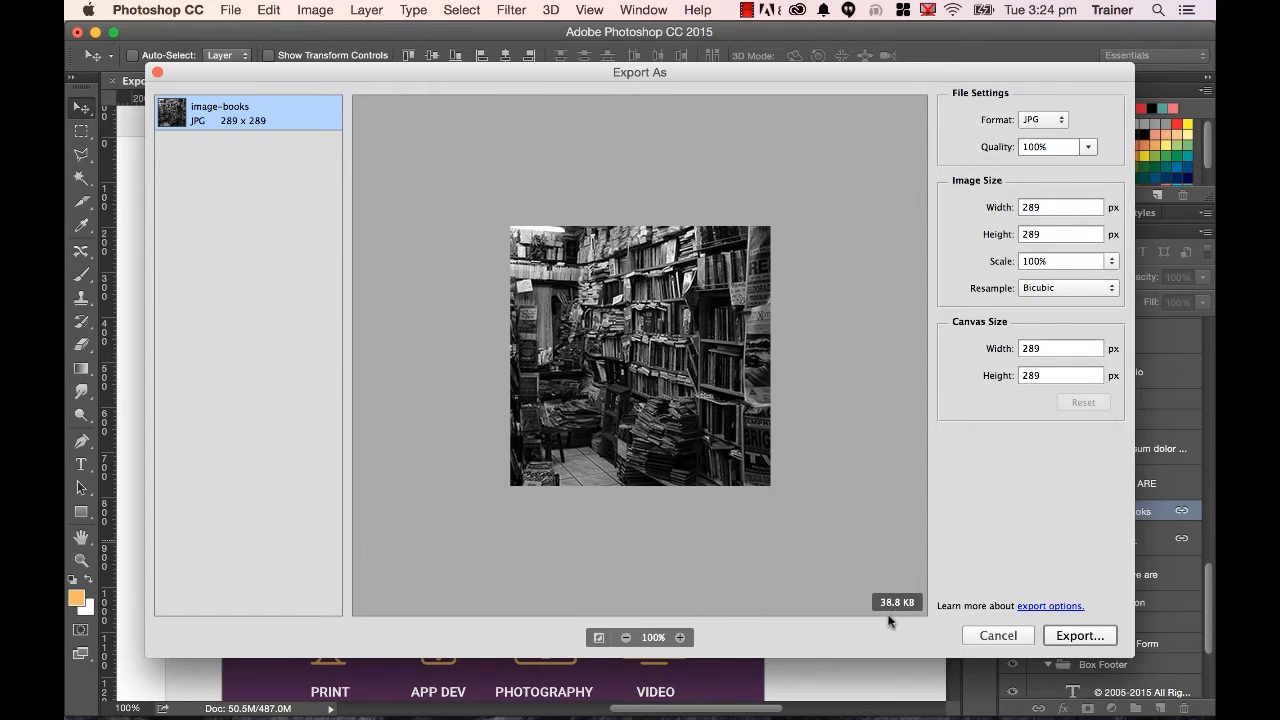
left_click(1088, 146)
type("30")
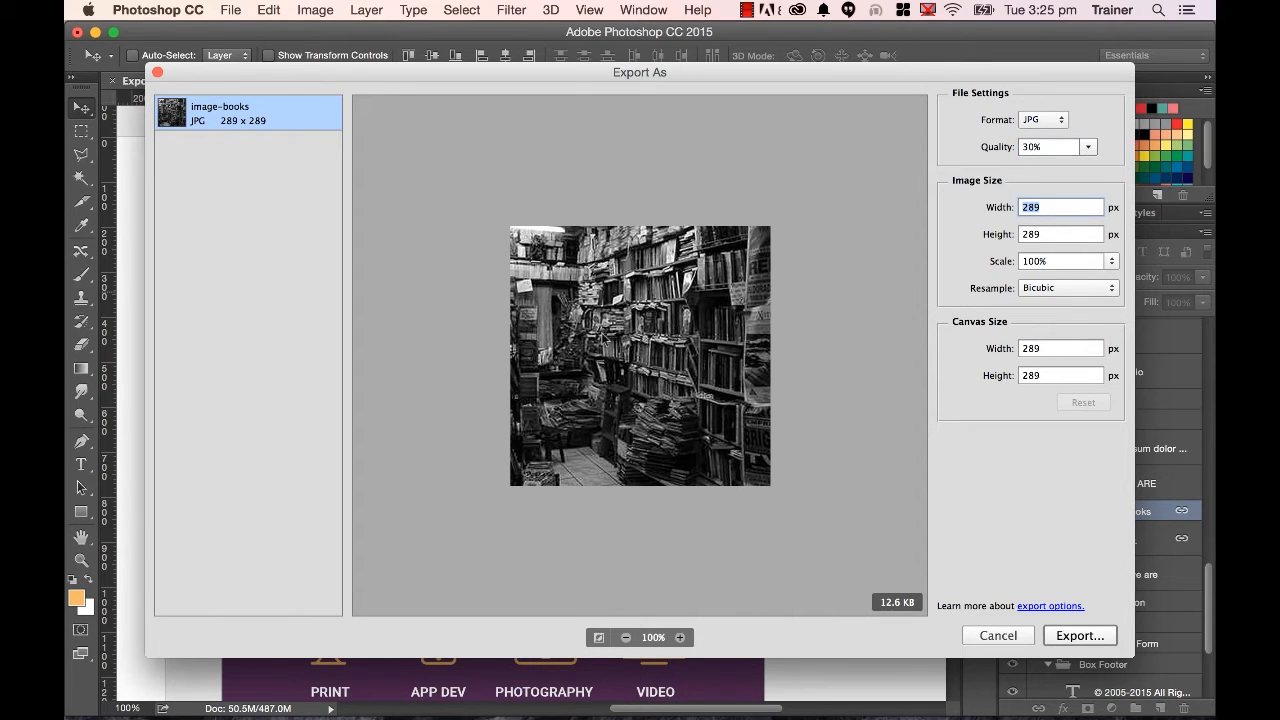
mouse_move(888, 230)
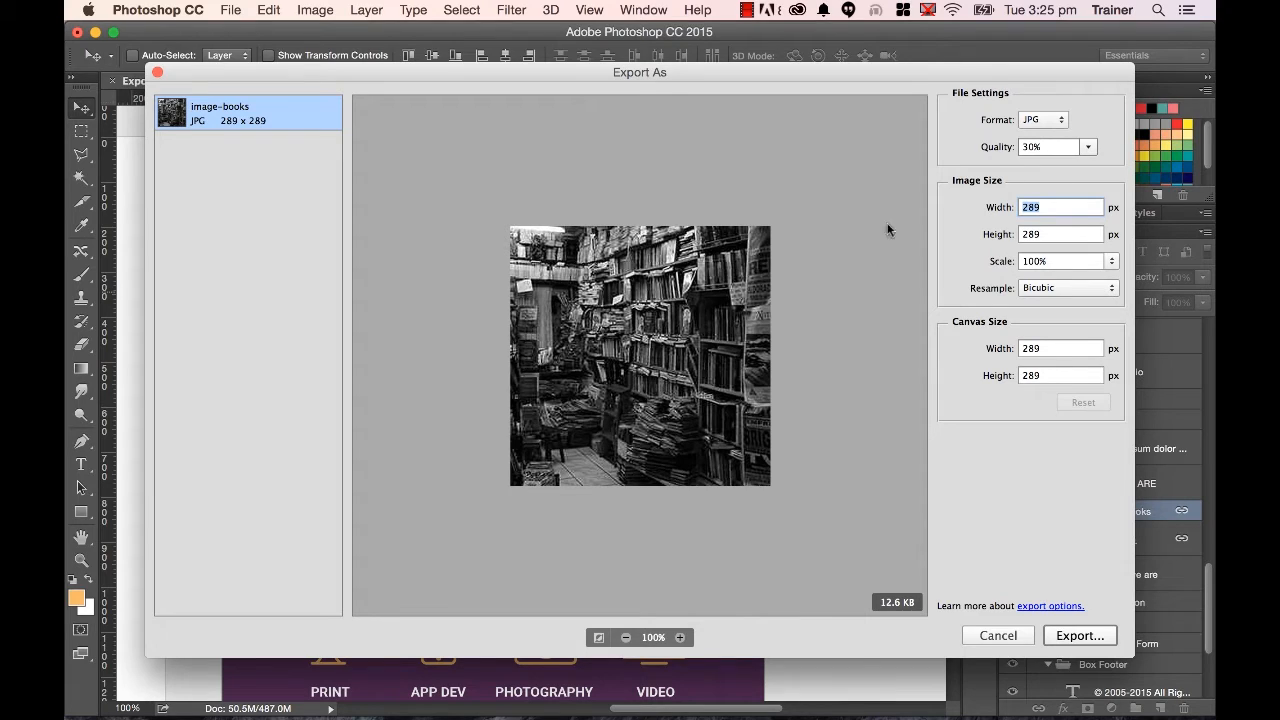
mouse_move(880, 624)
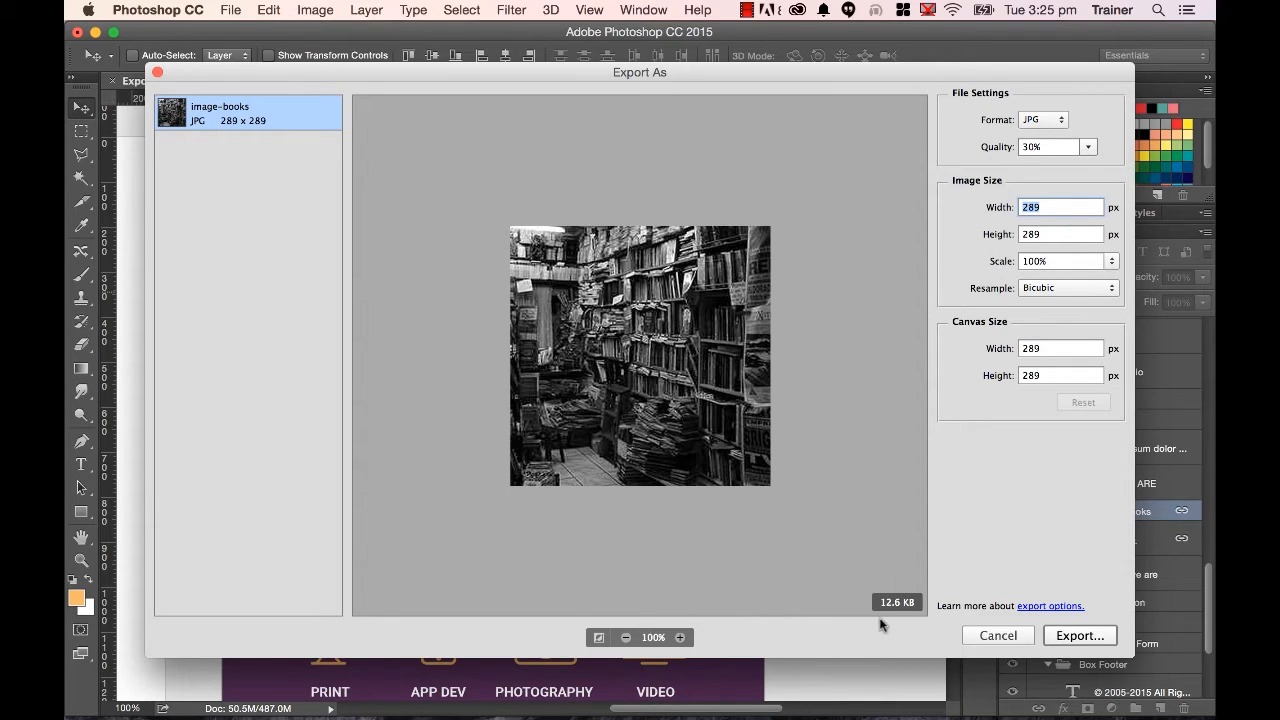
mouse_move(1080, 636)
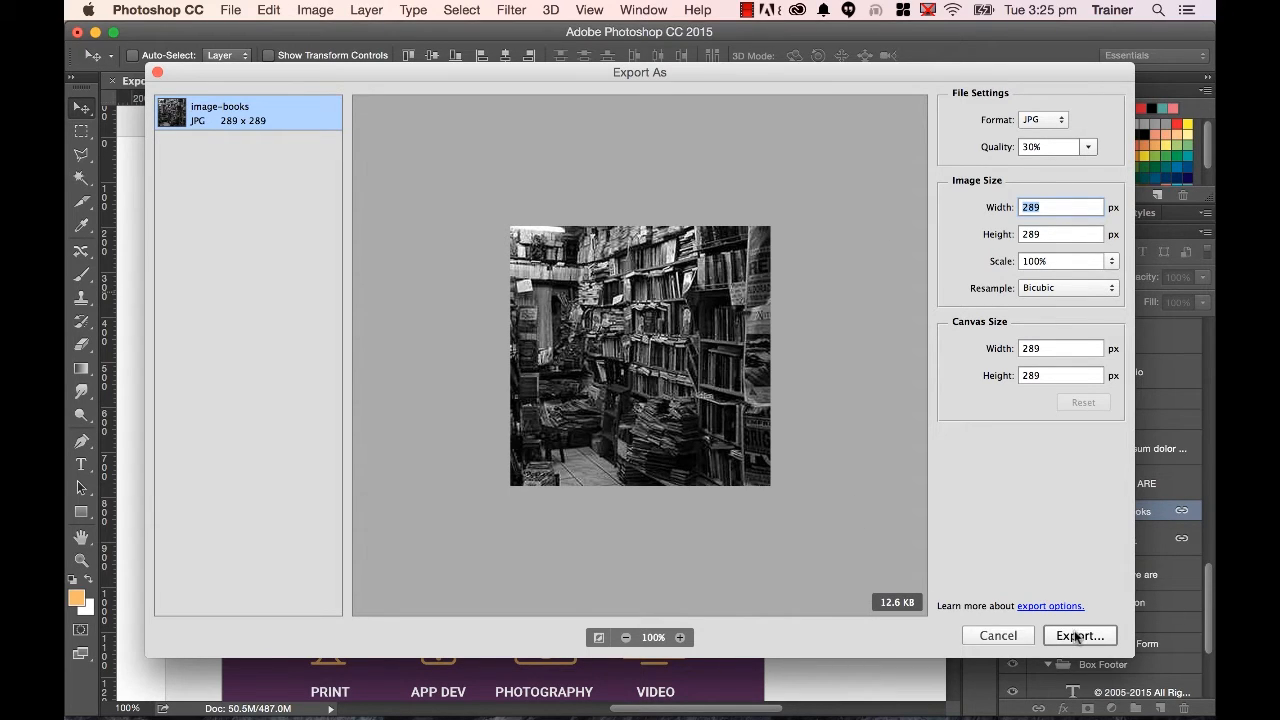
Export the photo as image-books.jpg into the web-ready-images folder on the Desktop.
left_click(1080, 636)
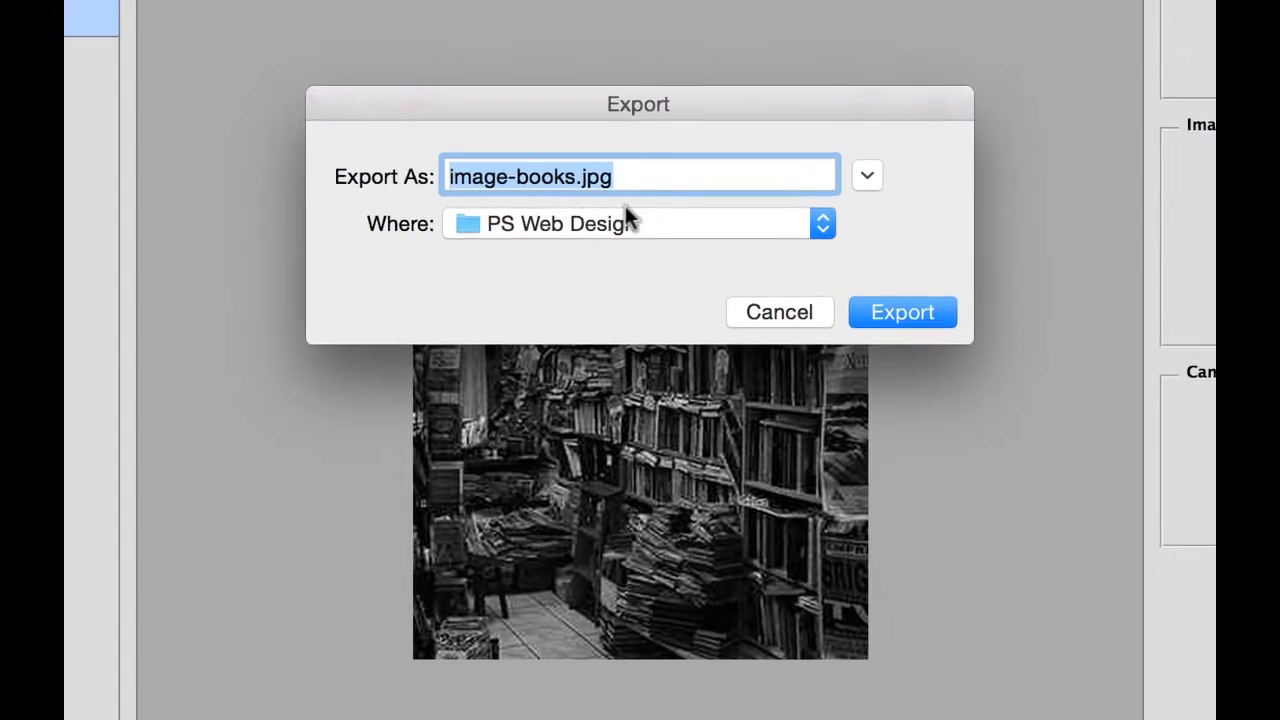
left_click(868, 176)
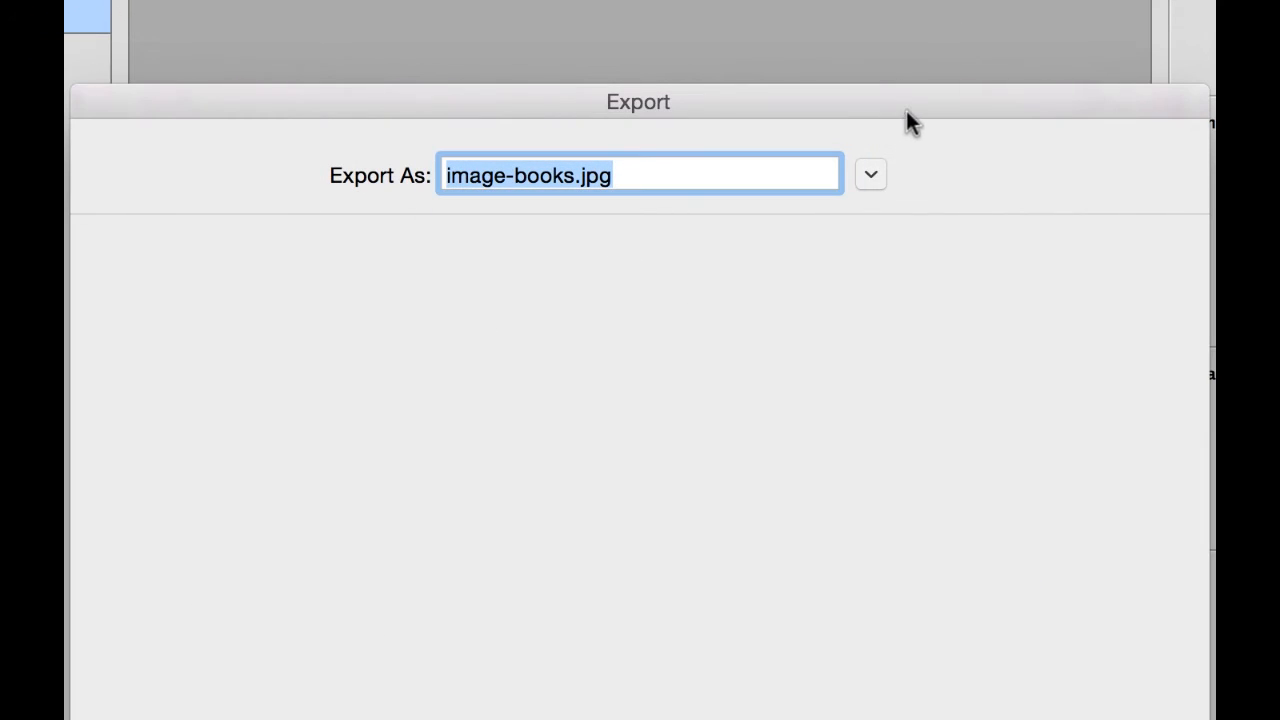
left_click(868, 174)
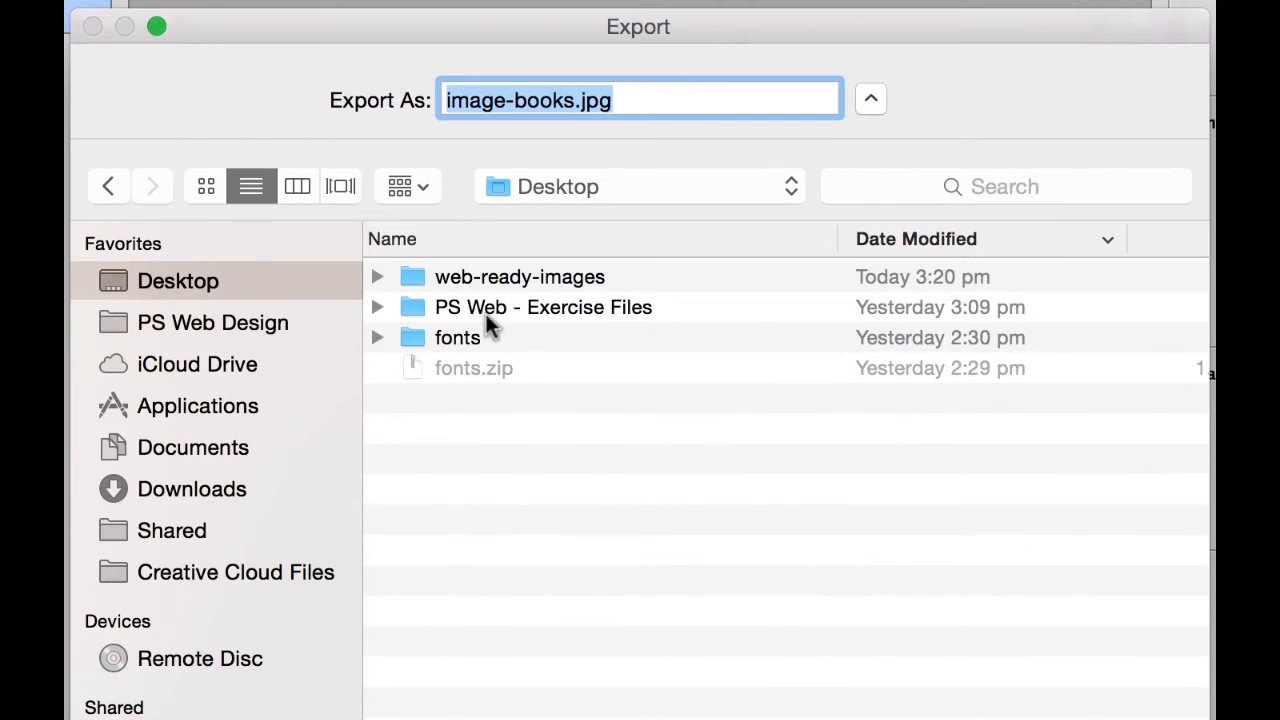
double_click(520, 276)
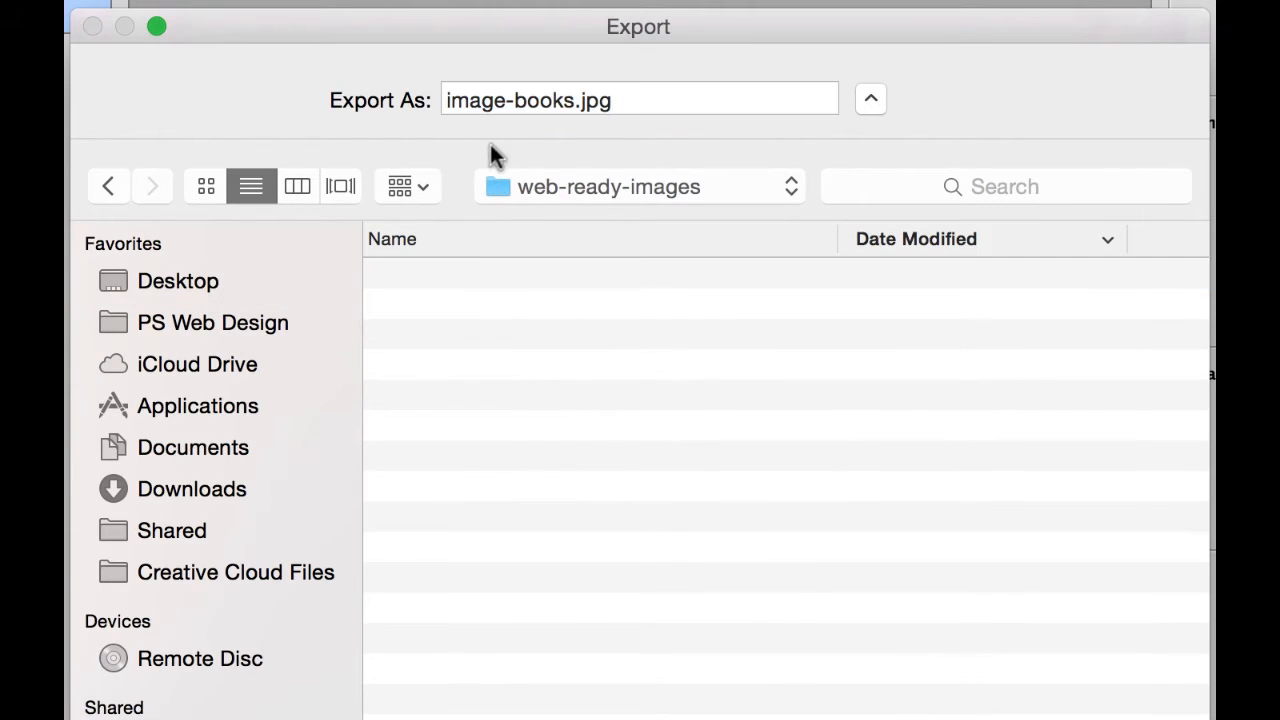
left_click(640, 100)
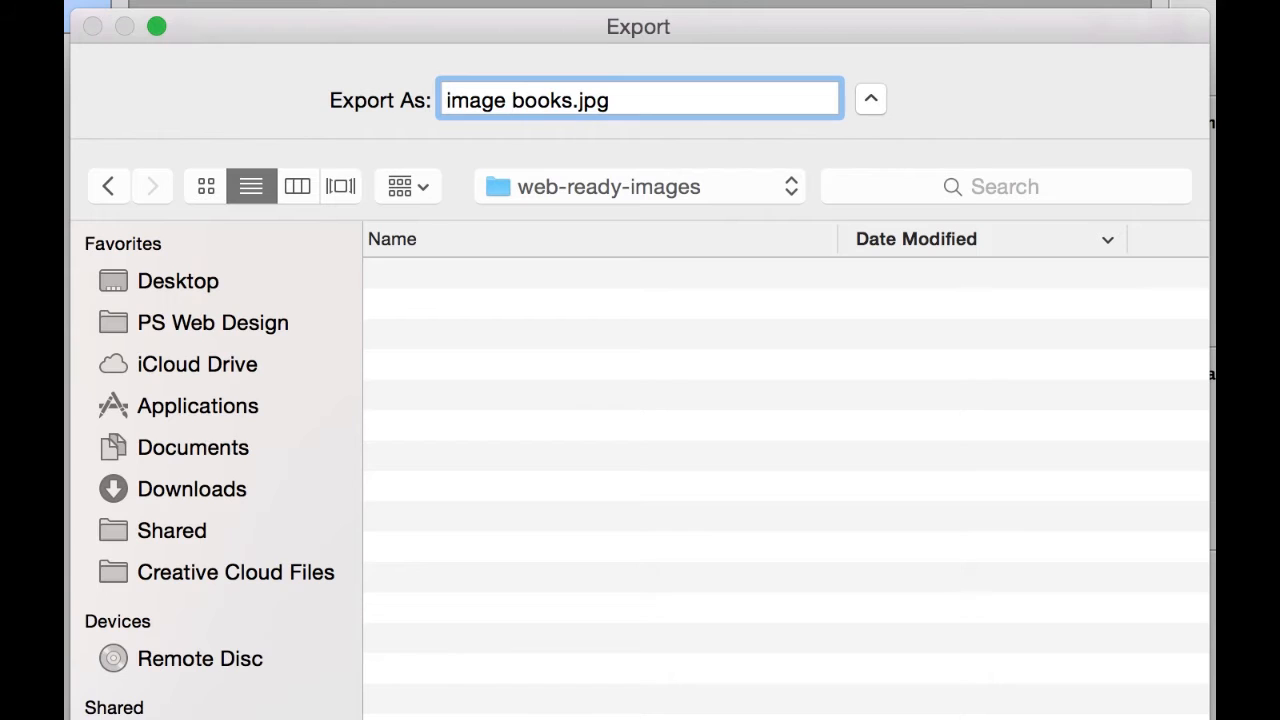
type("@#$%^&*")
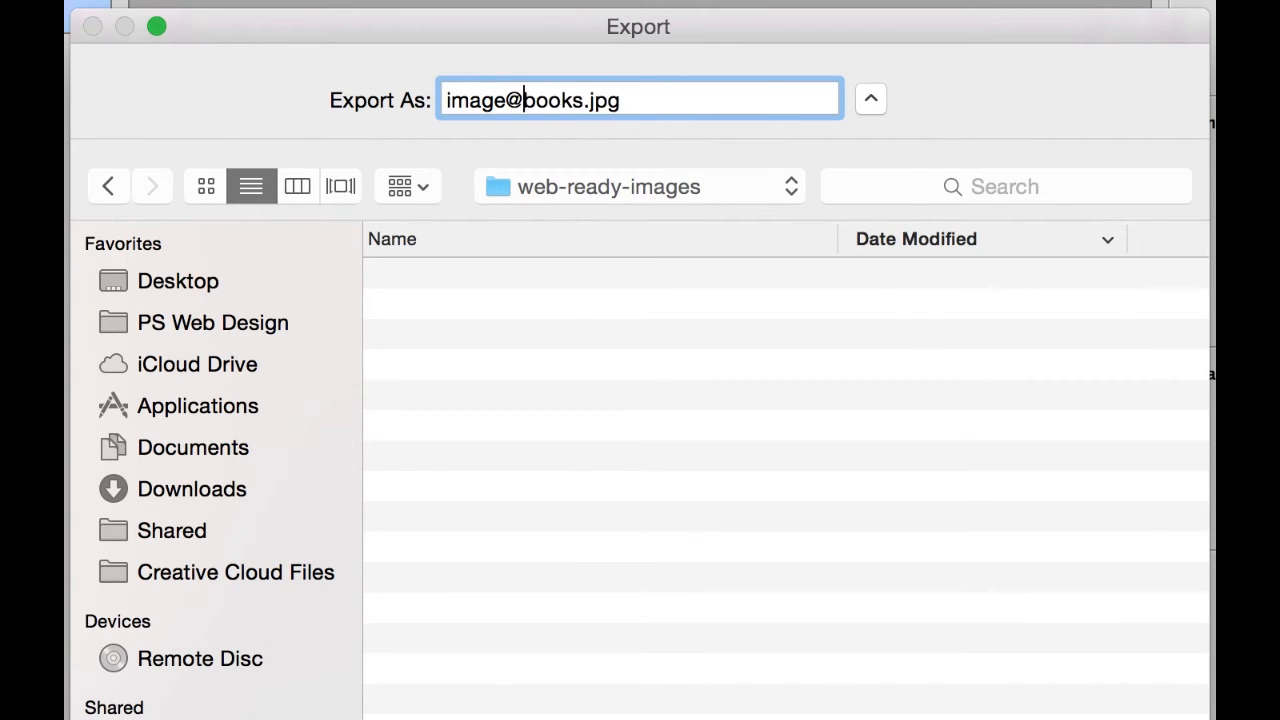
type("-")
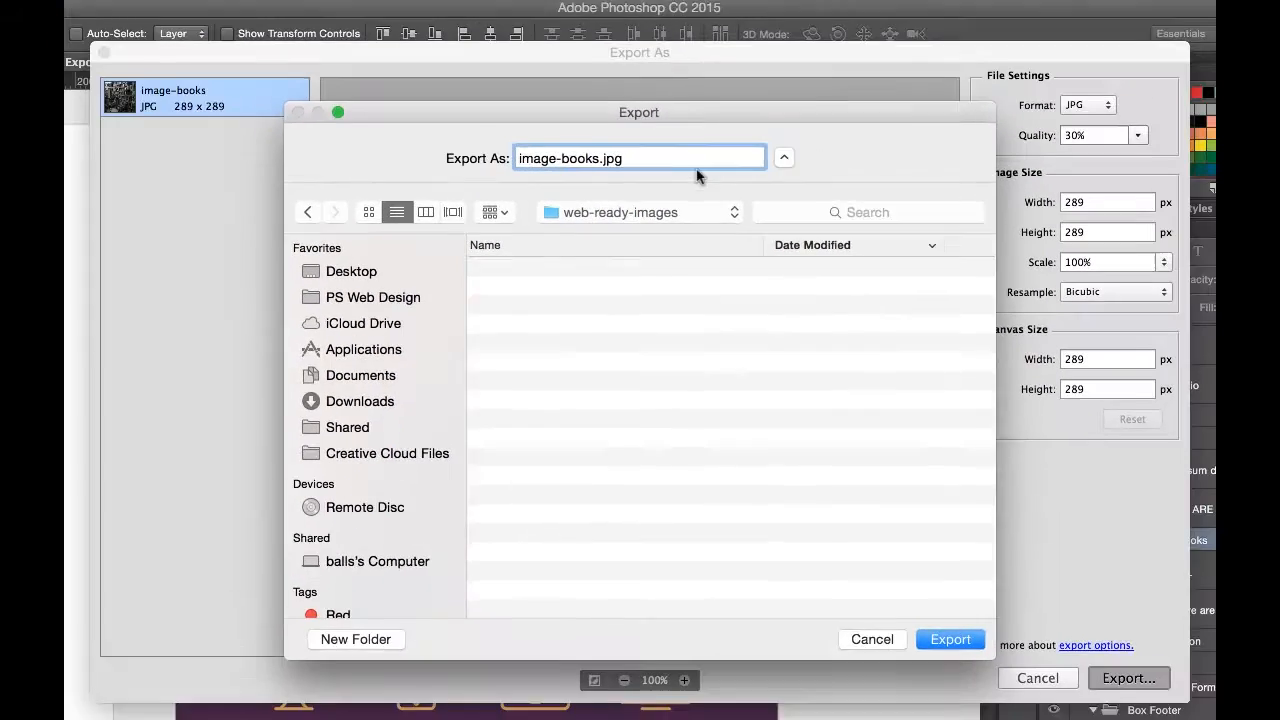
left_click(948, 640)
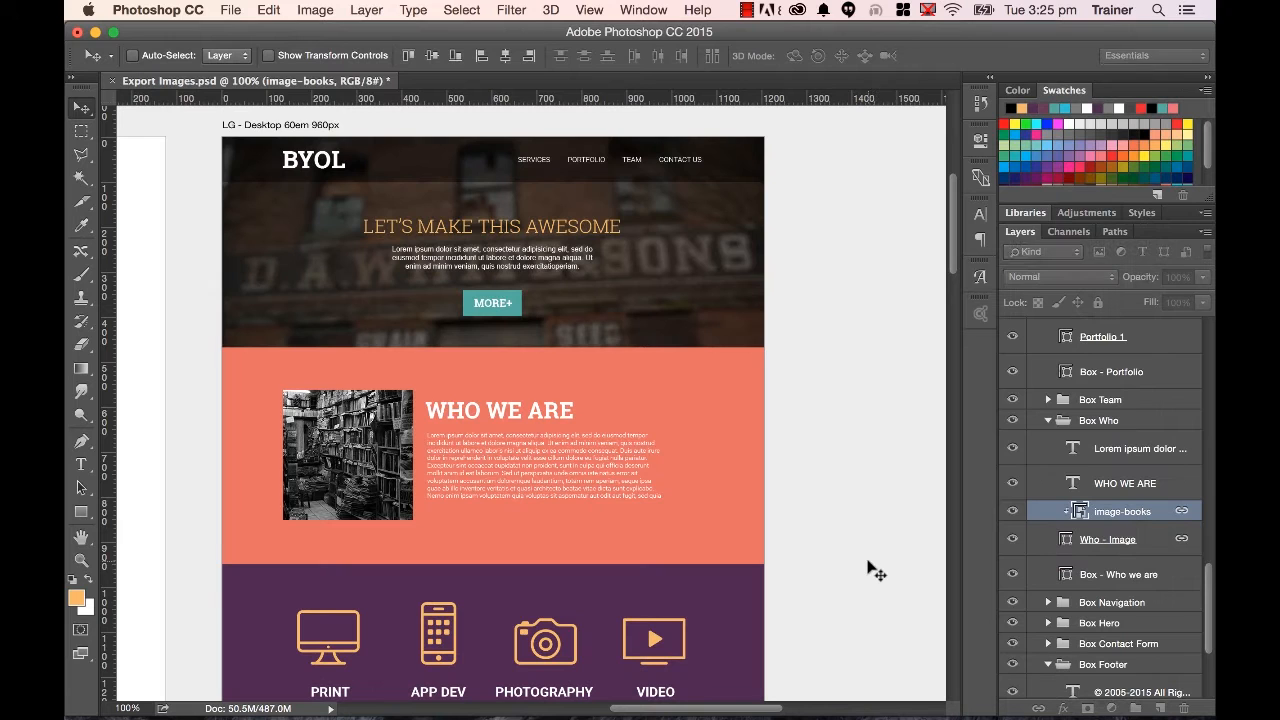
Select the Portfolio 1 layer and set its Export As JPG quality to 70% (213×151, about 5.2 KB).
scroll("down", 3)
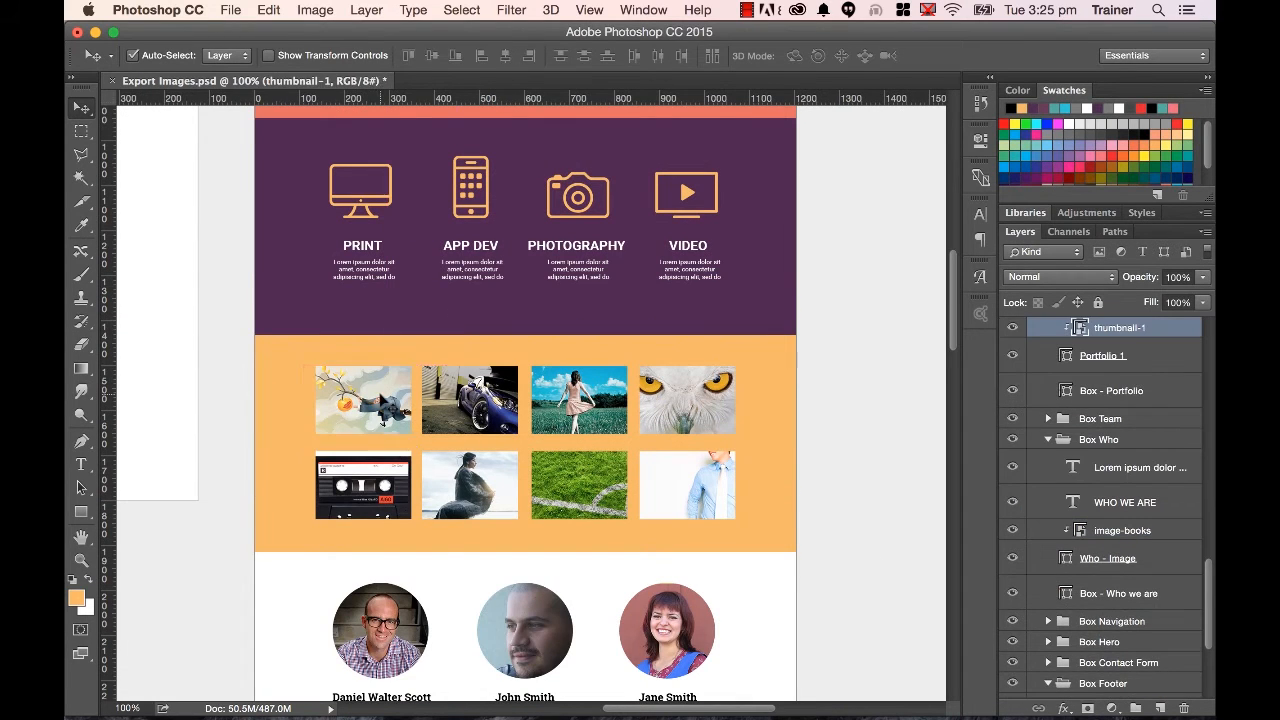
left_click(1104, 356)
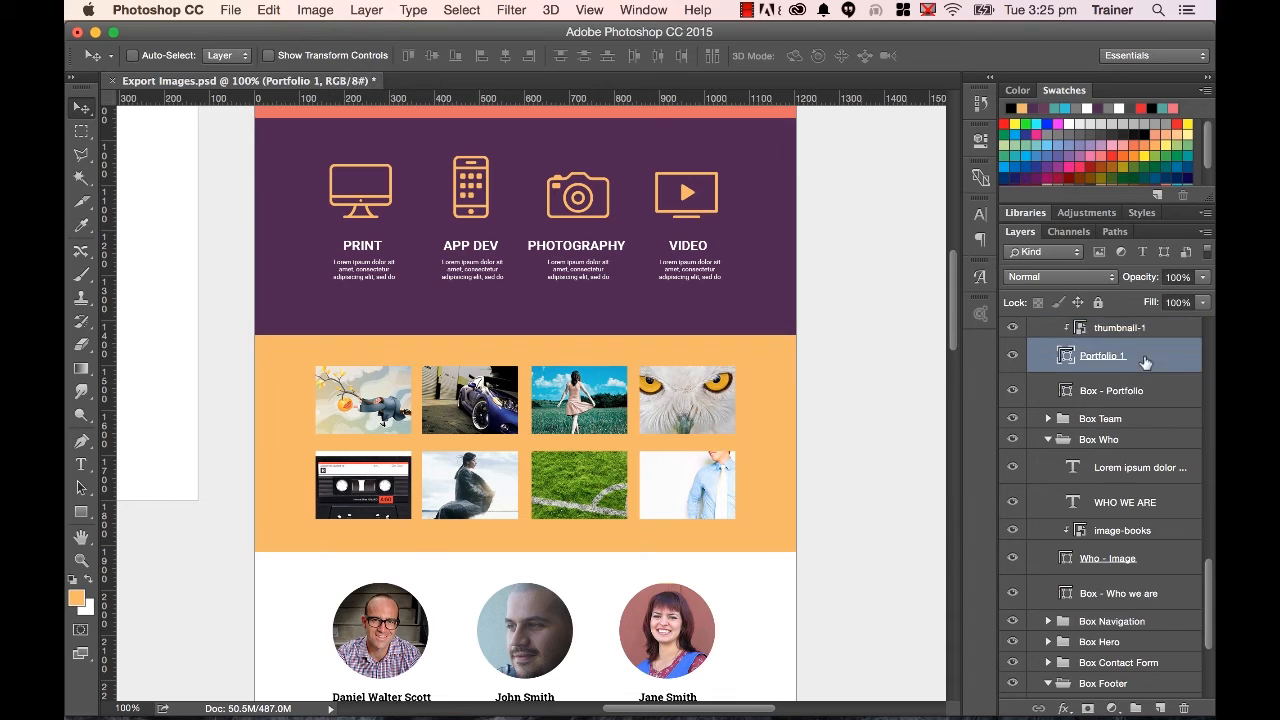
mouse_move(1148, 350)
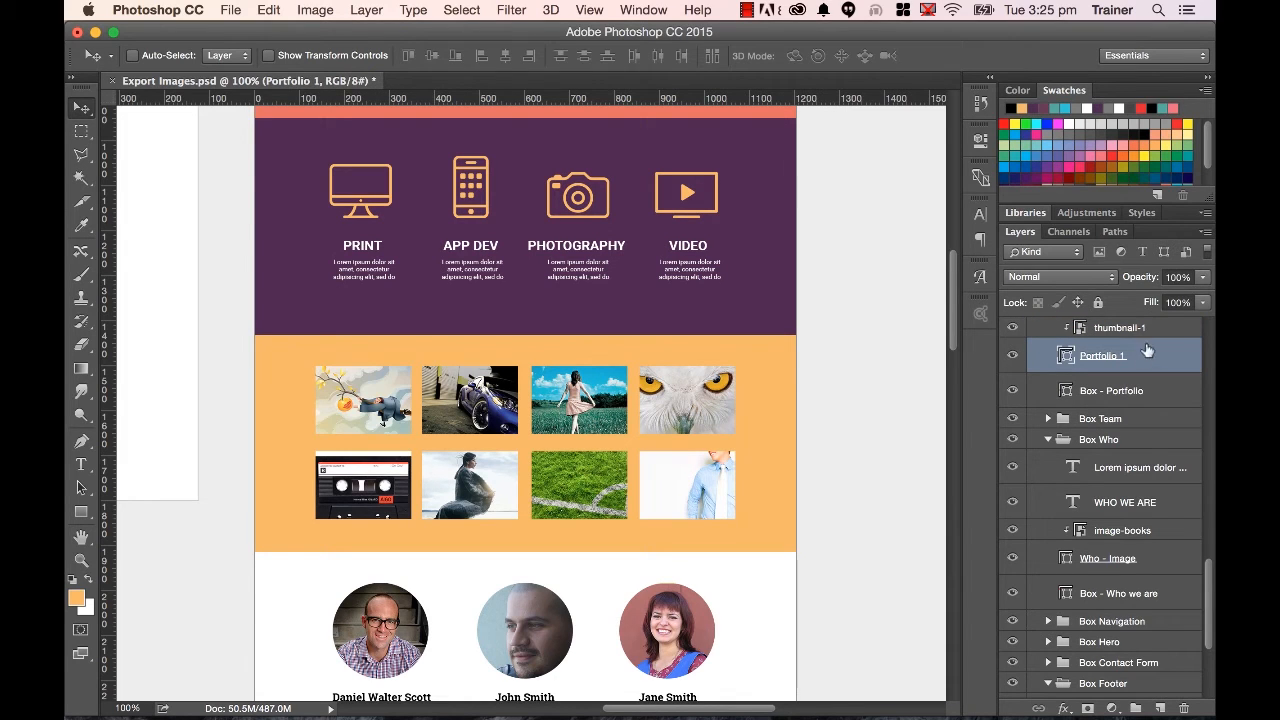
right_click(1104, 356)
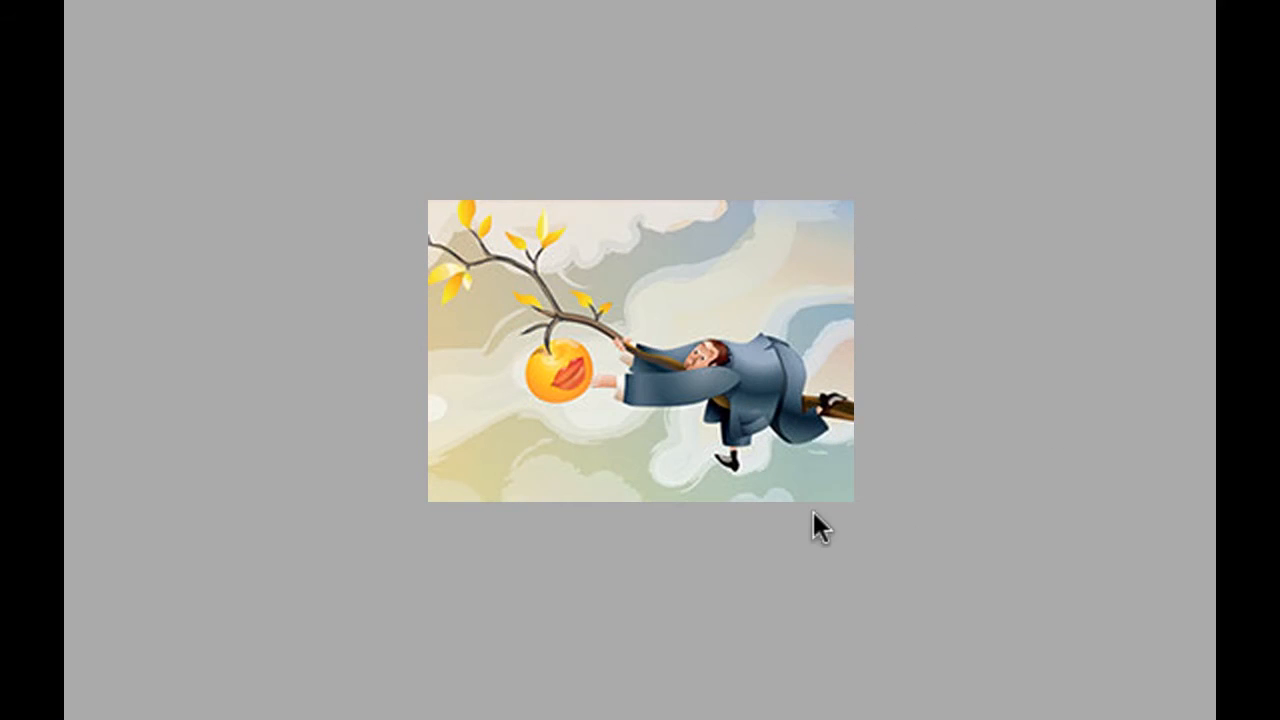
mouse_move(988, 54)
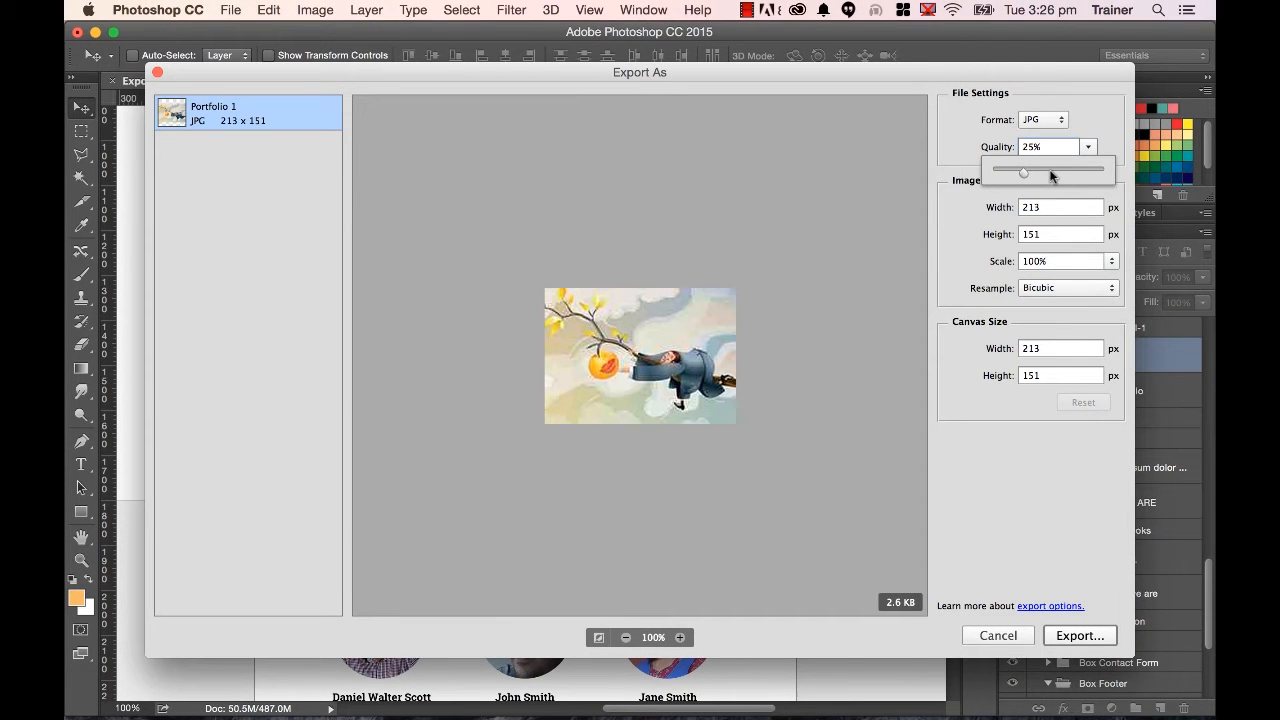
left_click_drag(1024, 172, 1050, 172)
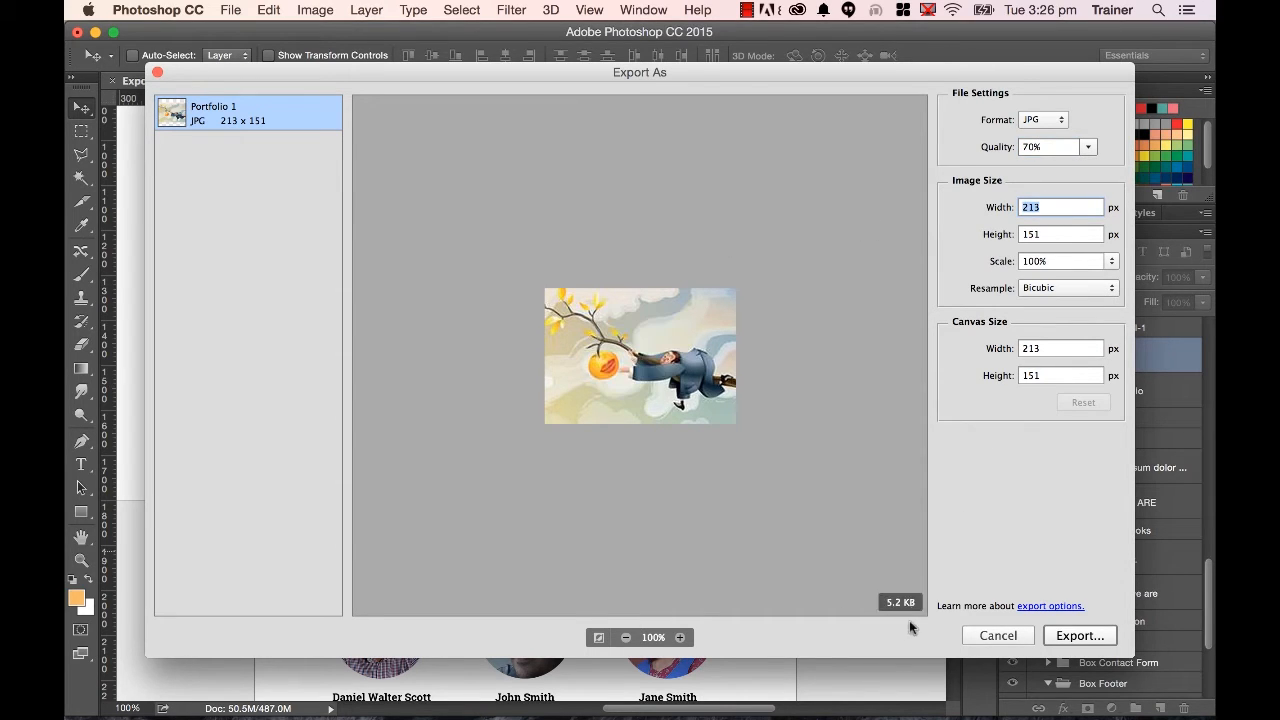
mouse_move(890, 528)
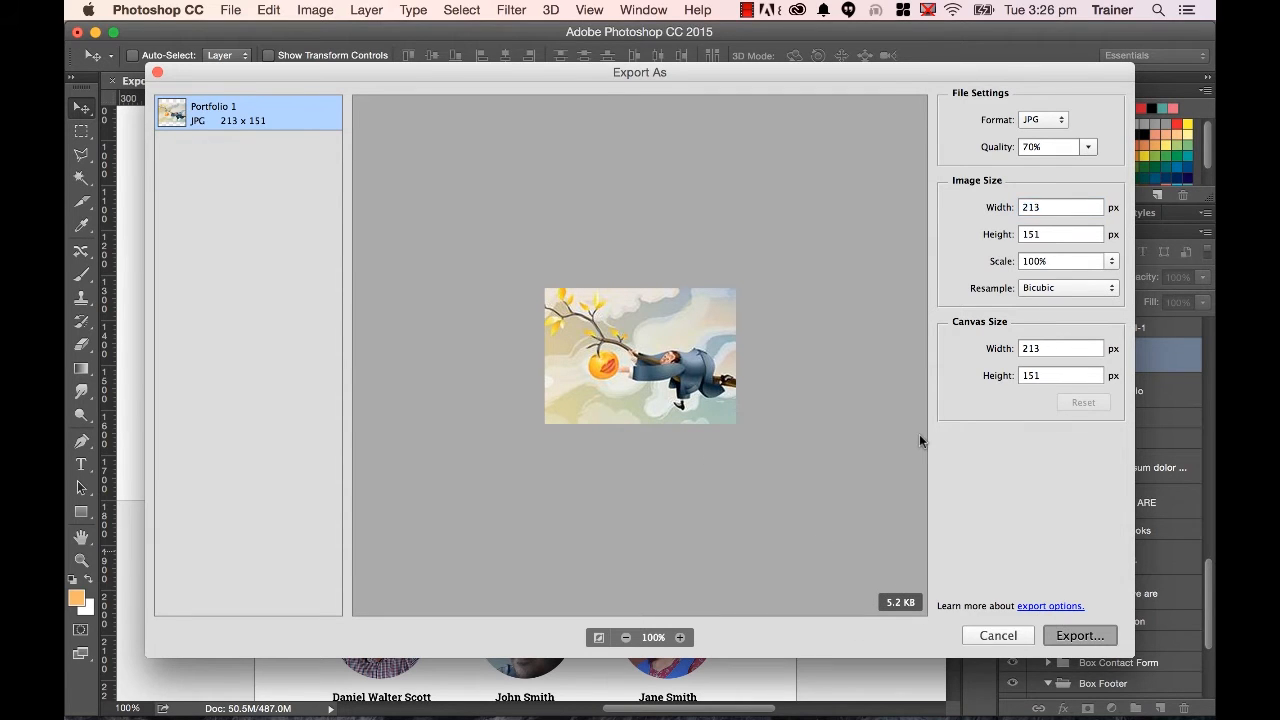
Save the thumbnail as portfolio-1.jpg in the web-ready-images folder.
left_click(1080, 636)
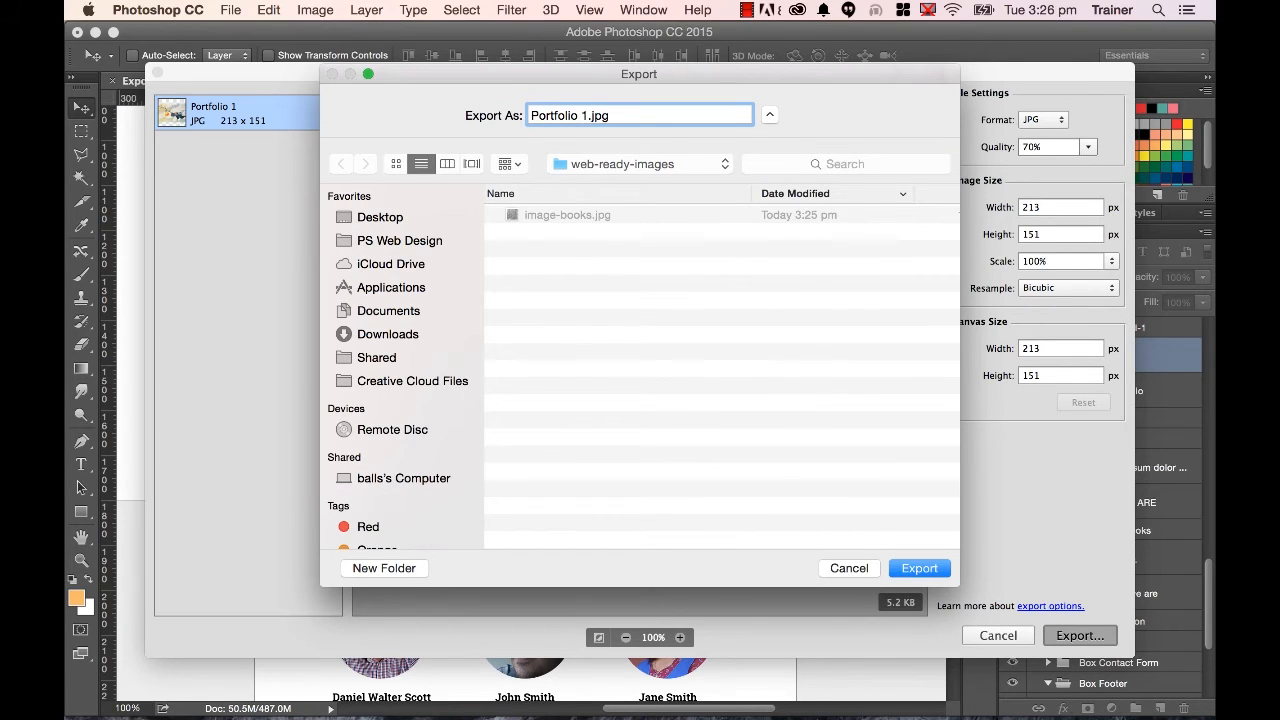
type("-")
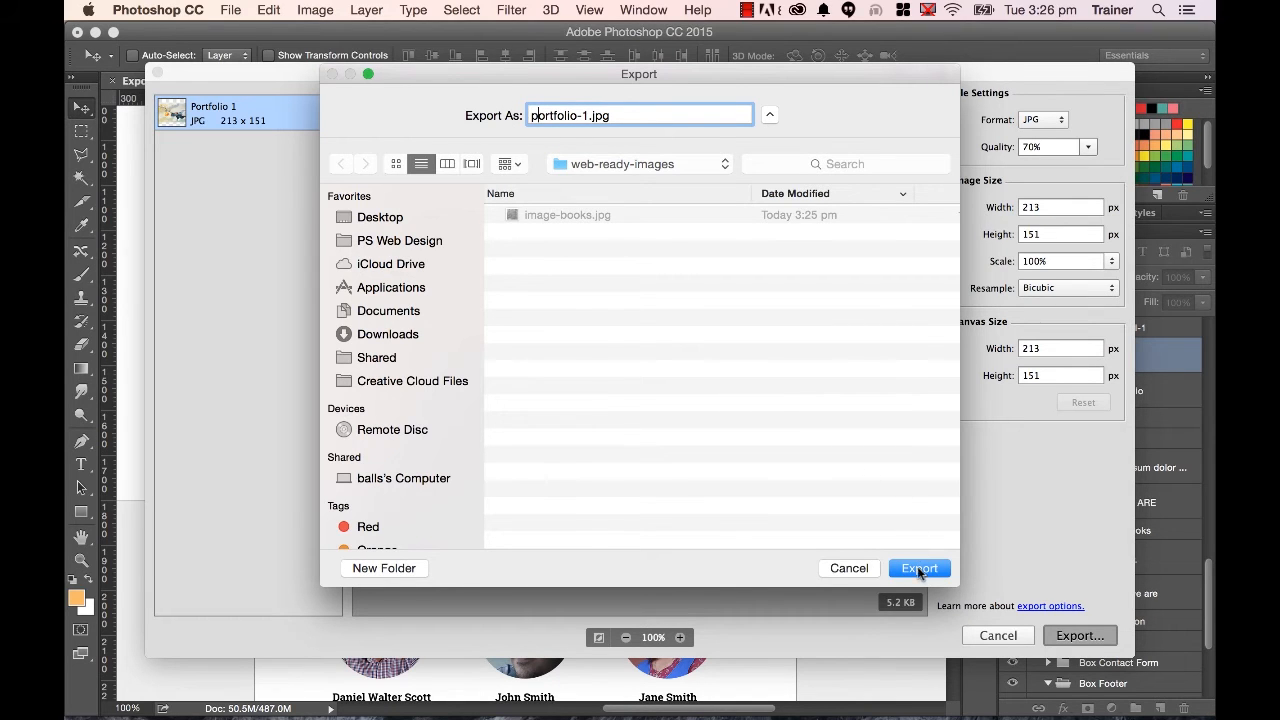
left_click(918, 568)
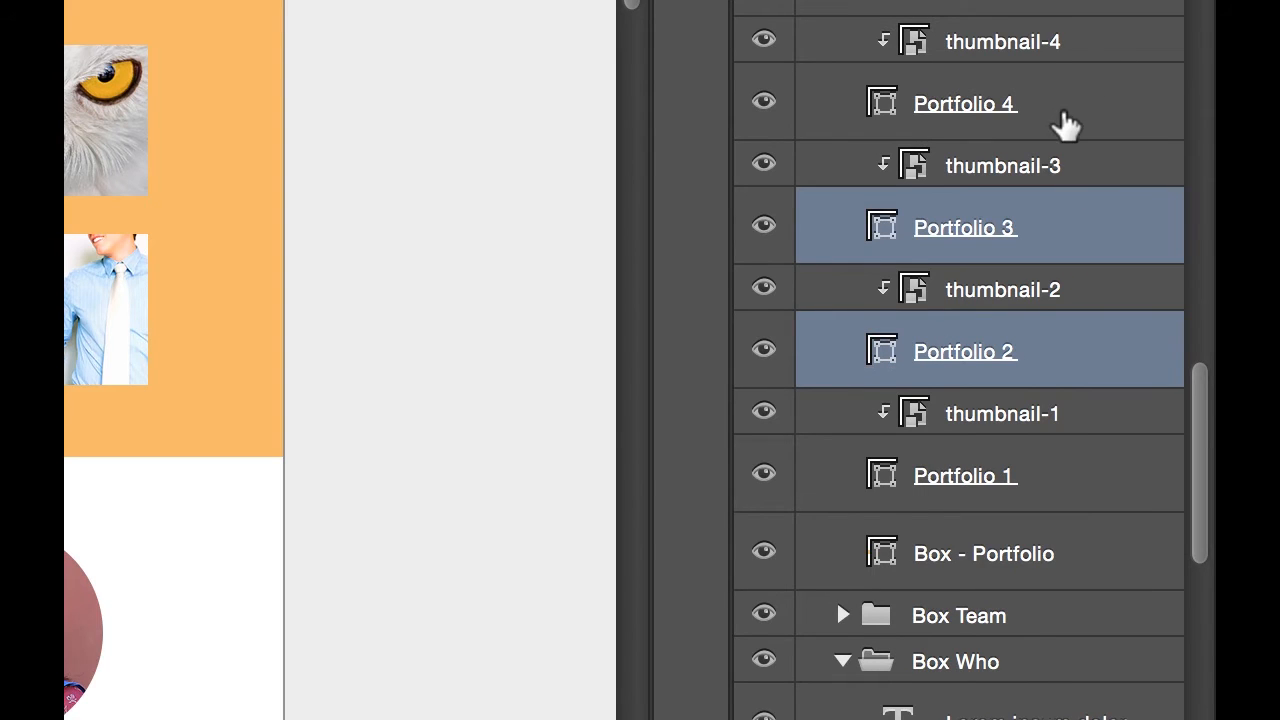
Export As the Portfolio 2–4 layers together, preview each 213×151 thumbnail and set JPG quality to 60%.
left_click(964, 104)
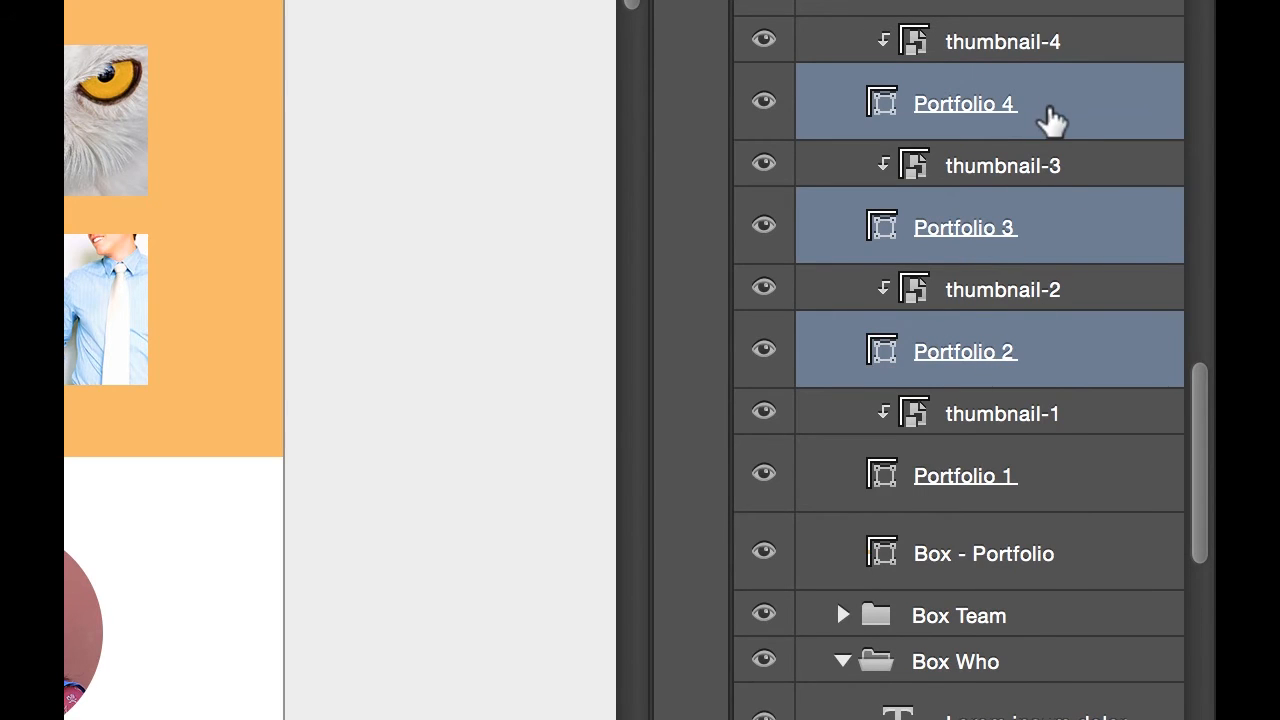
right_click(964, 104)
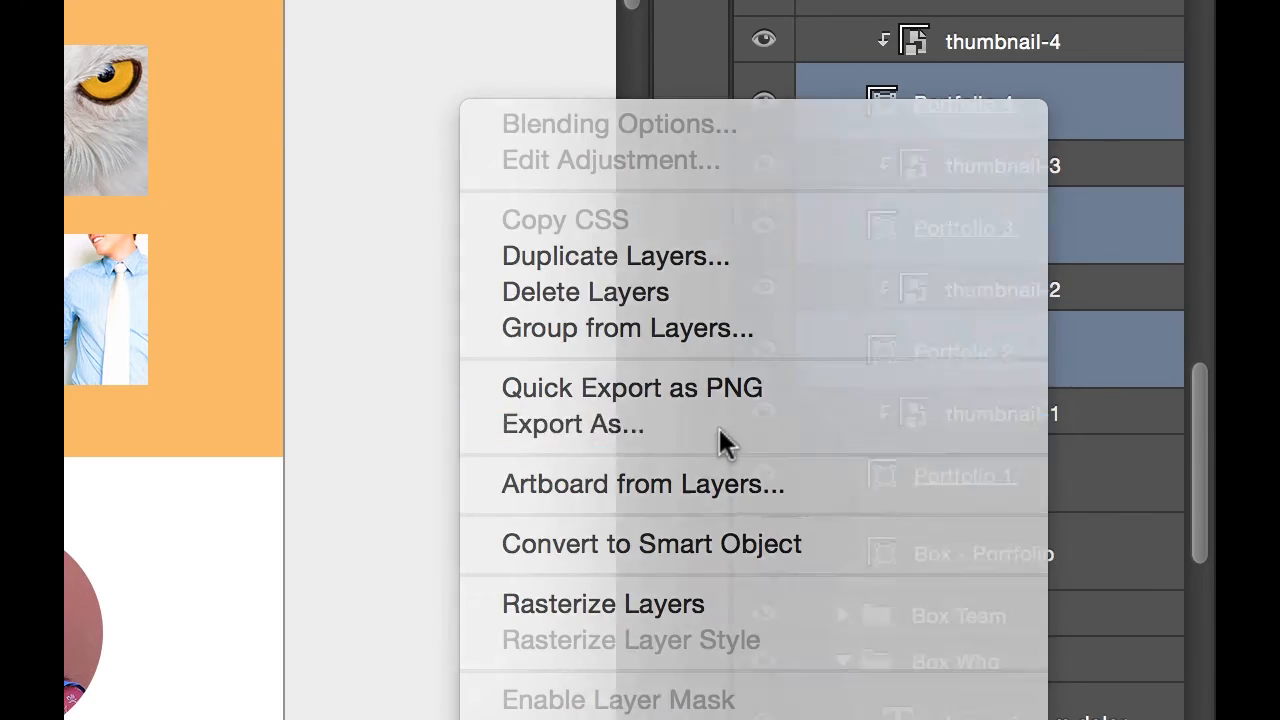
left_click(572, 424)
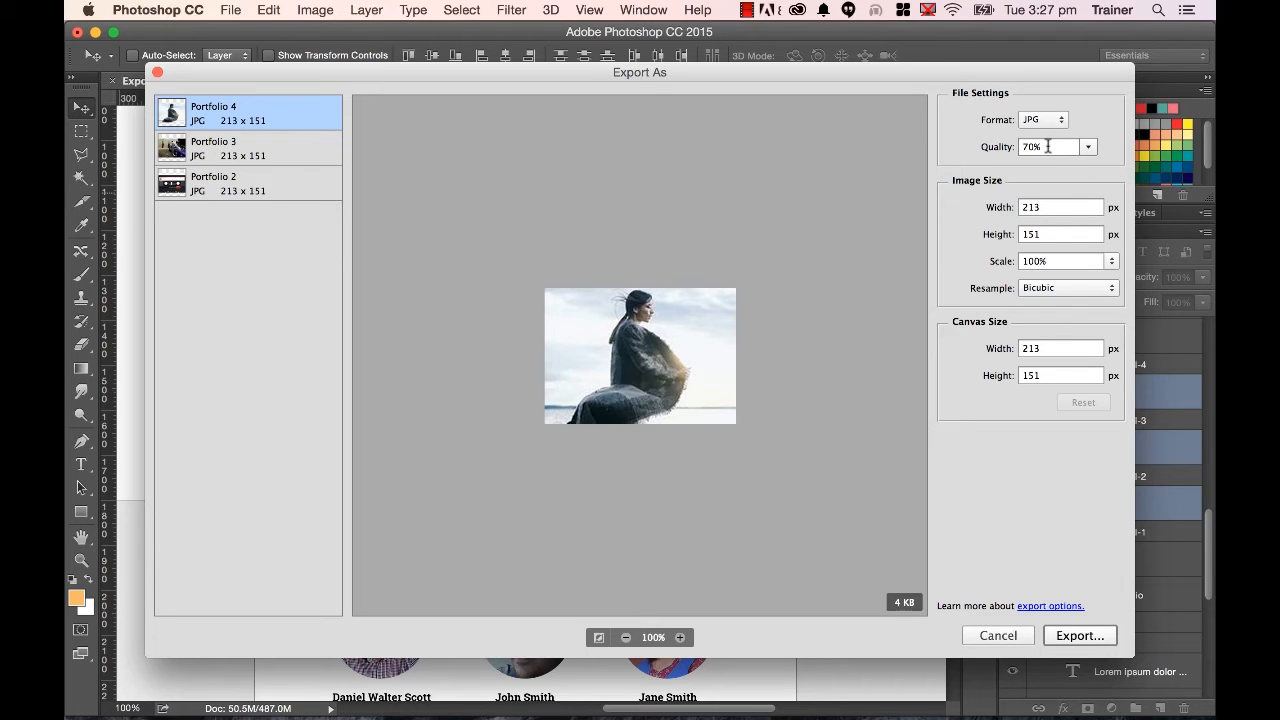
mouse_move(294, 162)
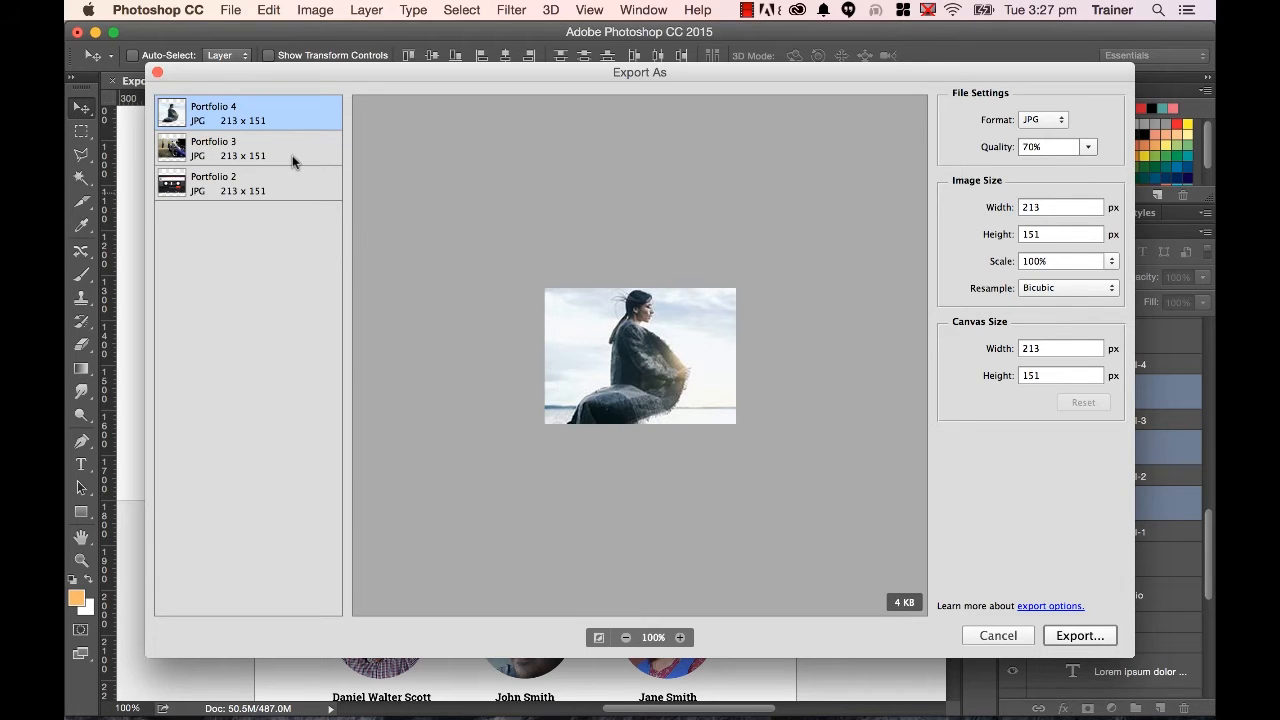
left_click(248, 148)
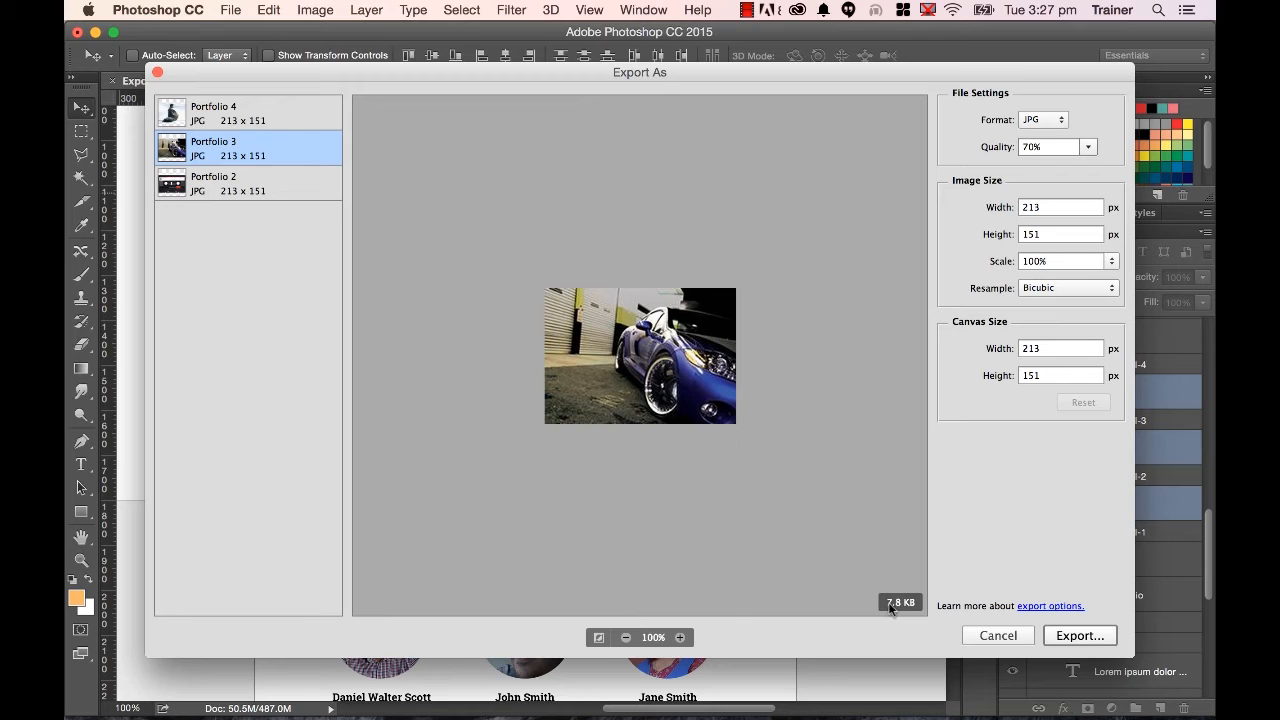
left_click(212, 112)
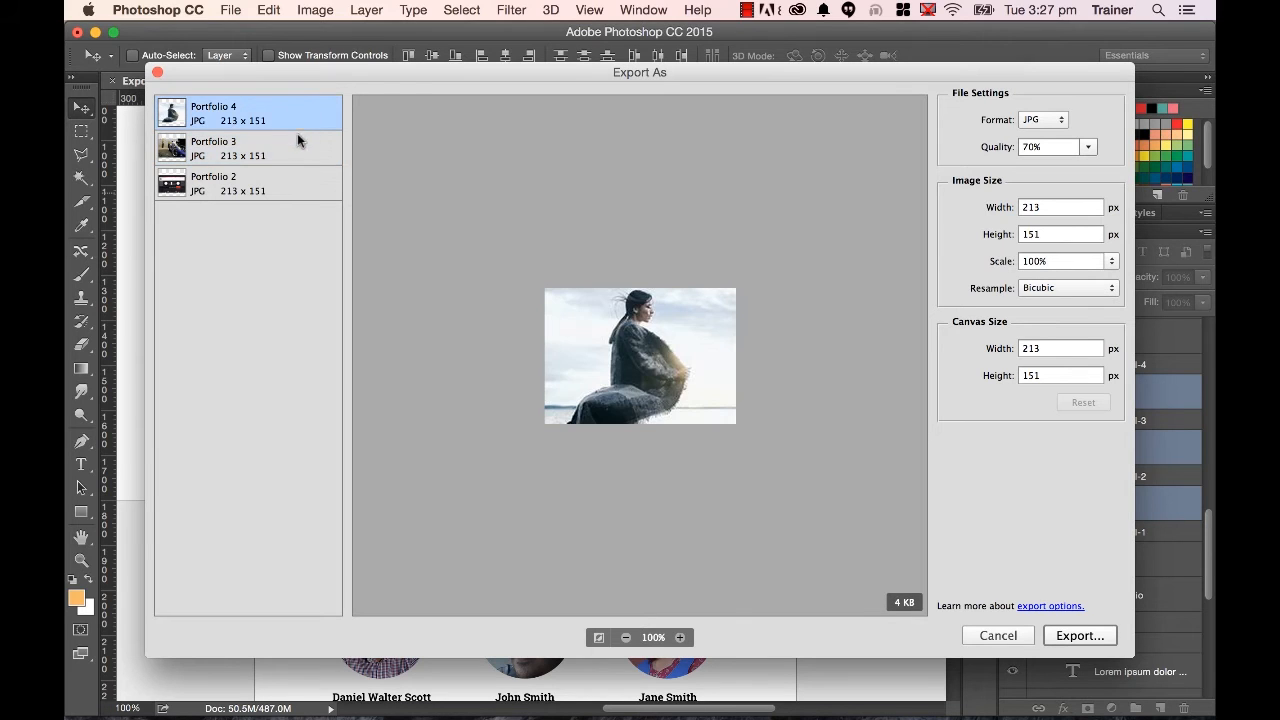
left_click(248, 148)
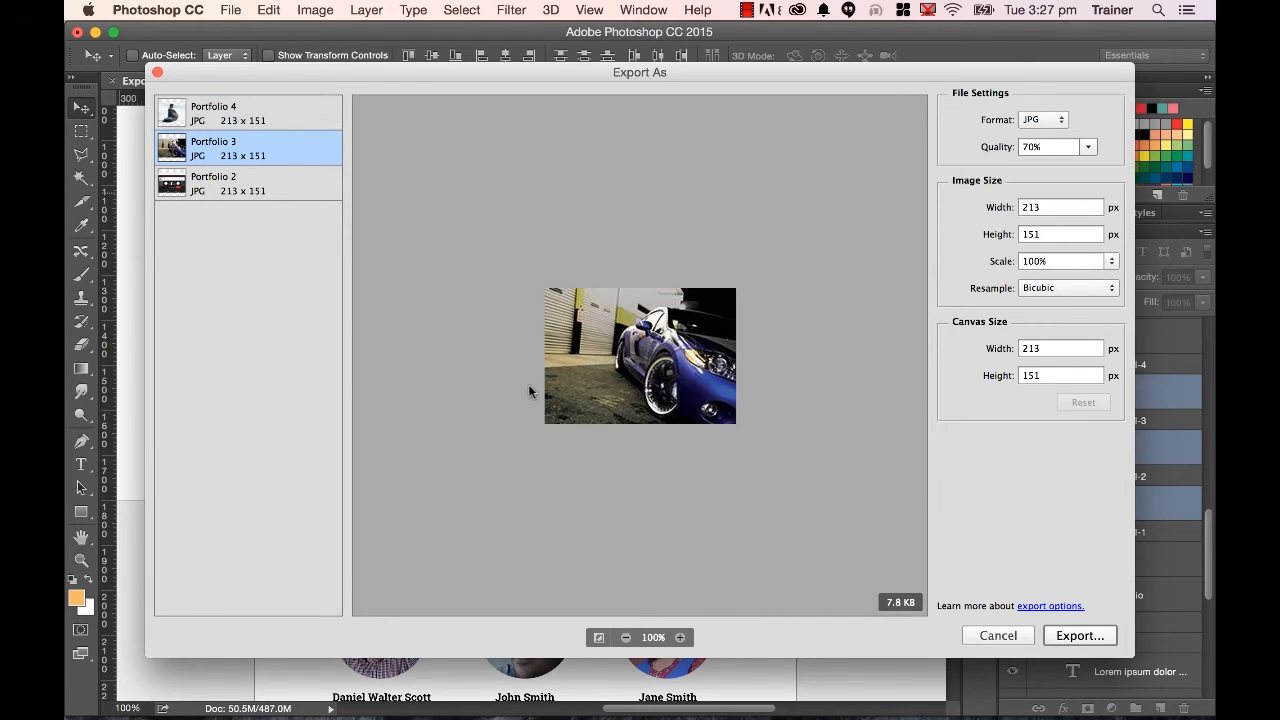
mouse_move(630, 408)
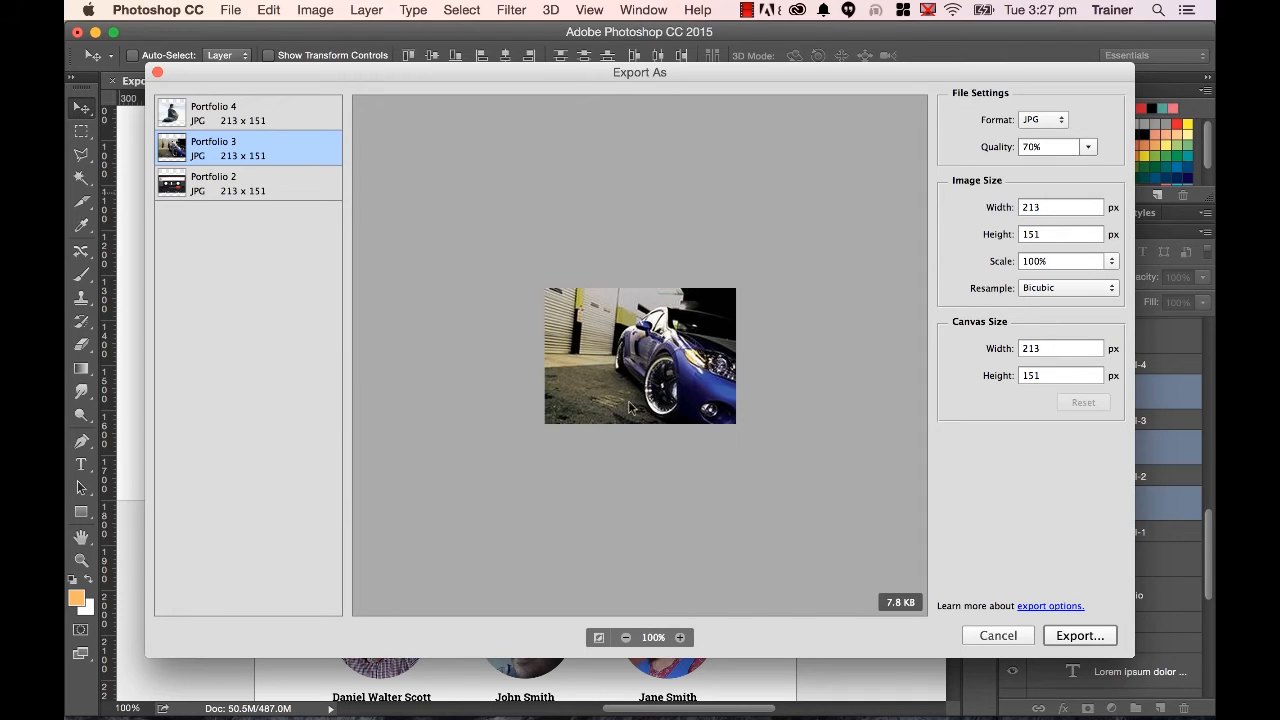
mouse_move(850, 220)
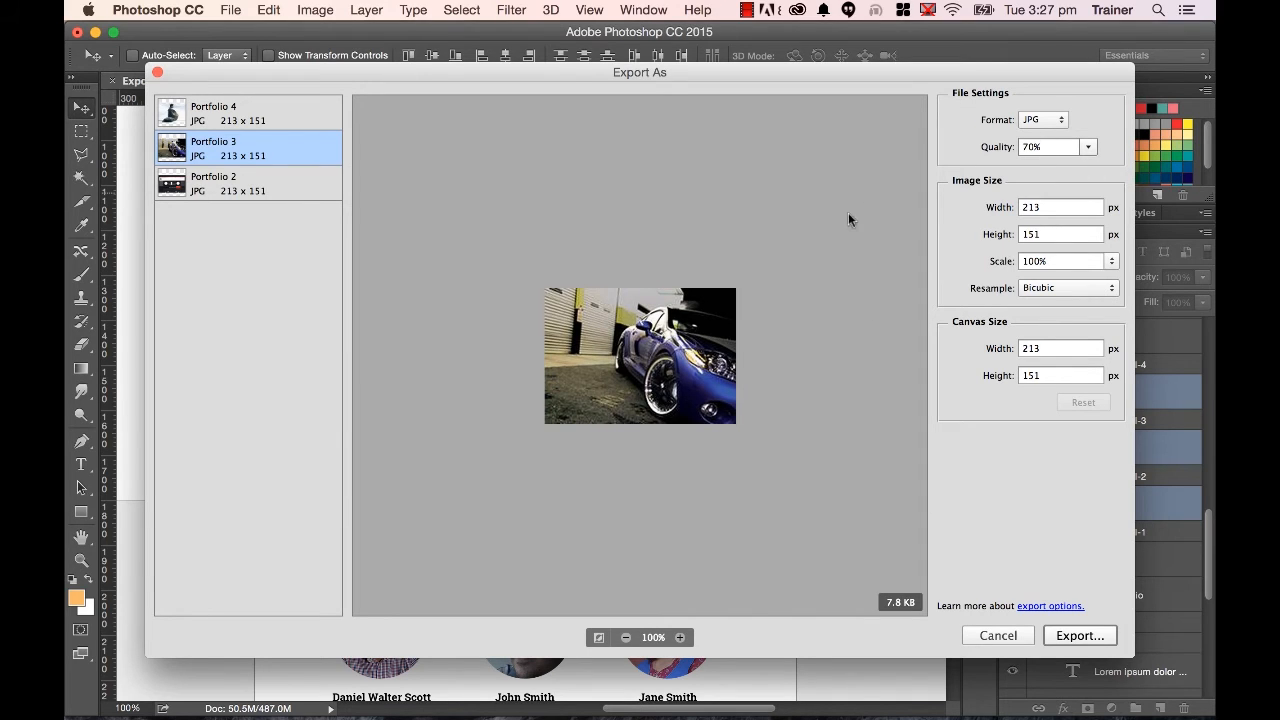
mouse_move(996, 150)
type("40")
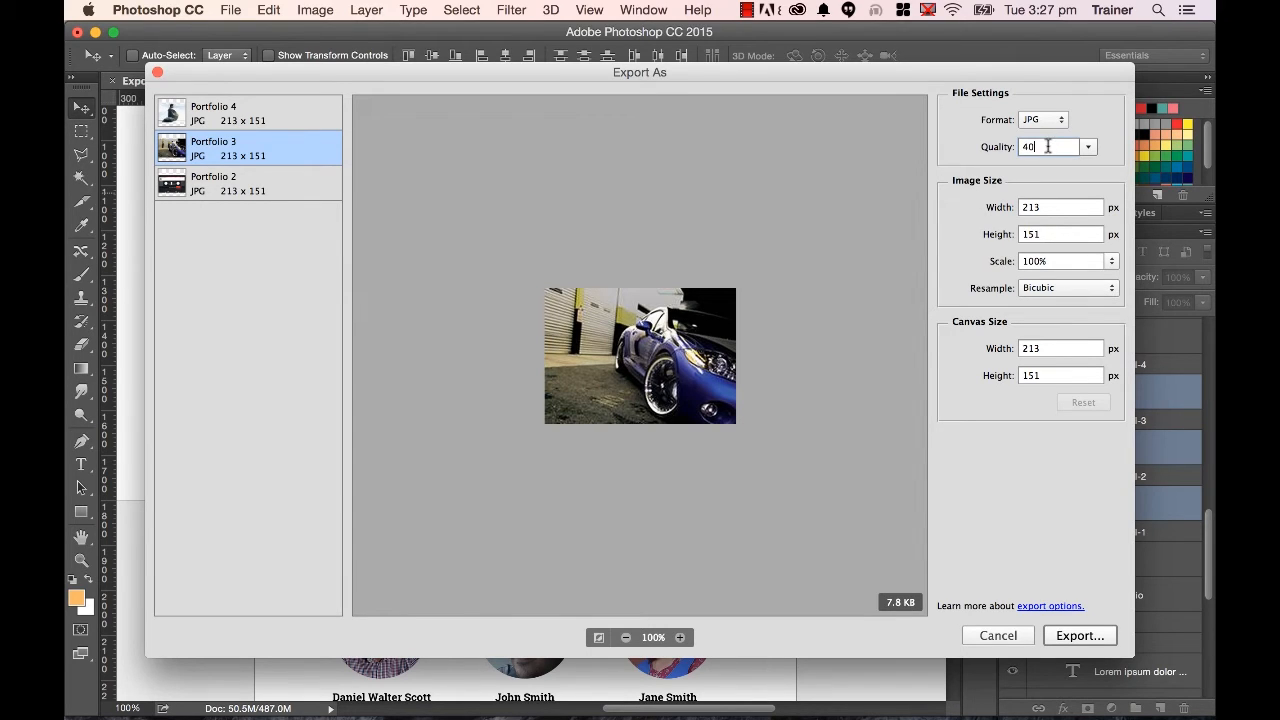
left_click(248, 184)
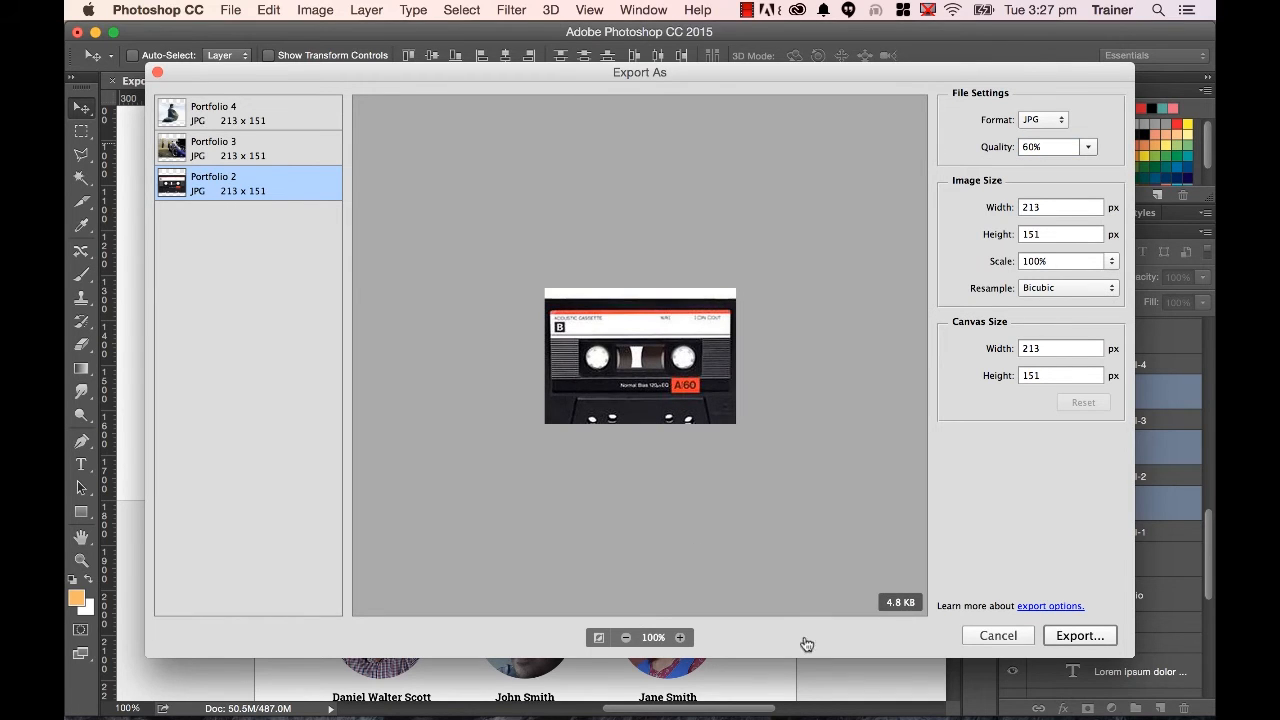
Export the three portfolio thumbnails into the web-ready-images folder.
left_click(1080, 636)
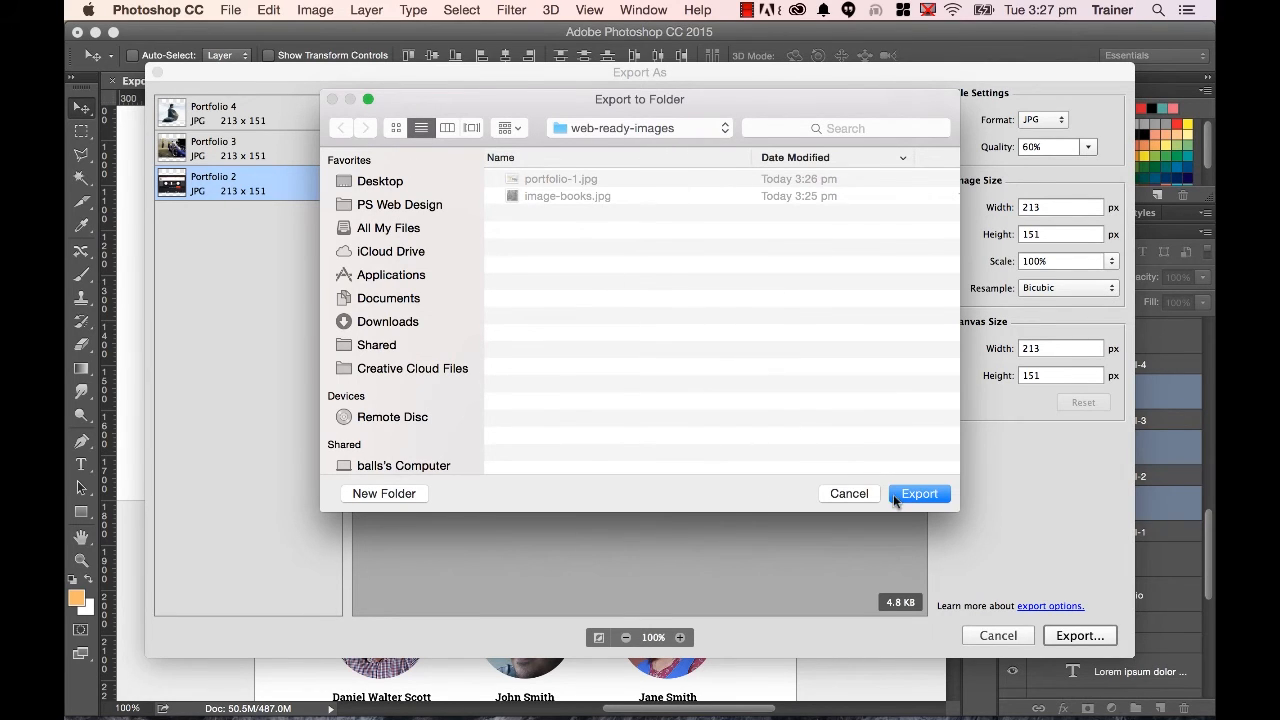
left_click(918, 492)
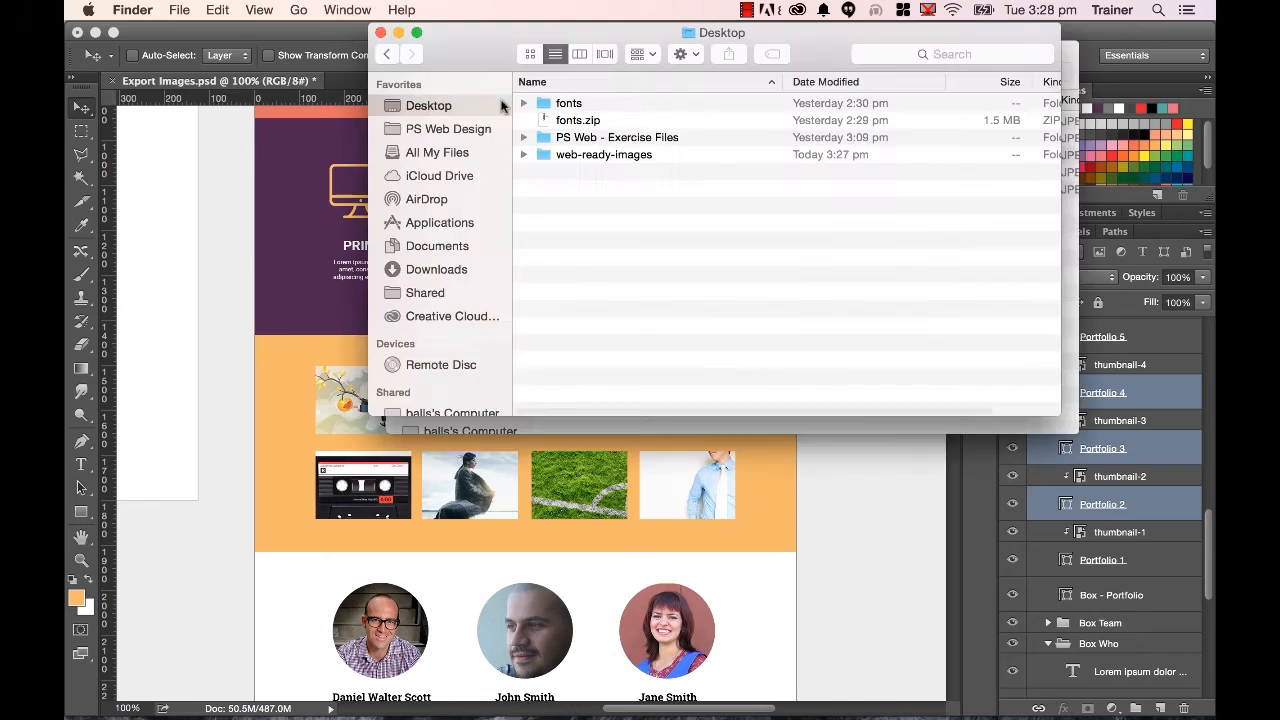
In Finder, check web-ready-images and rename the thumbnails to lowercase portfolio-2, portfolio-3 and portfolio-4.jpg.
double_click(604, 154)
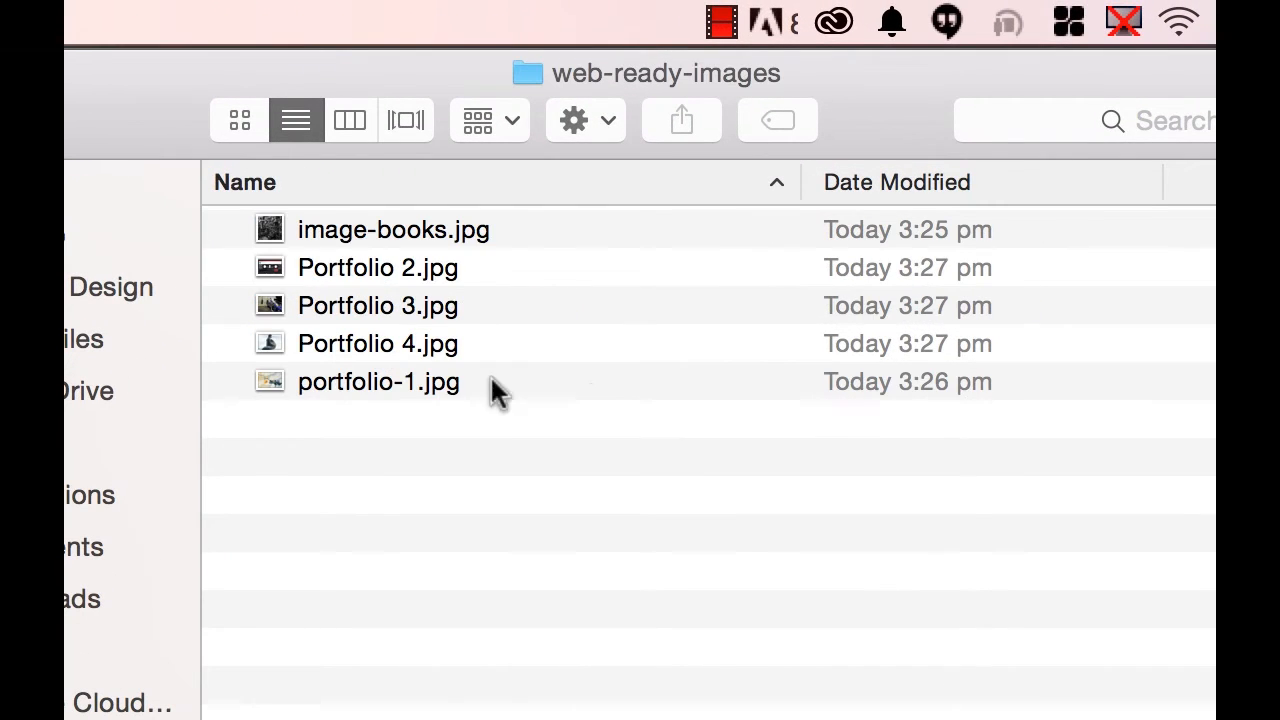
left_click(378, 268)
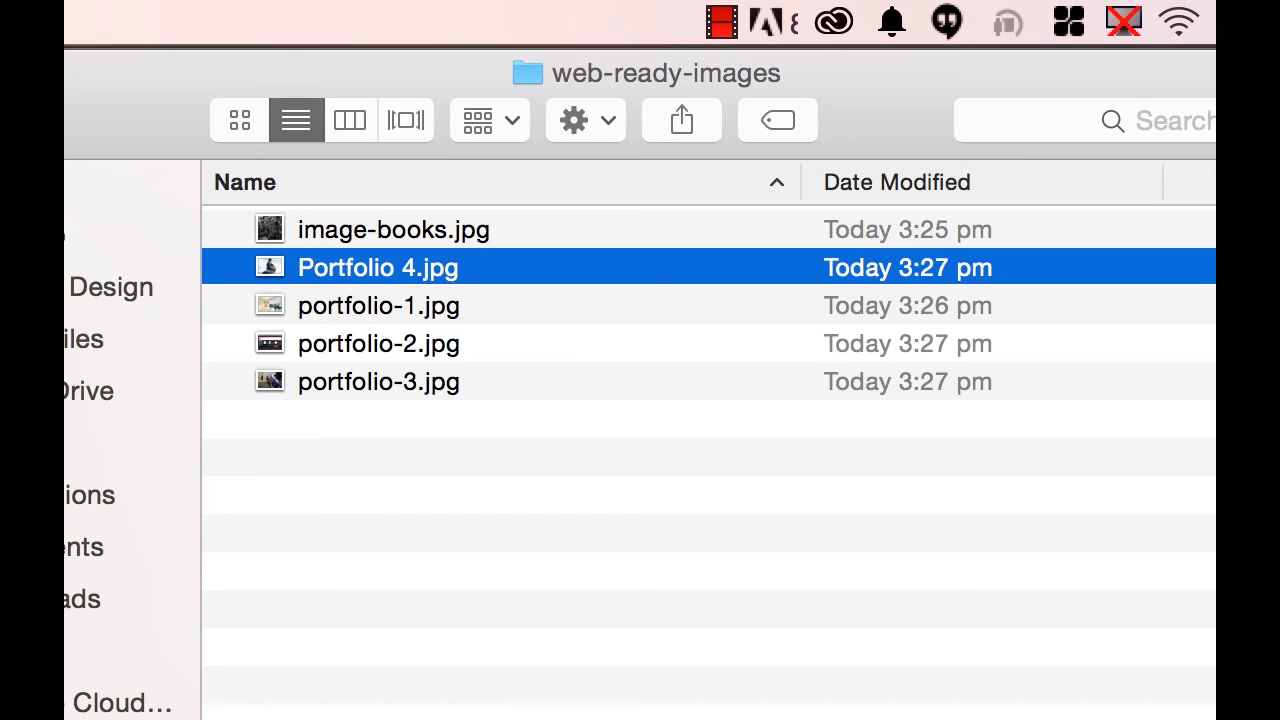
double_click(376, 268)
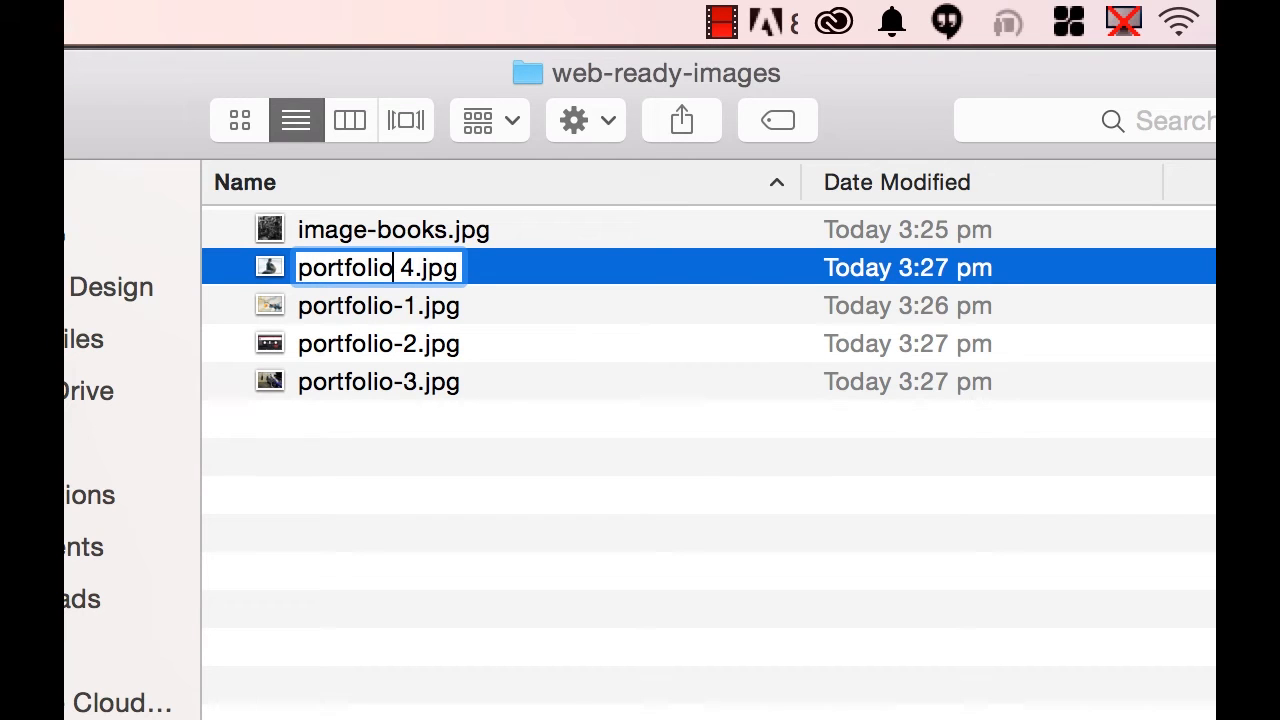
key("Return")
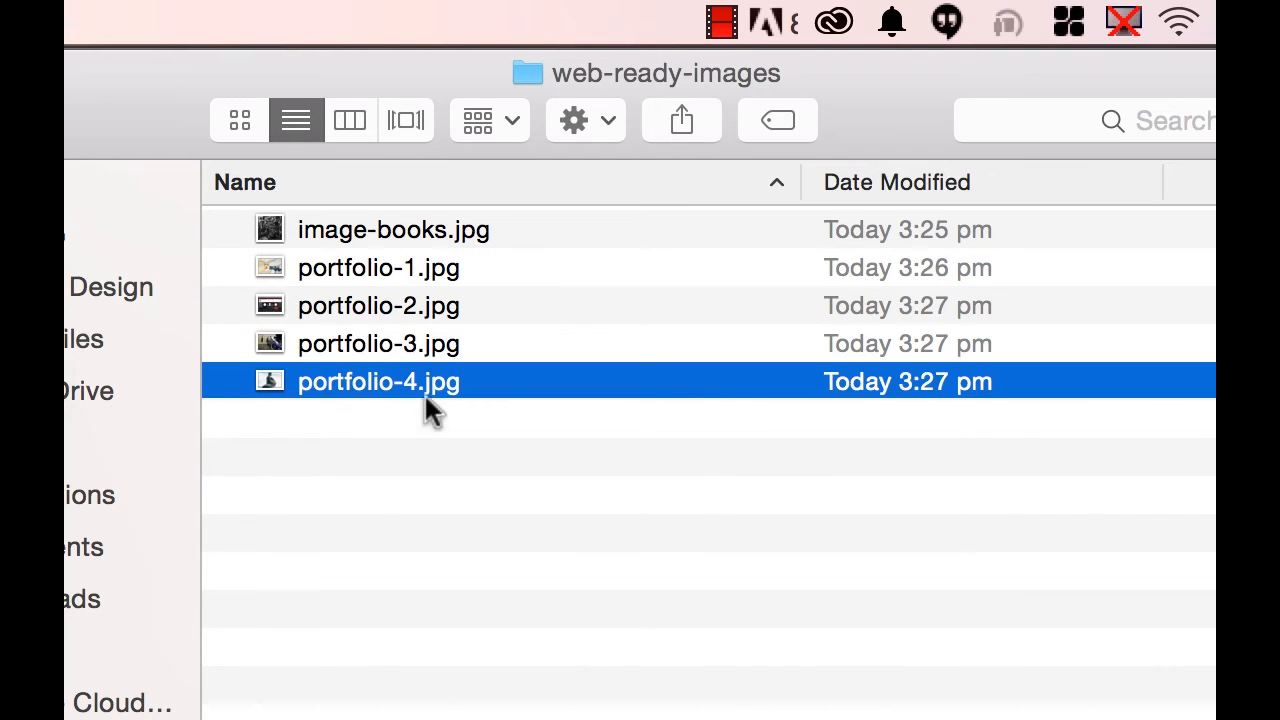
mouse_move(364, 410)
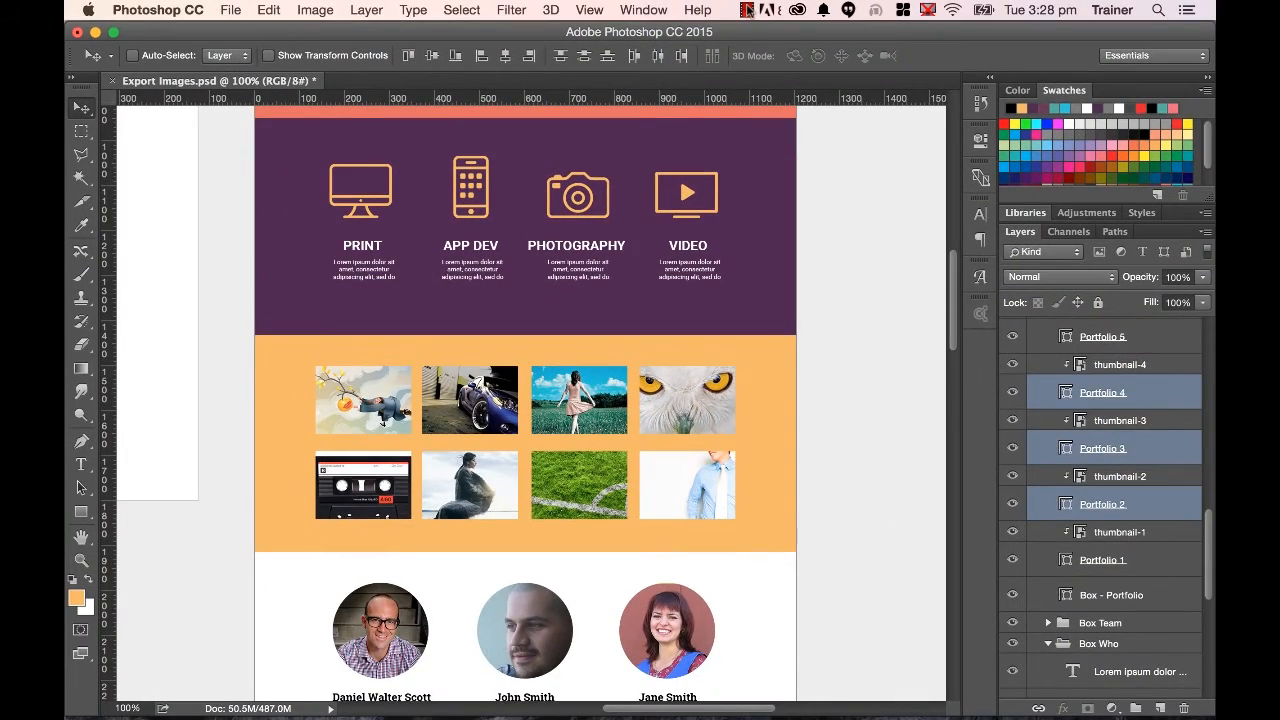
scroll("down", 3)
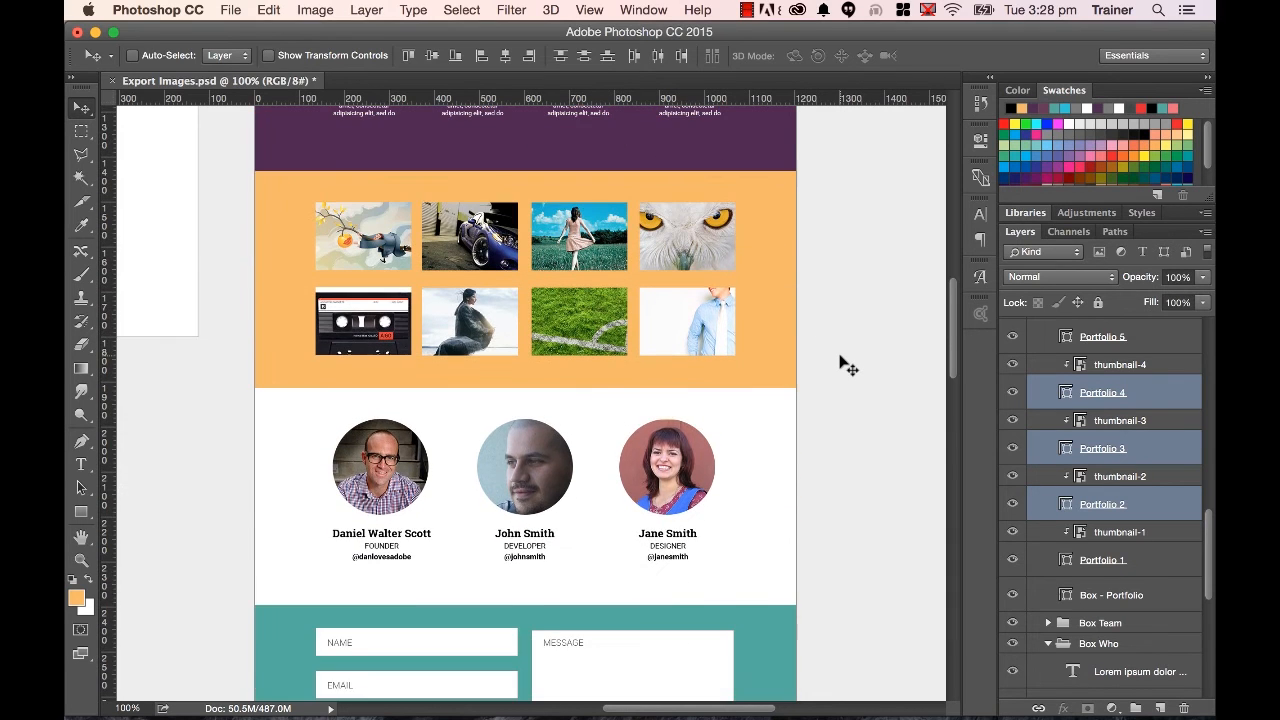
scroll("up", 3)
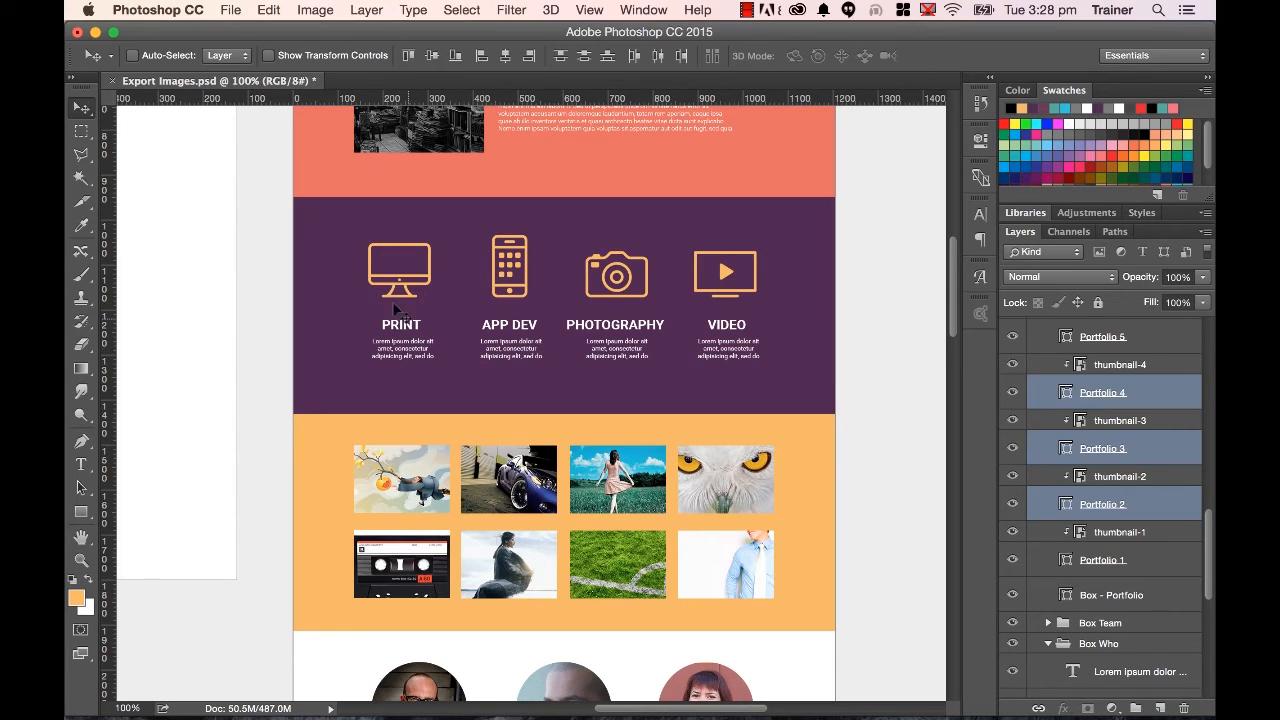
mouse_move(356, 312)
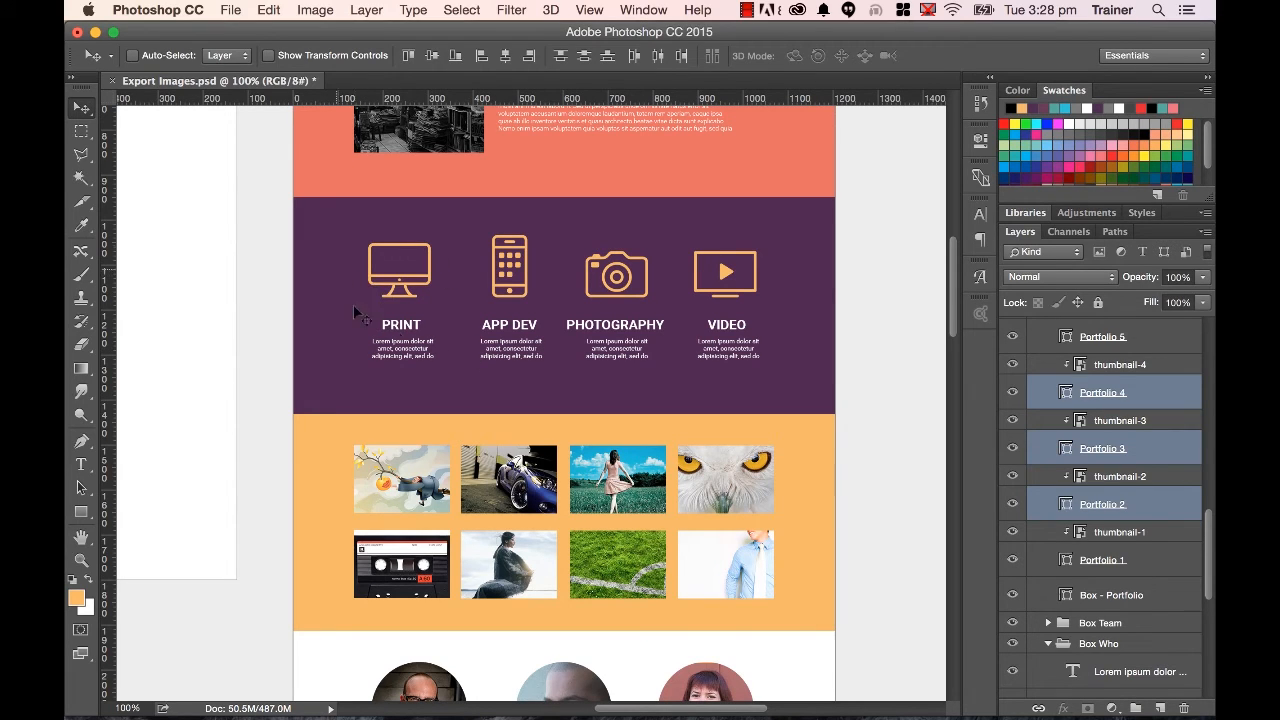
mouse_move(470, 350)
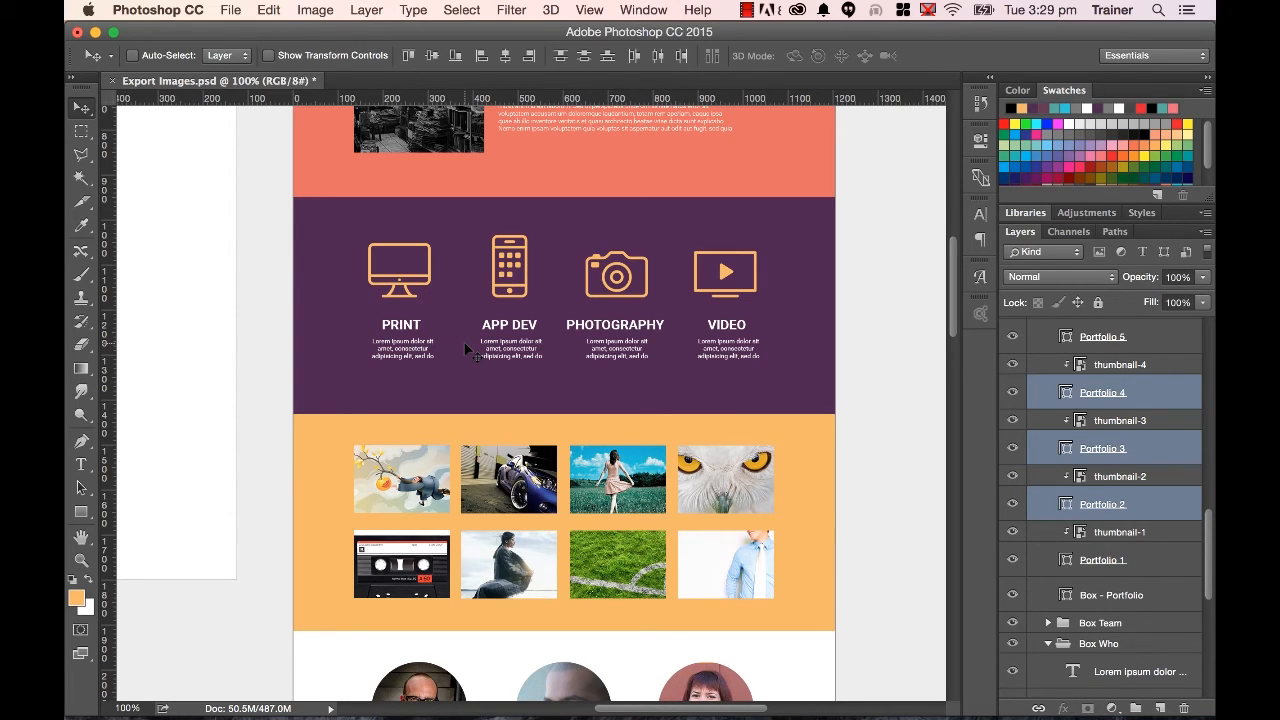
mouse_move(436, 290)
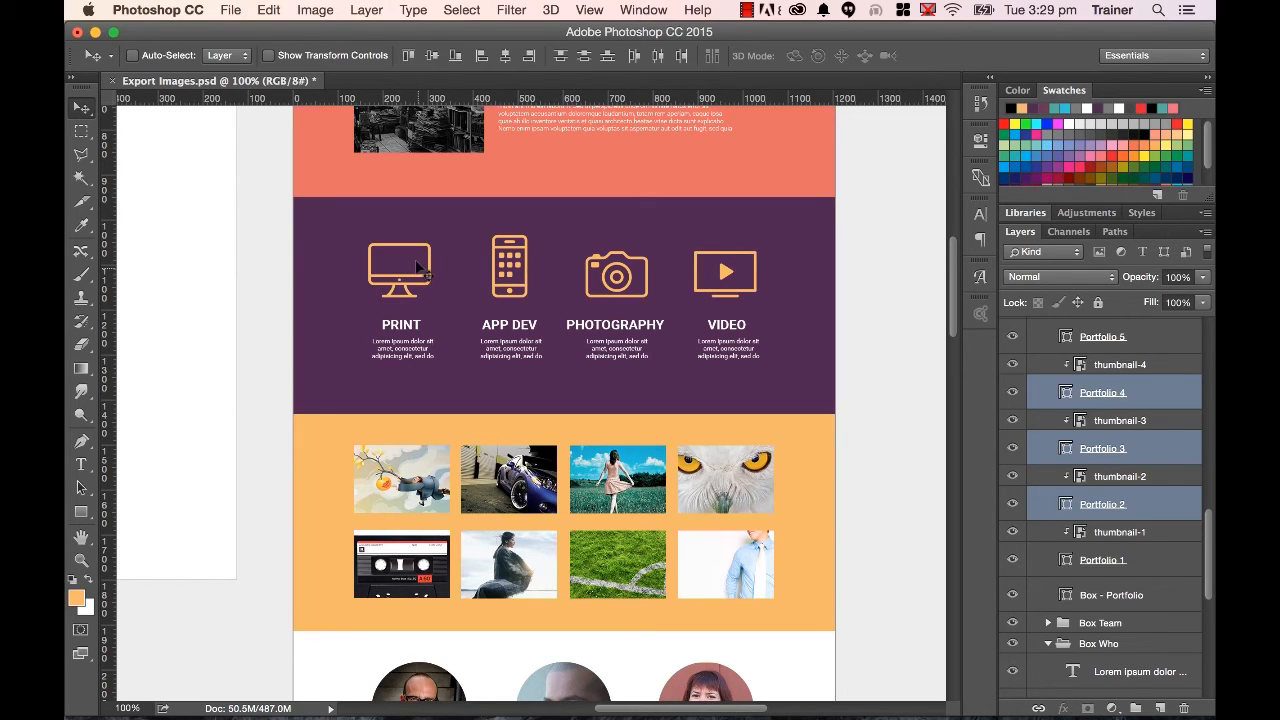
mouse_move(470, 232)
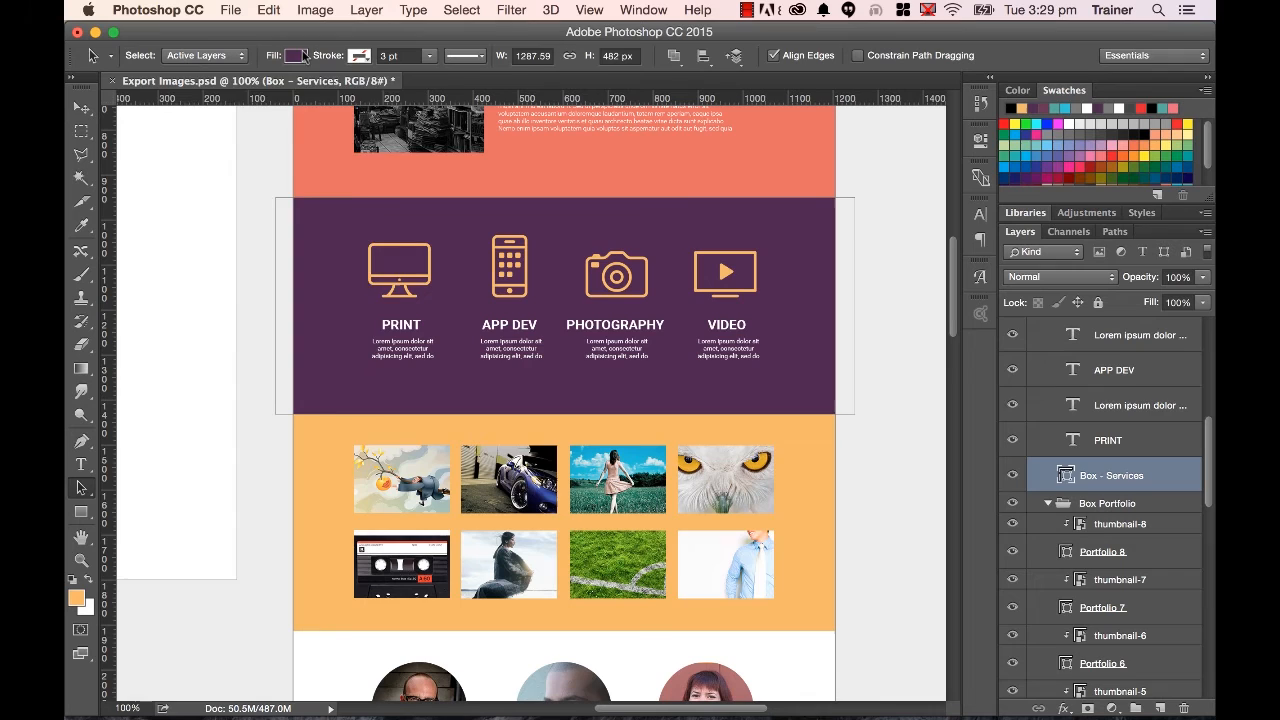
left_click(294, 56)
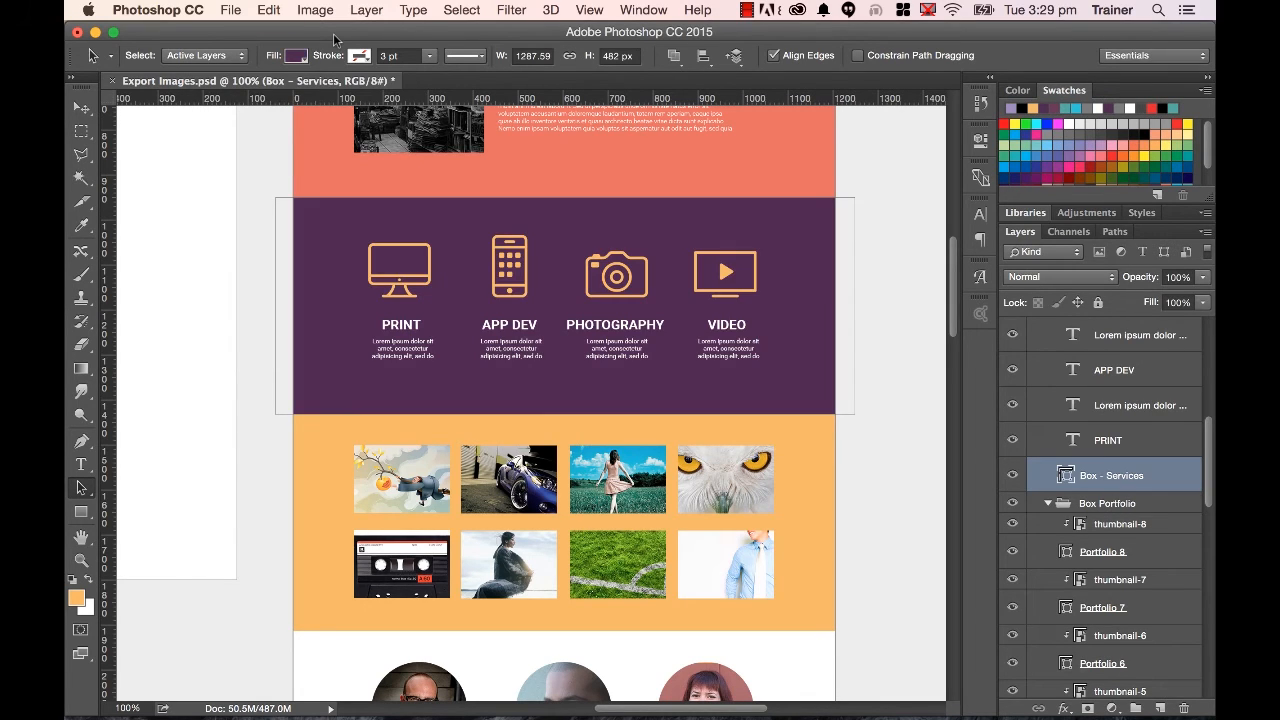
mouse_move(156, 178)
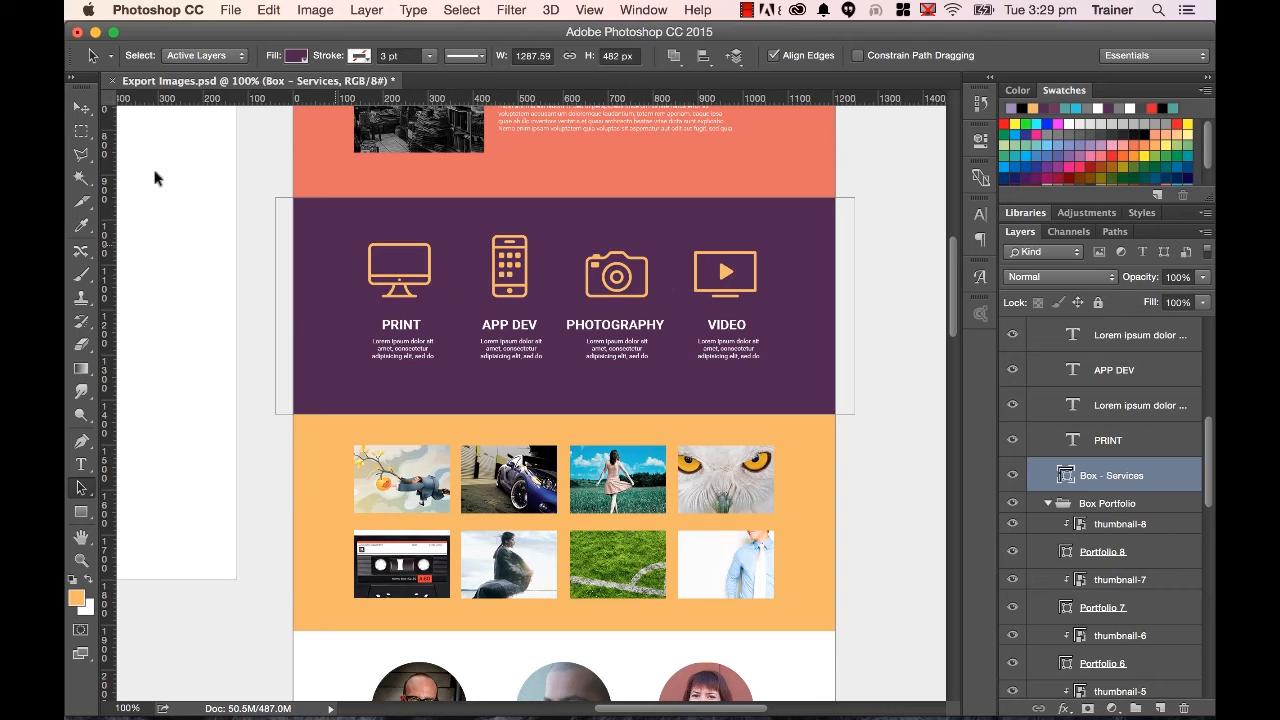
left_click(80, 108)
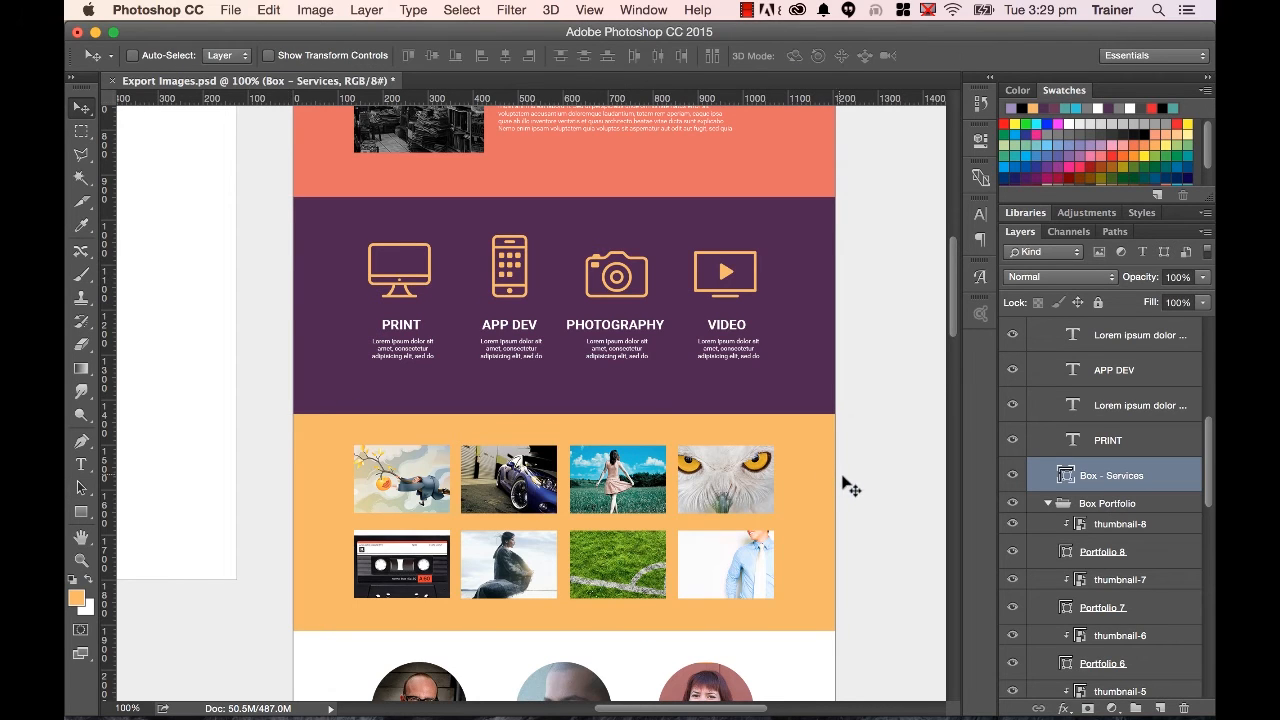
scroll("down", 3)
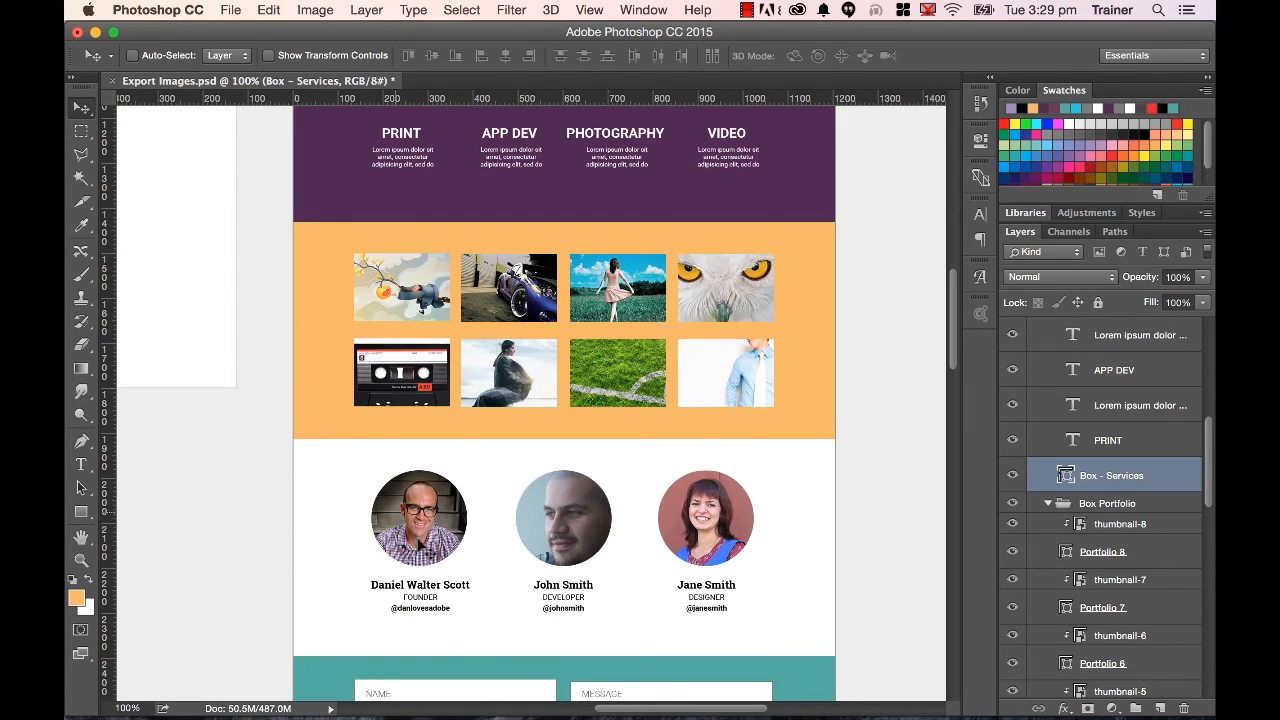
mouse_move(470, 540)
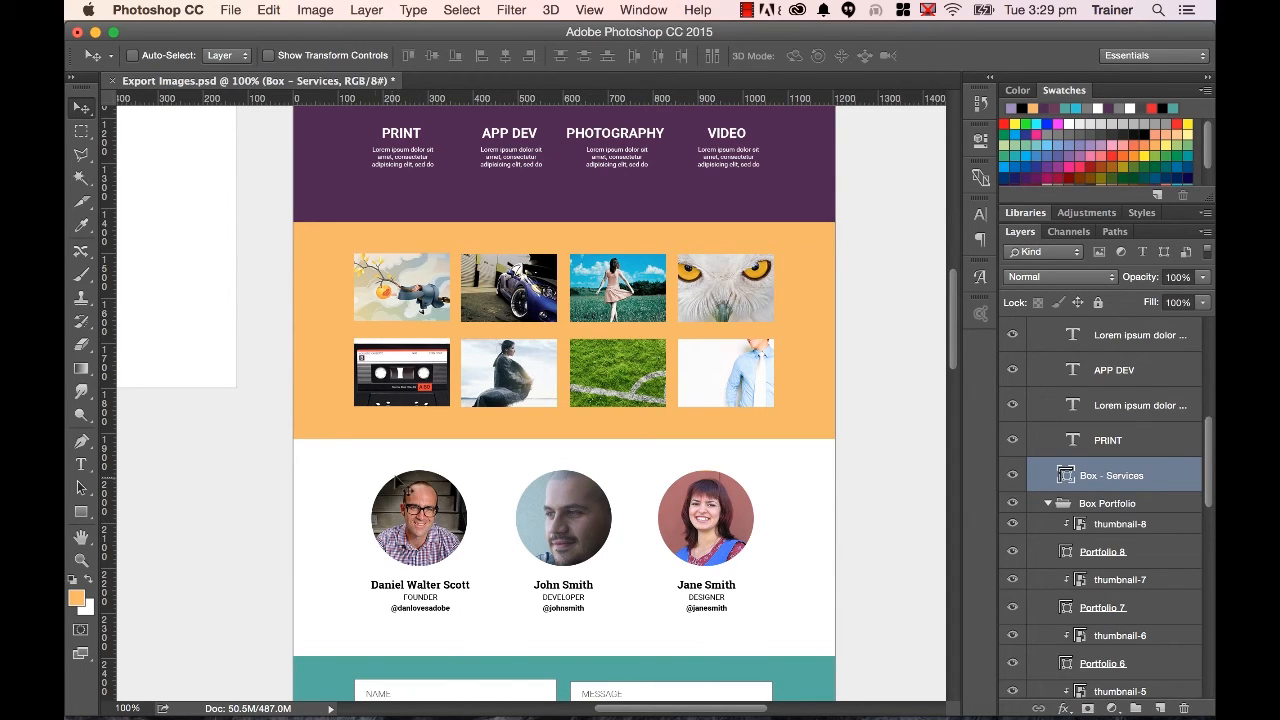
mouse_move(320, 384)
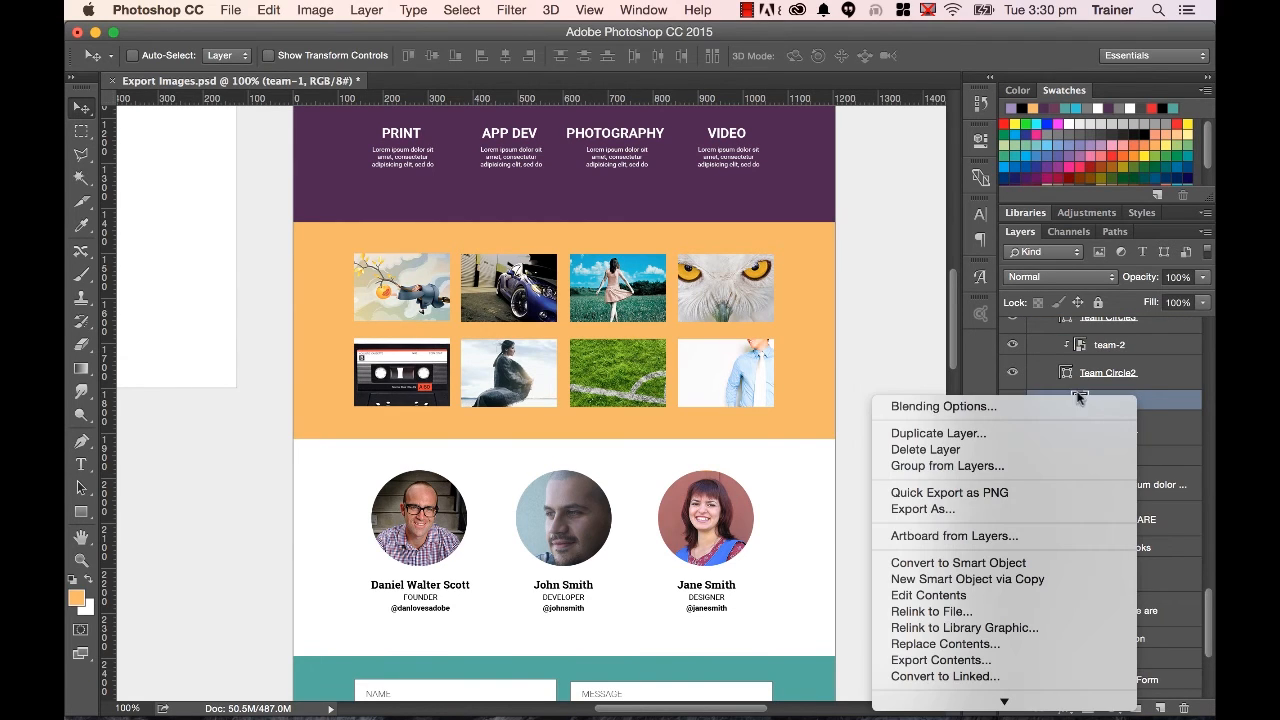
mouse_move(948, 492)
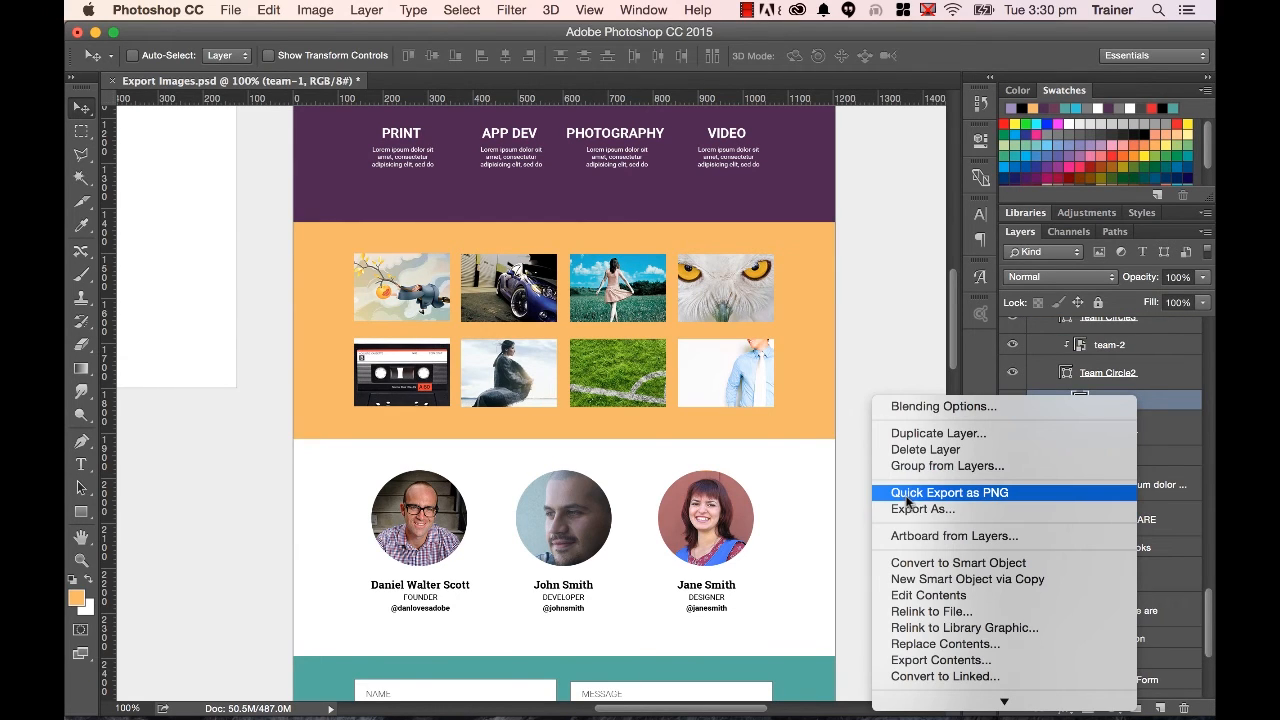
mouse_move(922, 510)
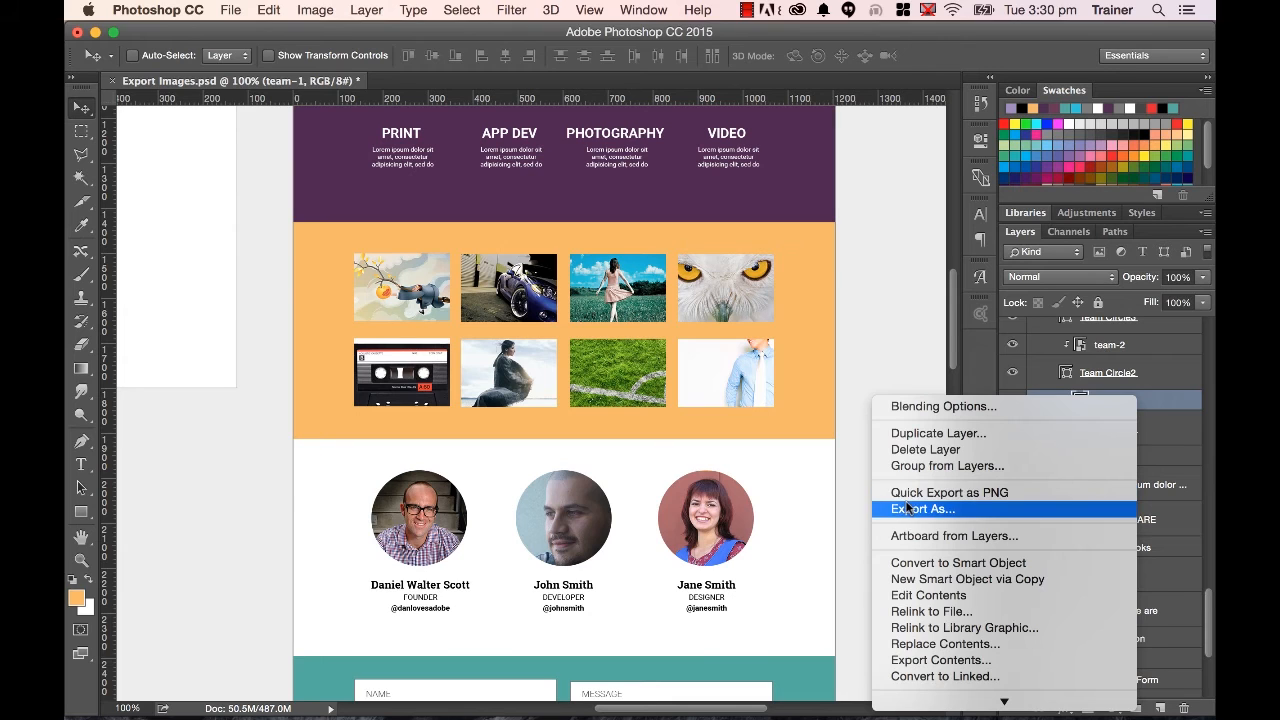
Set the team photo to export as a 213×213 transparent PNG, comparing PNG-8 against full PNG, and proceed to save.
left_click(922, 510)
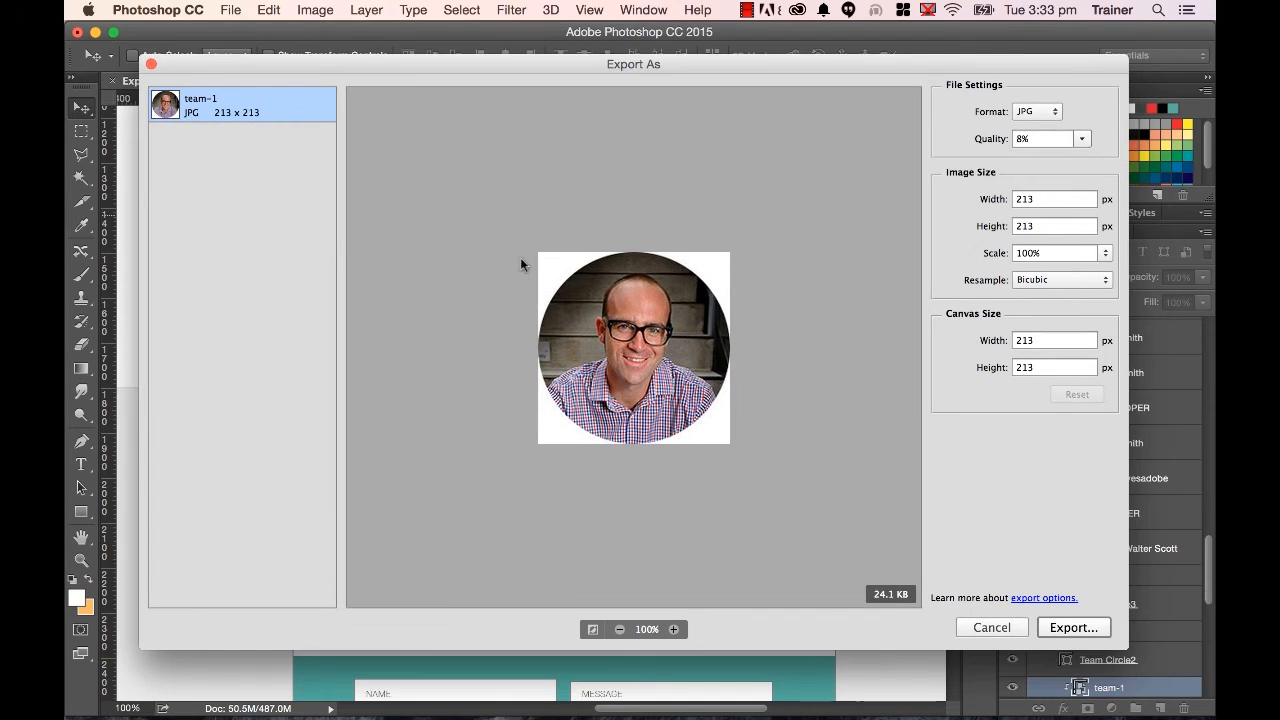
mouse_move(1064, 198)
type("70")
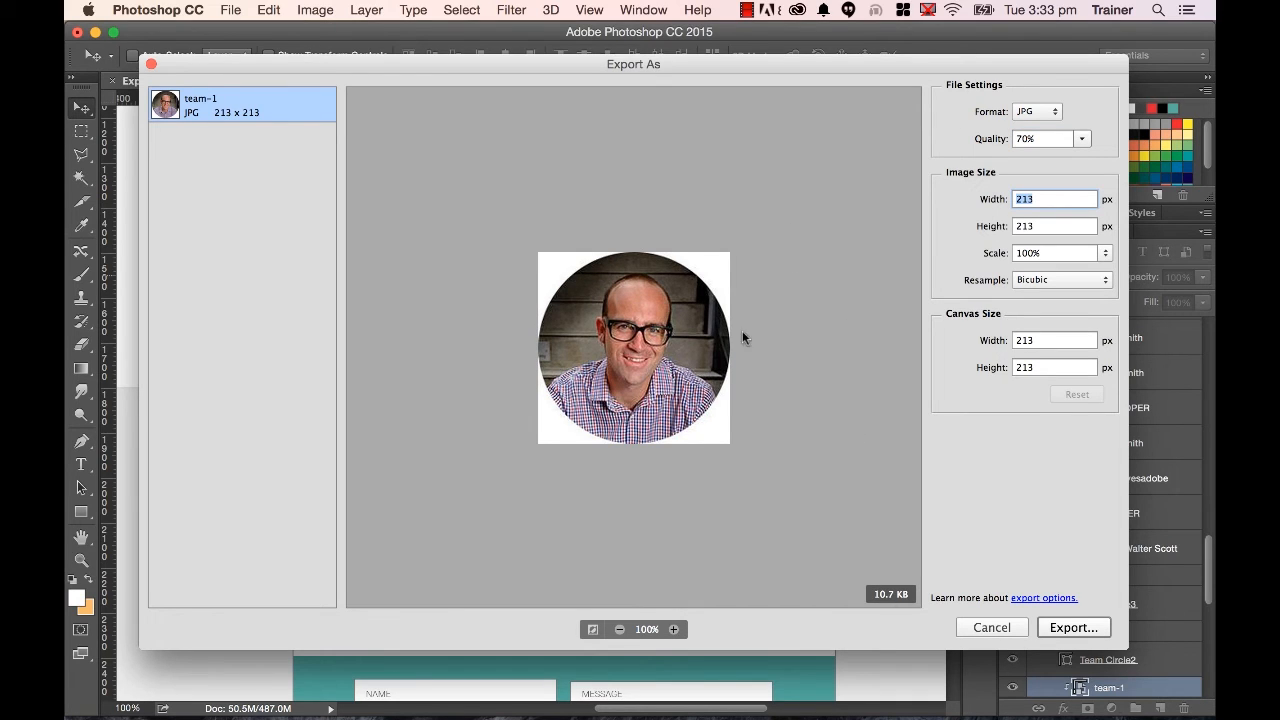
mouse_move(728, 292)
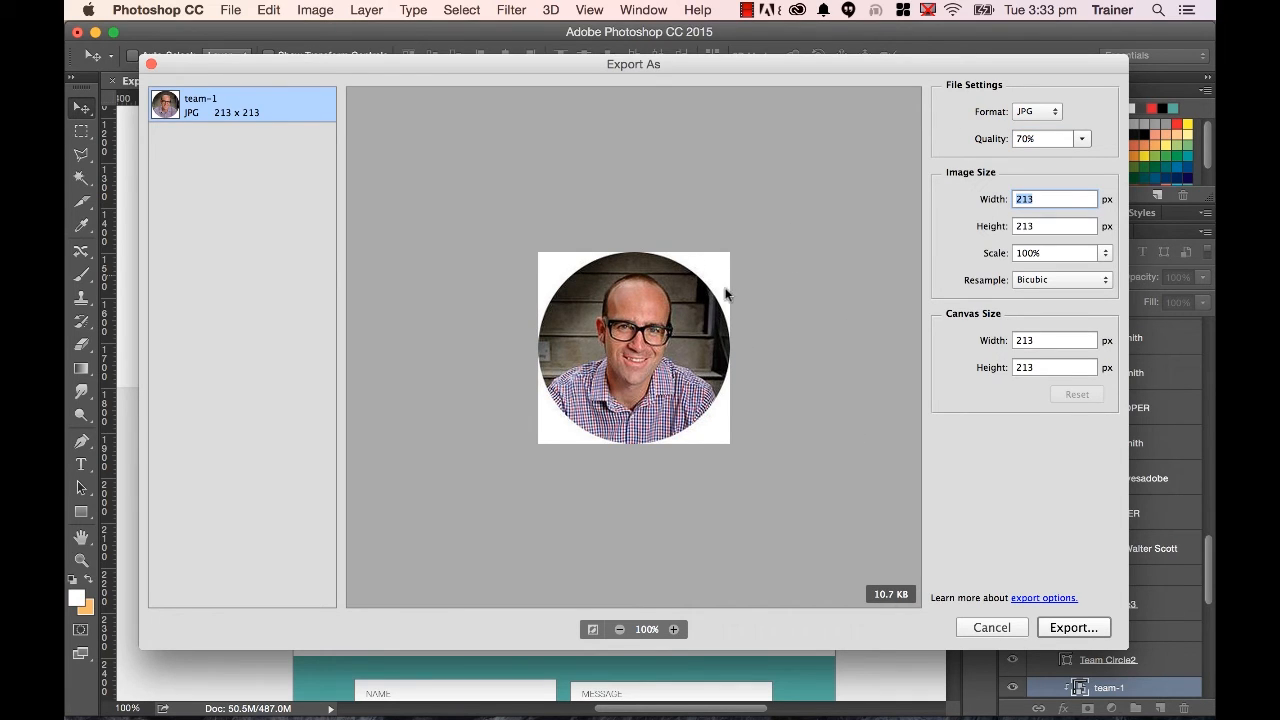
mouse_move(764, 302)
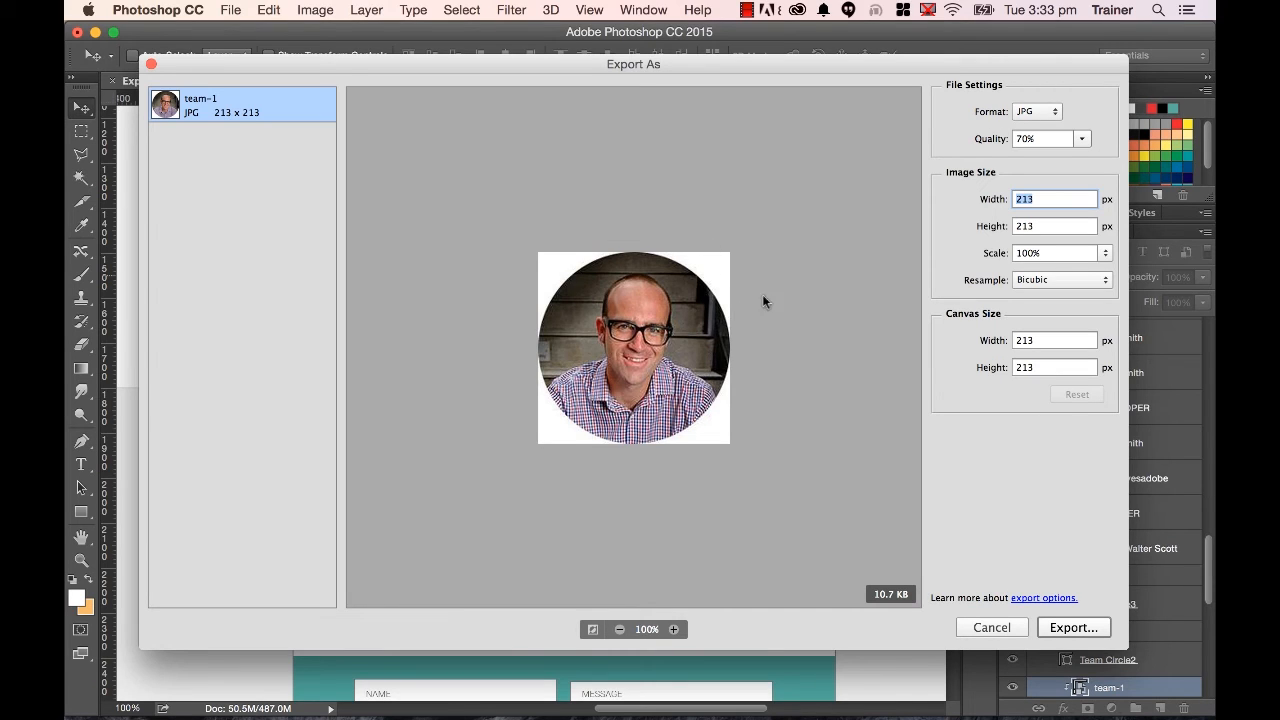
left_click(1036, 112)
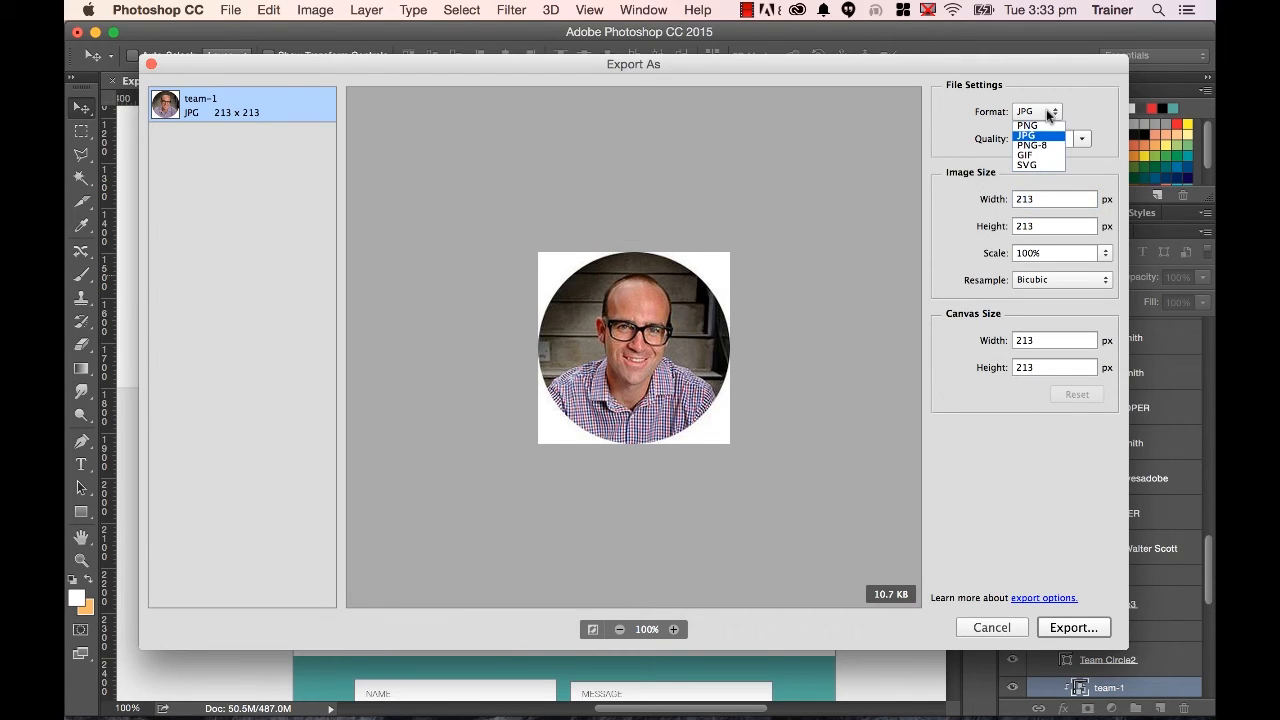
mouse_move(1032, 144)
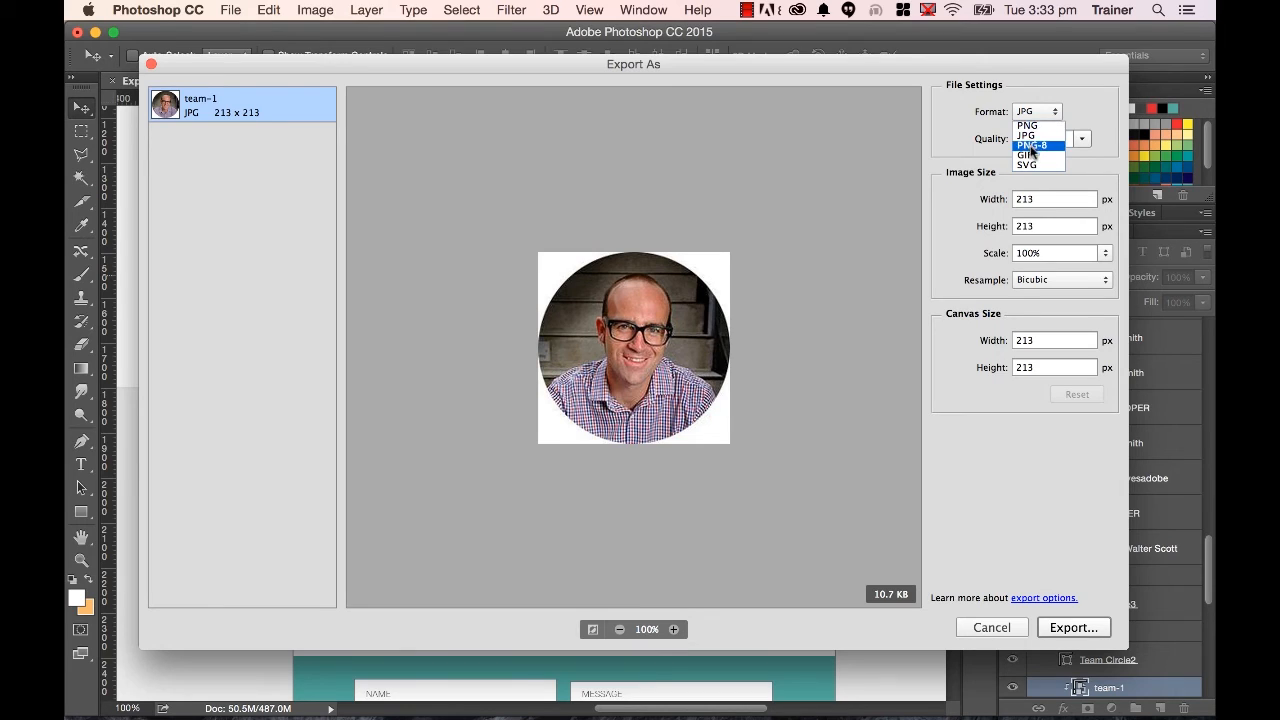
left_click(1028, 146)
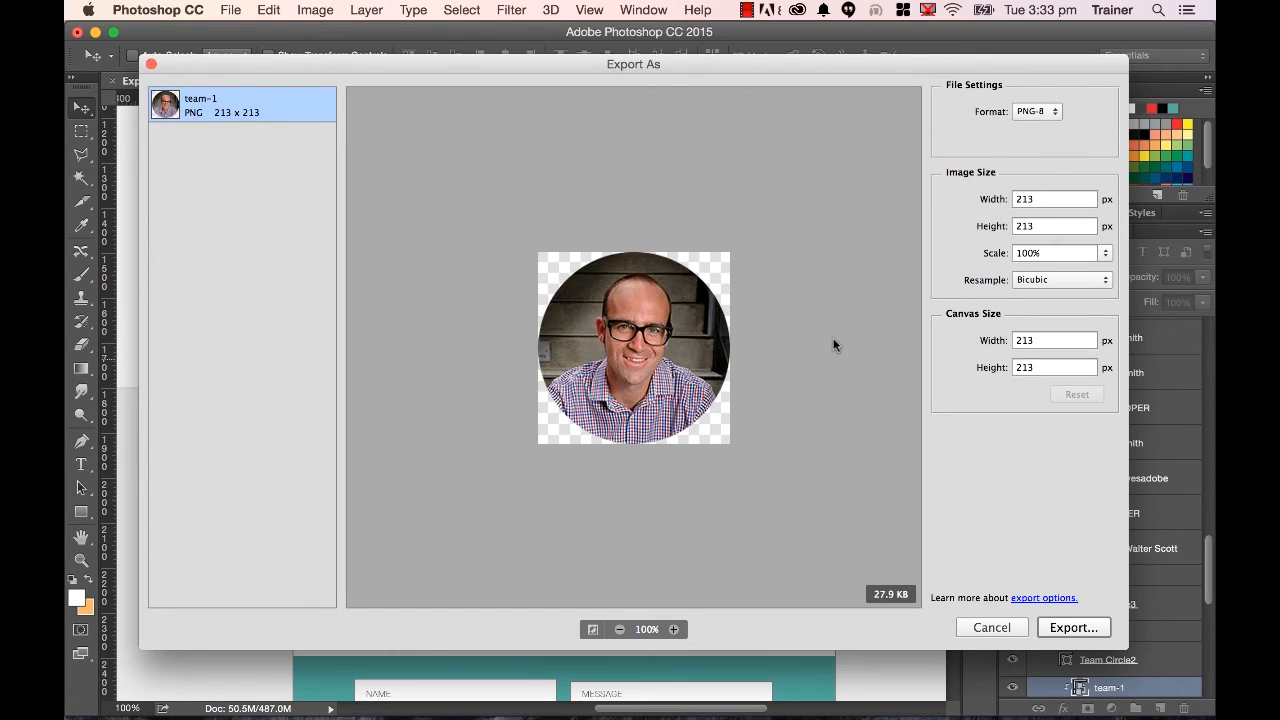
mouse_move(796, 500)
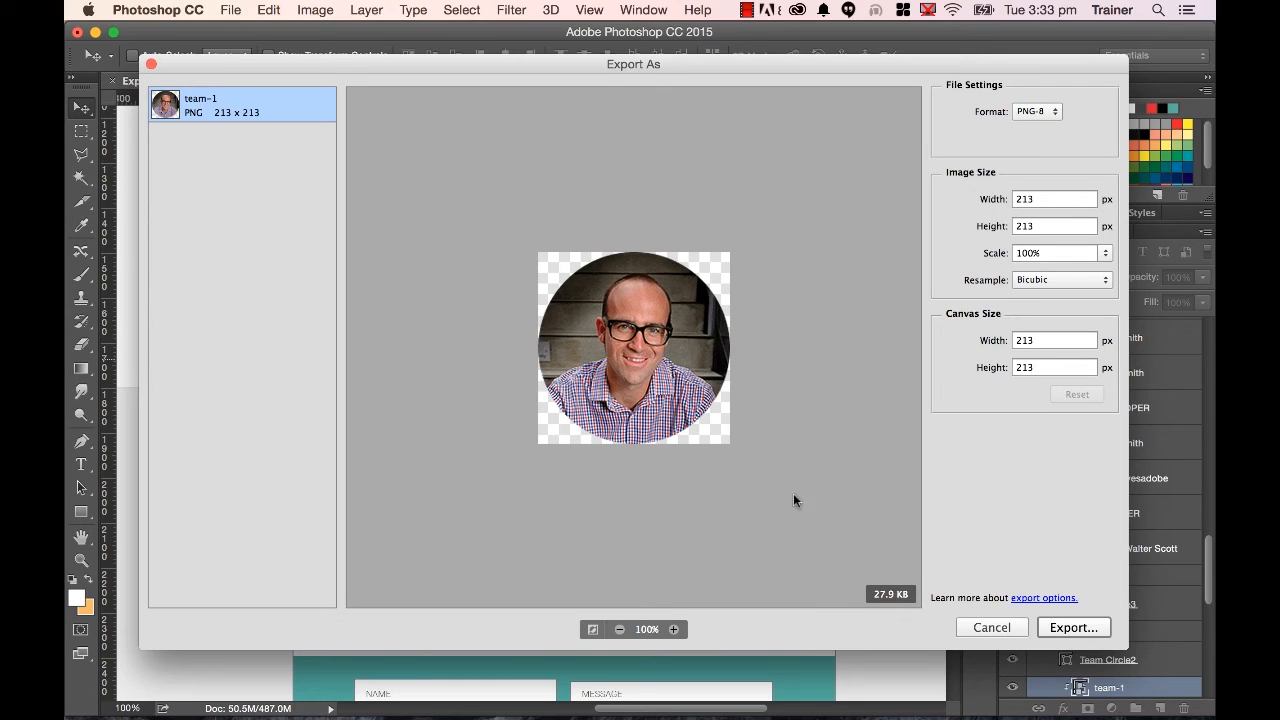
mouse_move(772, 442)
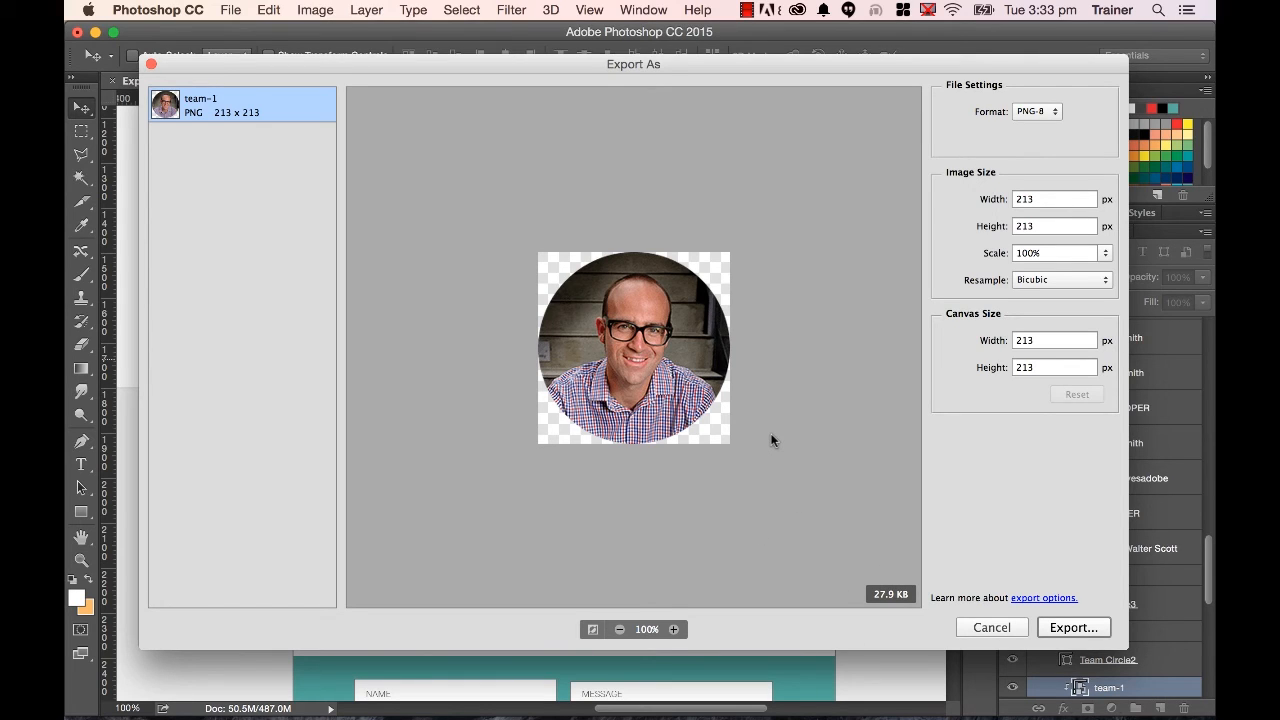
mouse_move(736, 388)
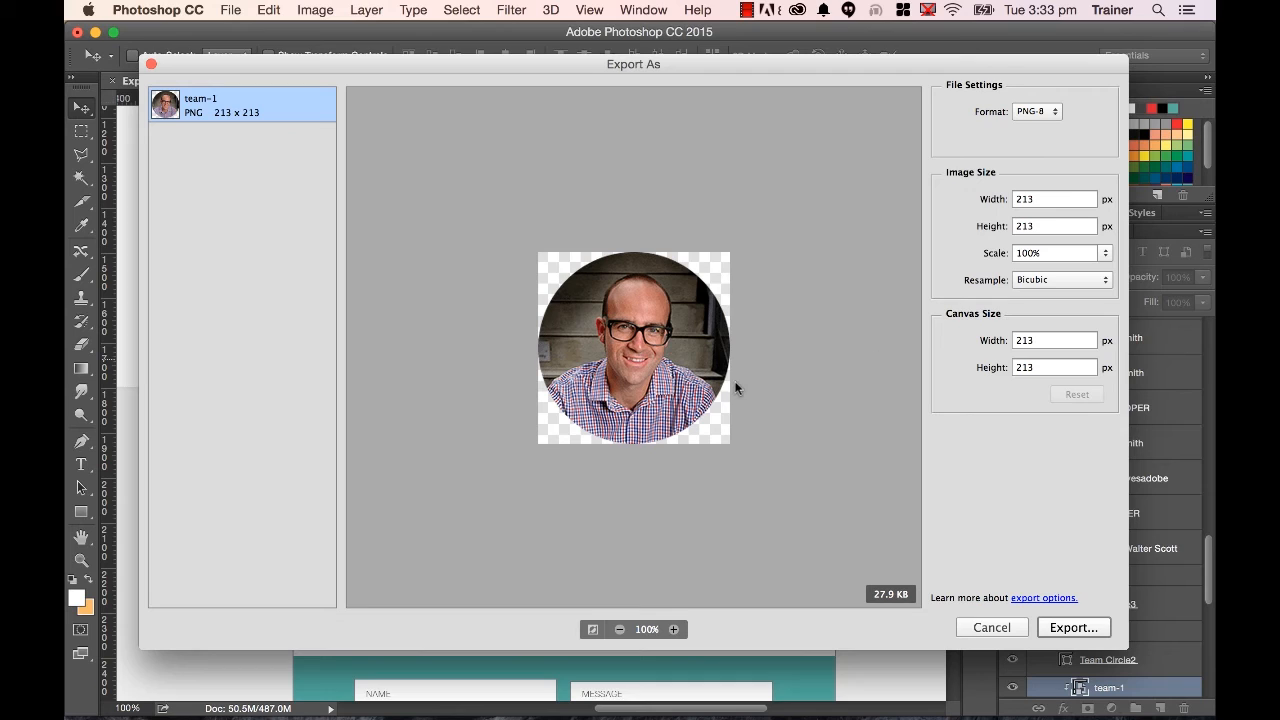
left_click(1036, 112)
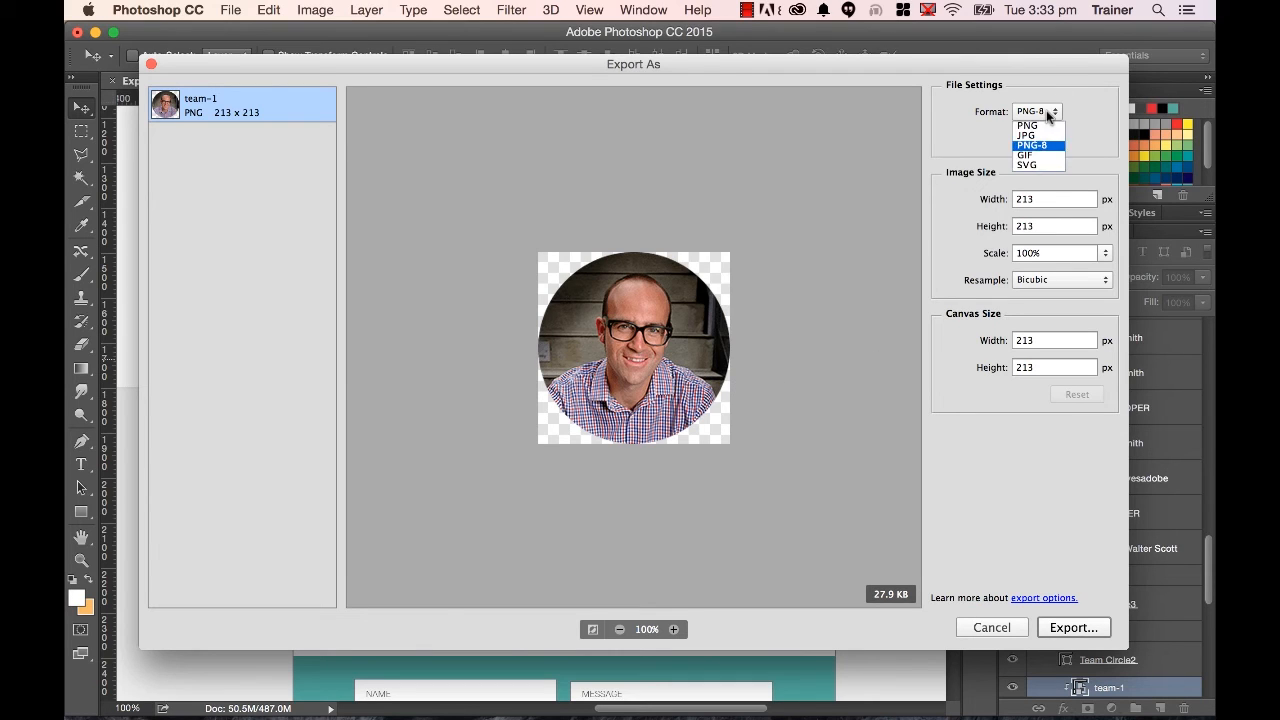
mouse_move(1030, 124)
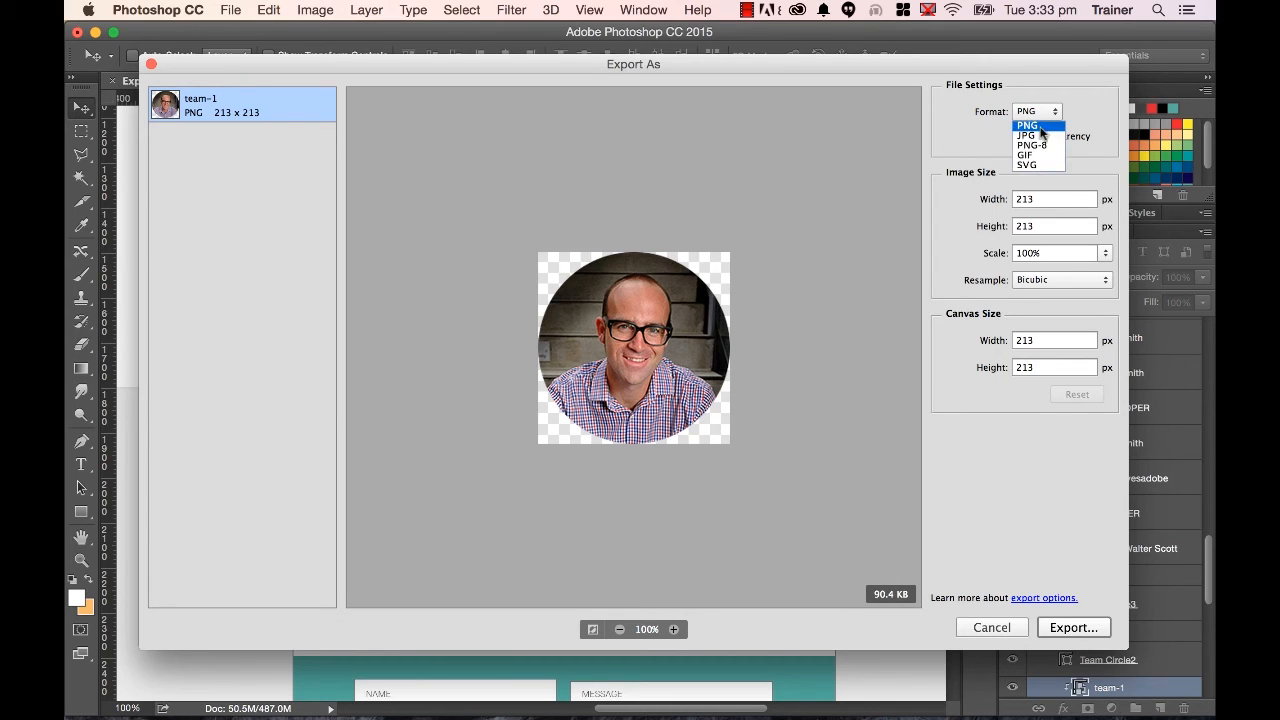
left_click(1028, 124)
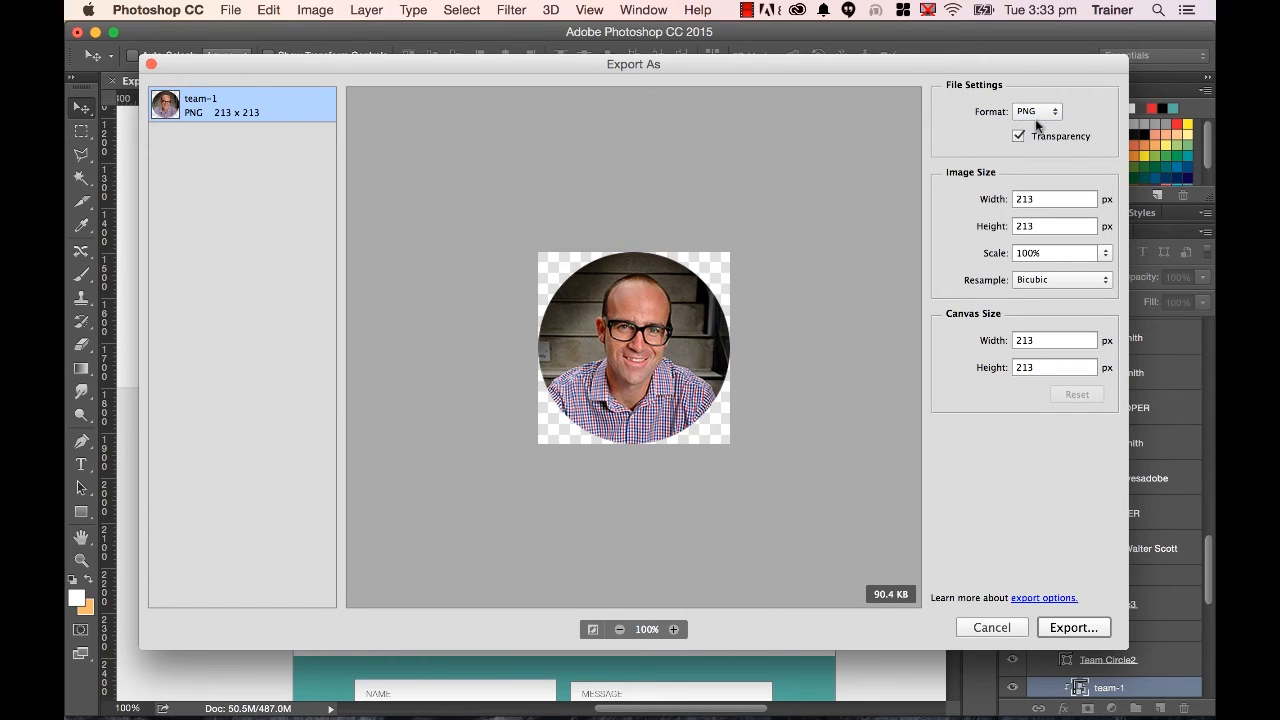
left_click(1036, 112)
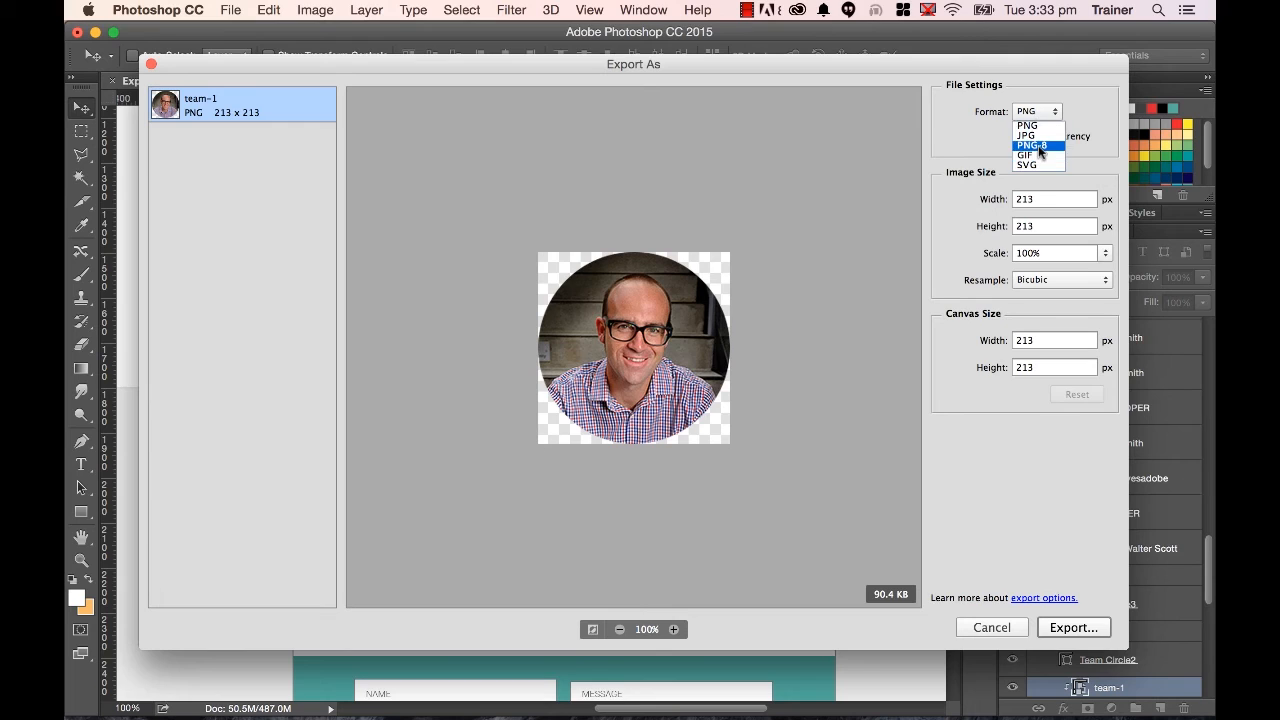
left_click(1032, 144)
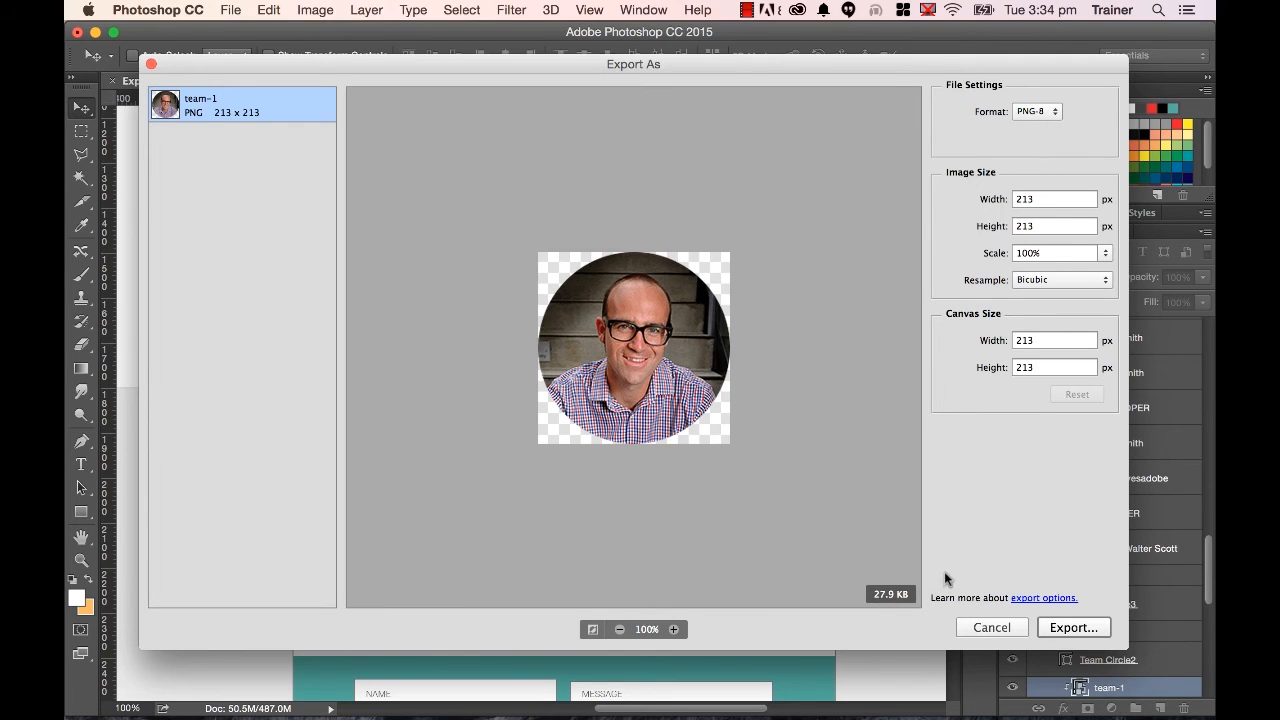
mouse_move(876, 640)
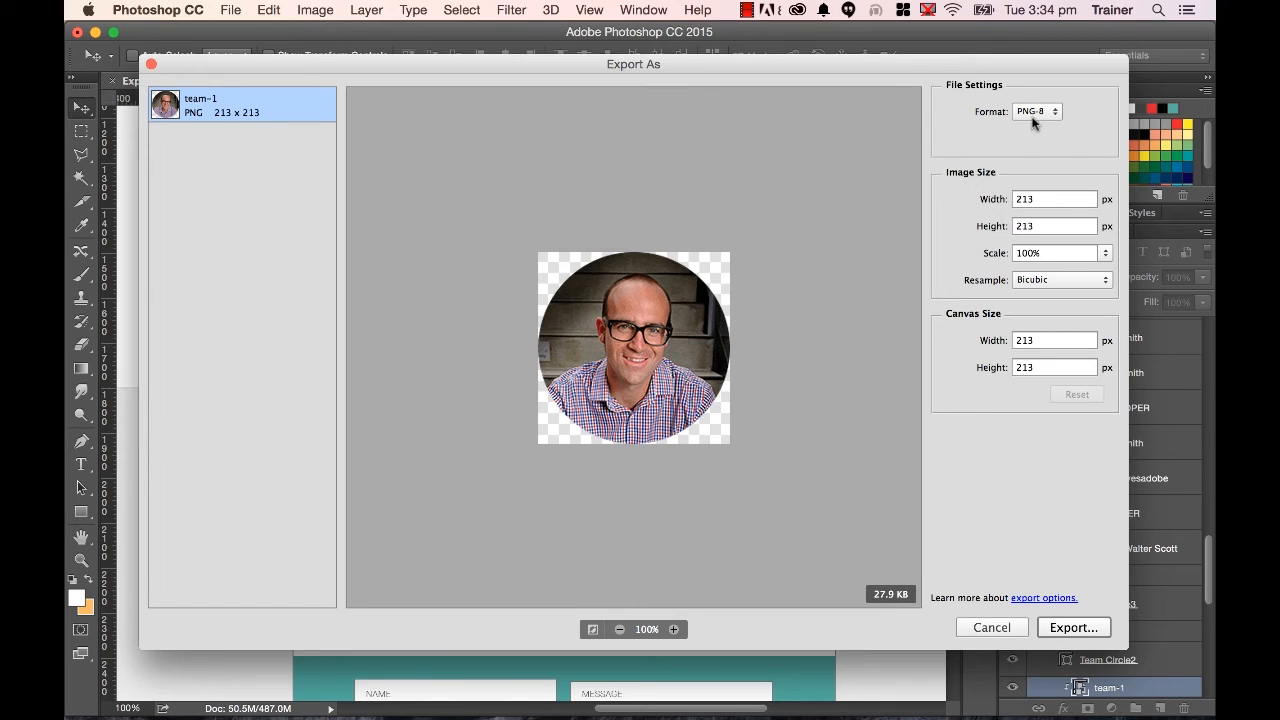
left_click(1036, 112)
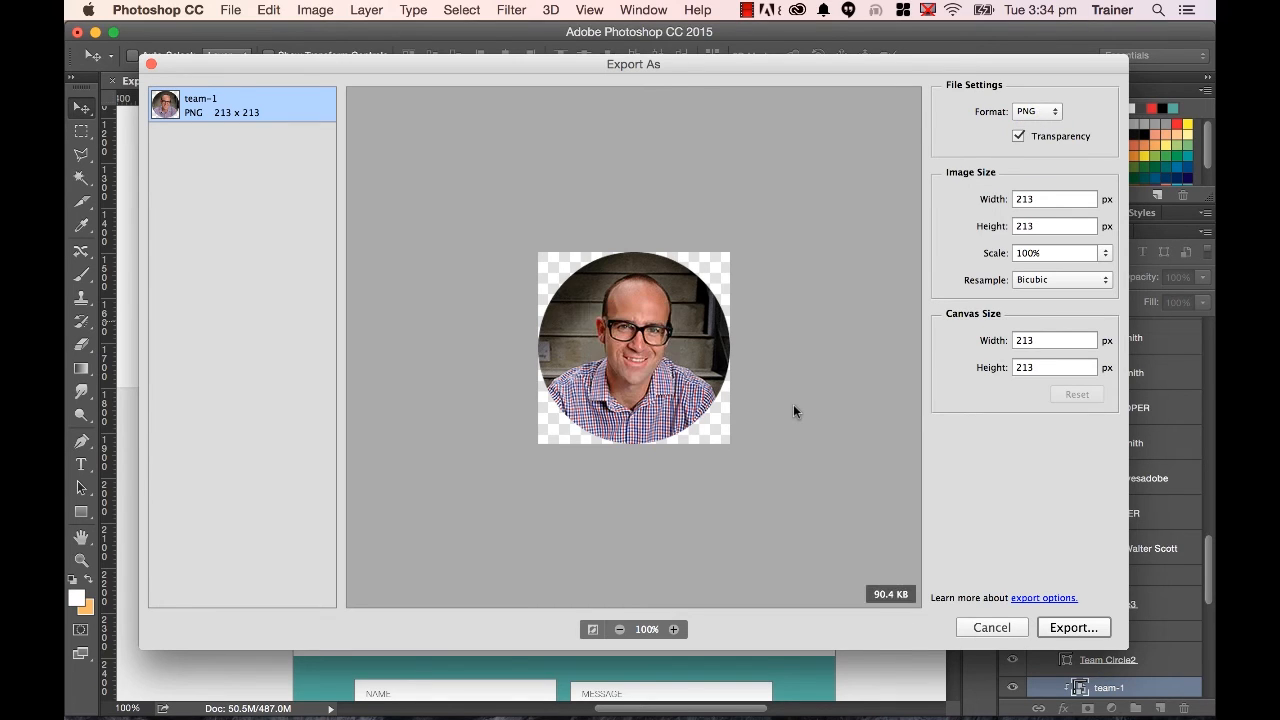
mouse_move(848, 542)
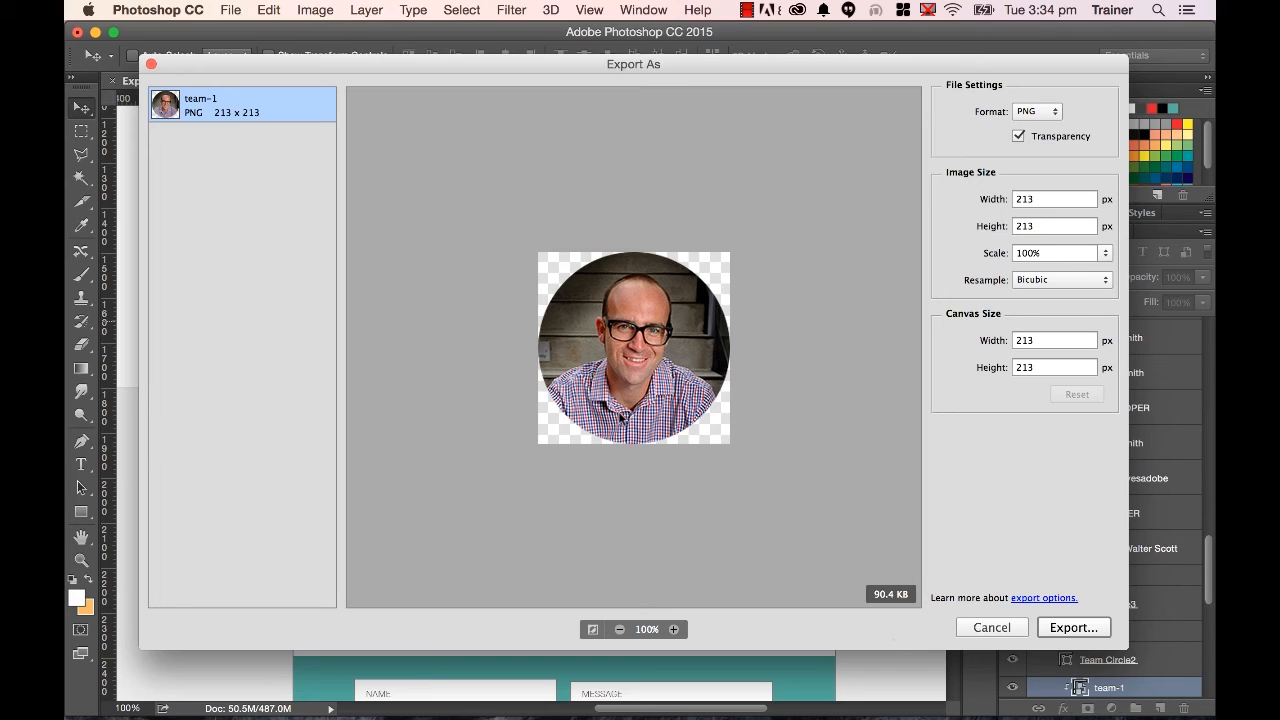
mouse_move(490, 350)
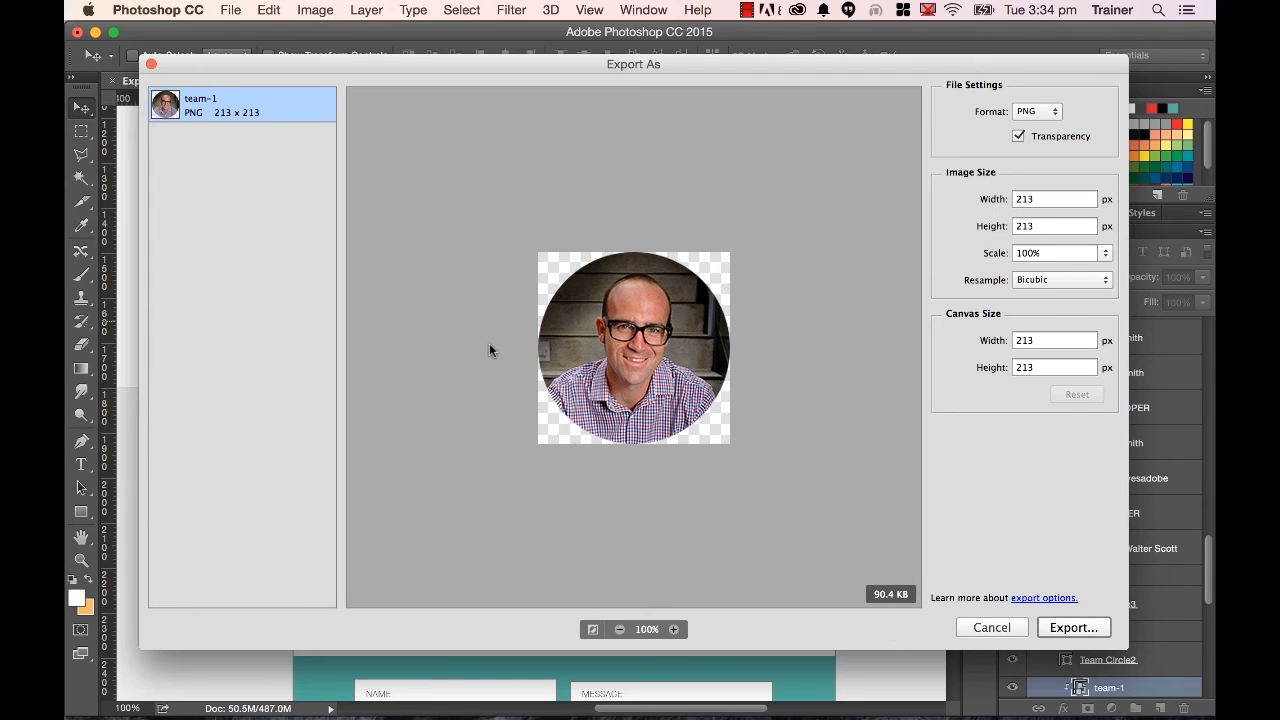
mouse_move(630, 608)
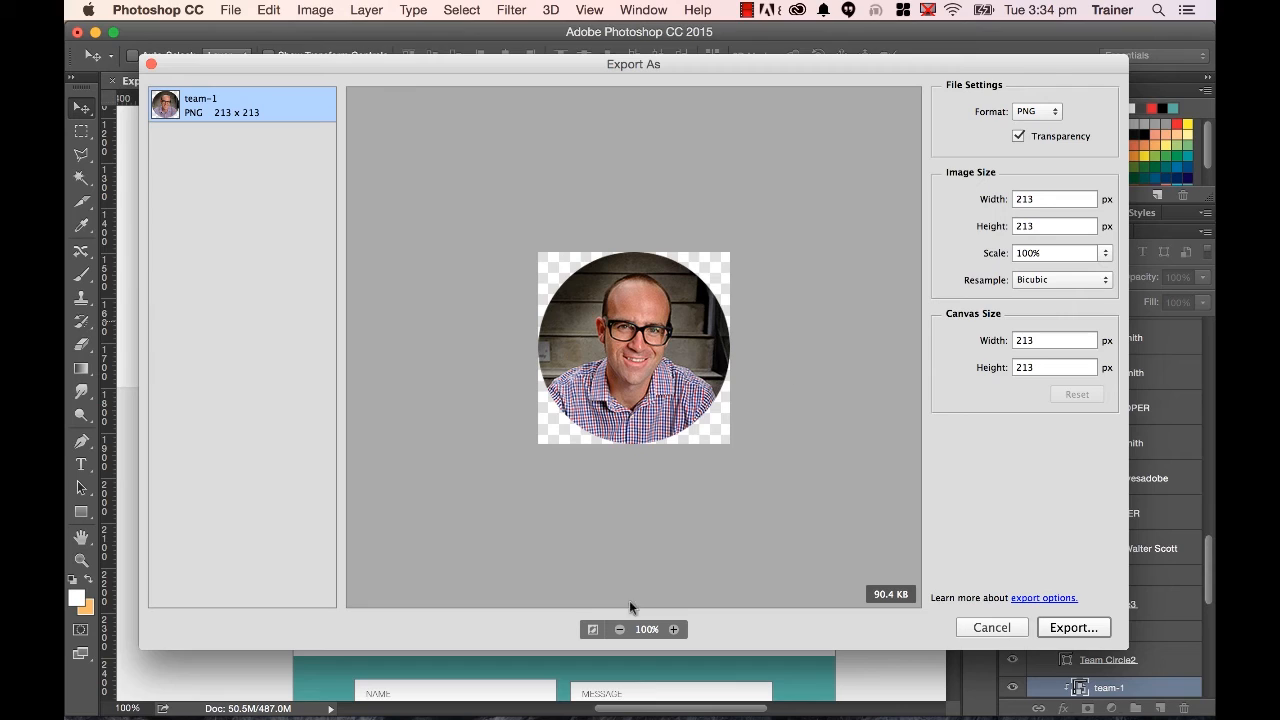
mouse_move(808, 456)
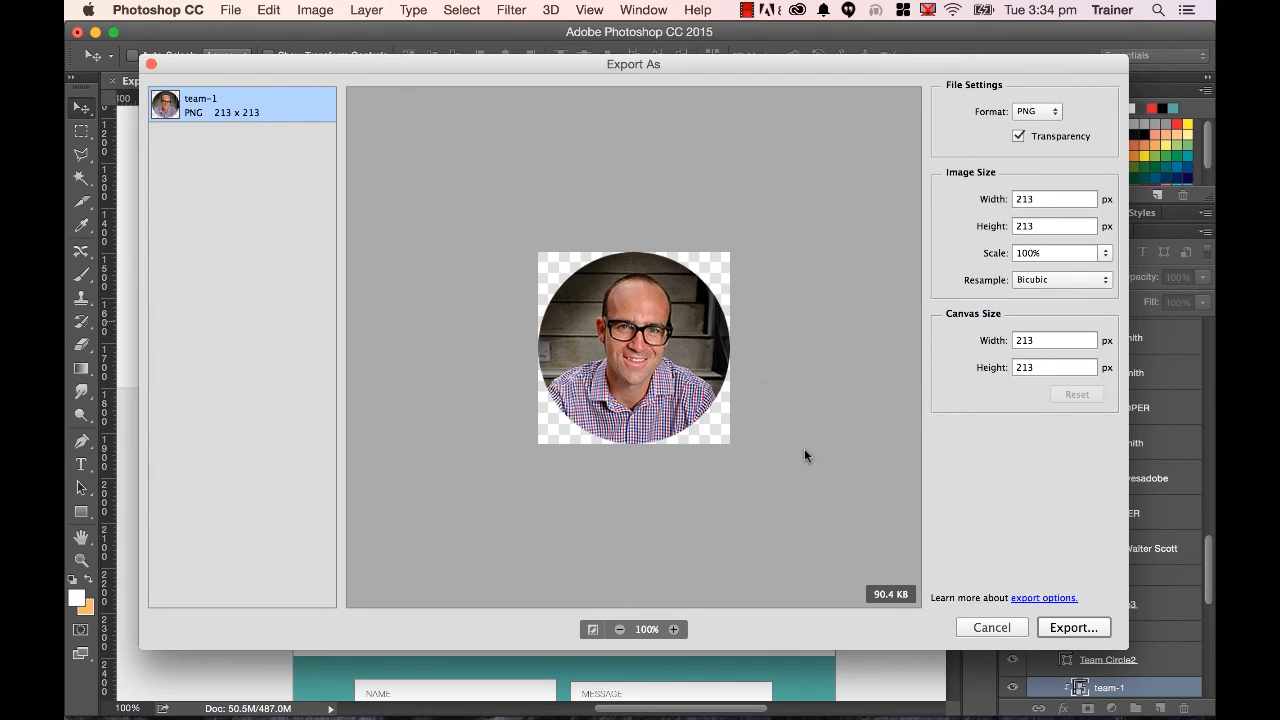
mouse_move(1032, 116)
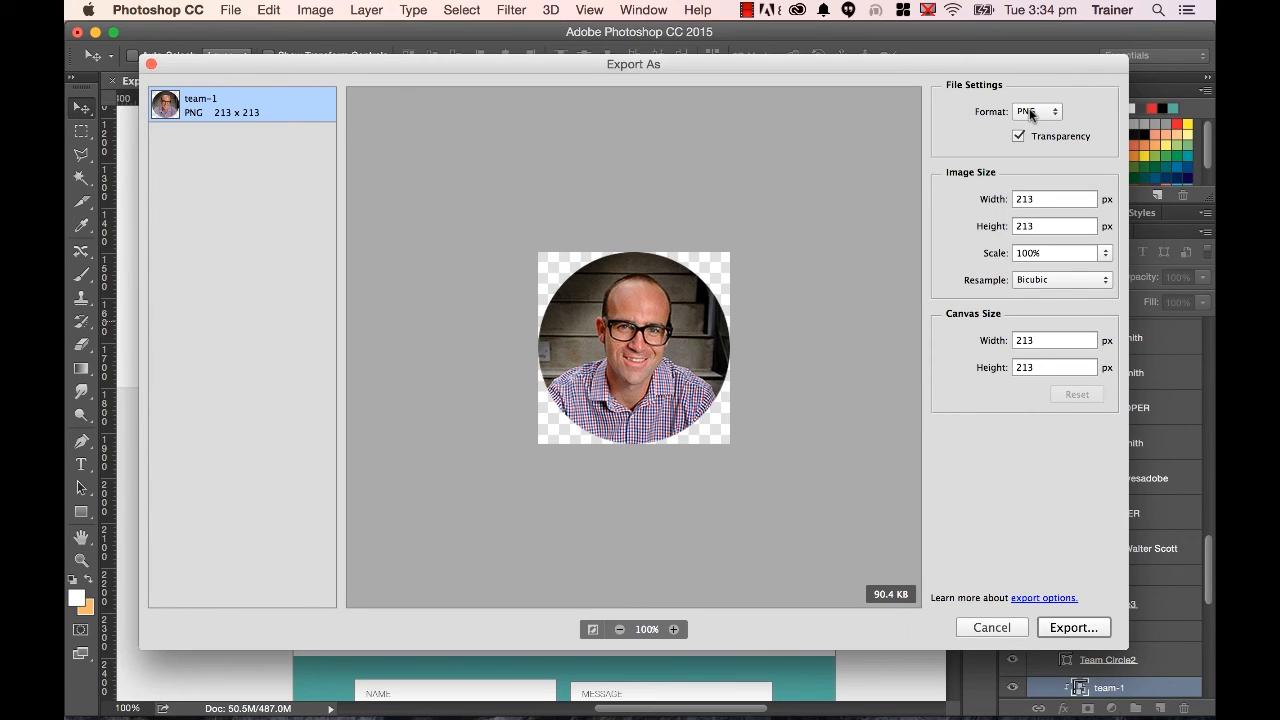
mouse_move(672, 364)
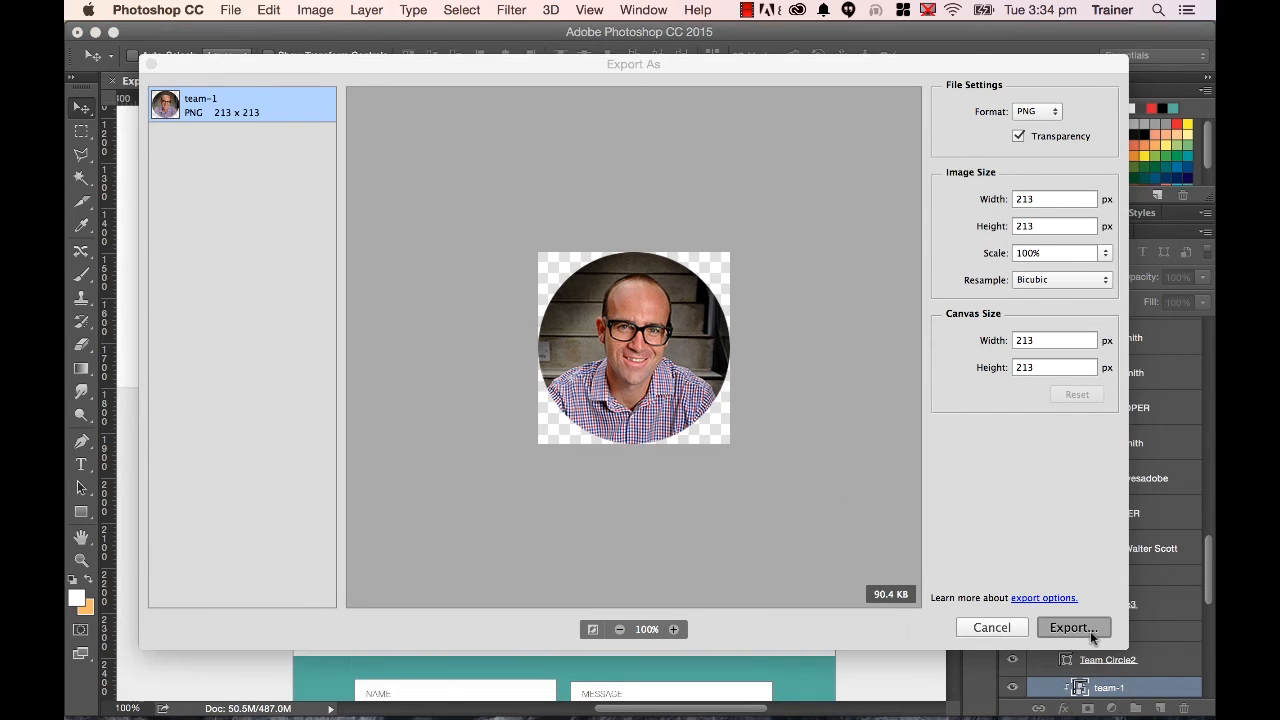
left_click(1072, 628)
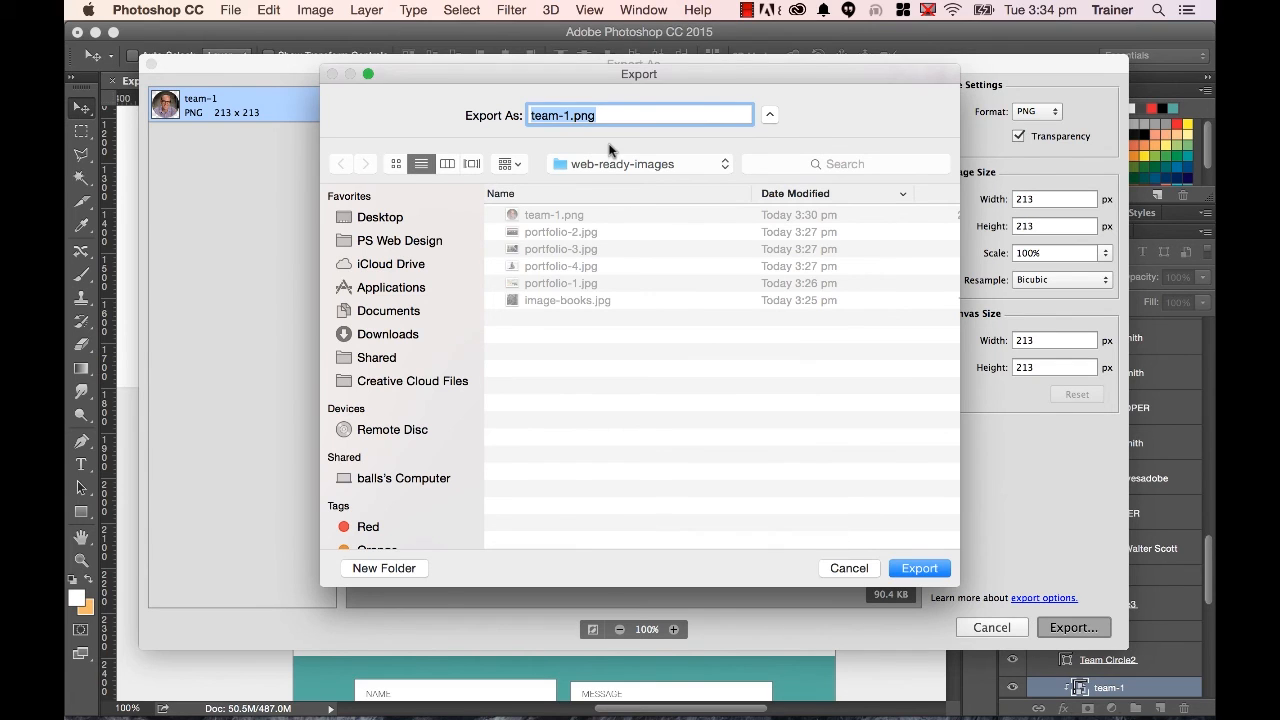
mouse_move(768, 184)
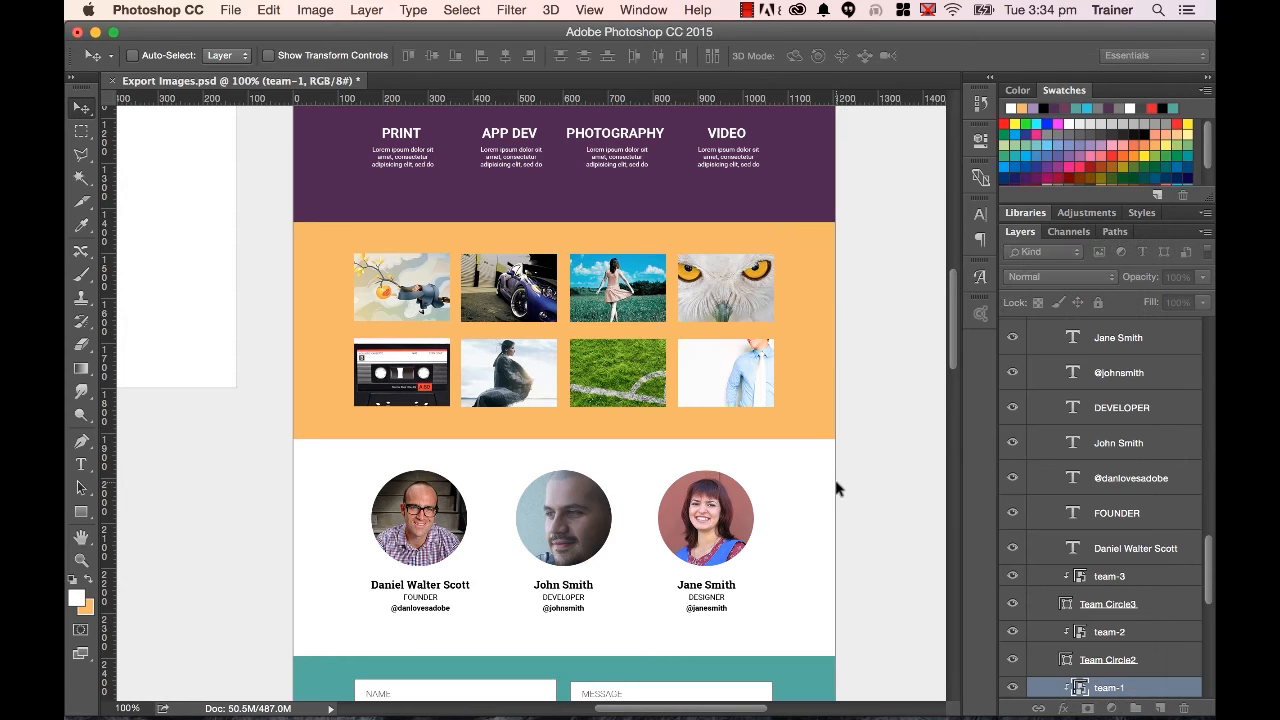
Scroll the mockup to the PRINT/APP DEV services icon row.
scroll("down", 3)
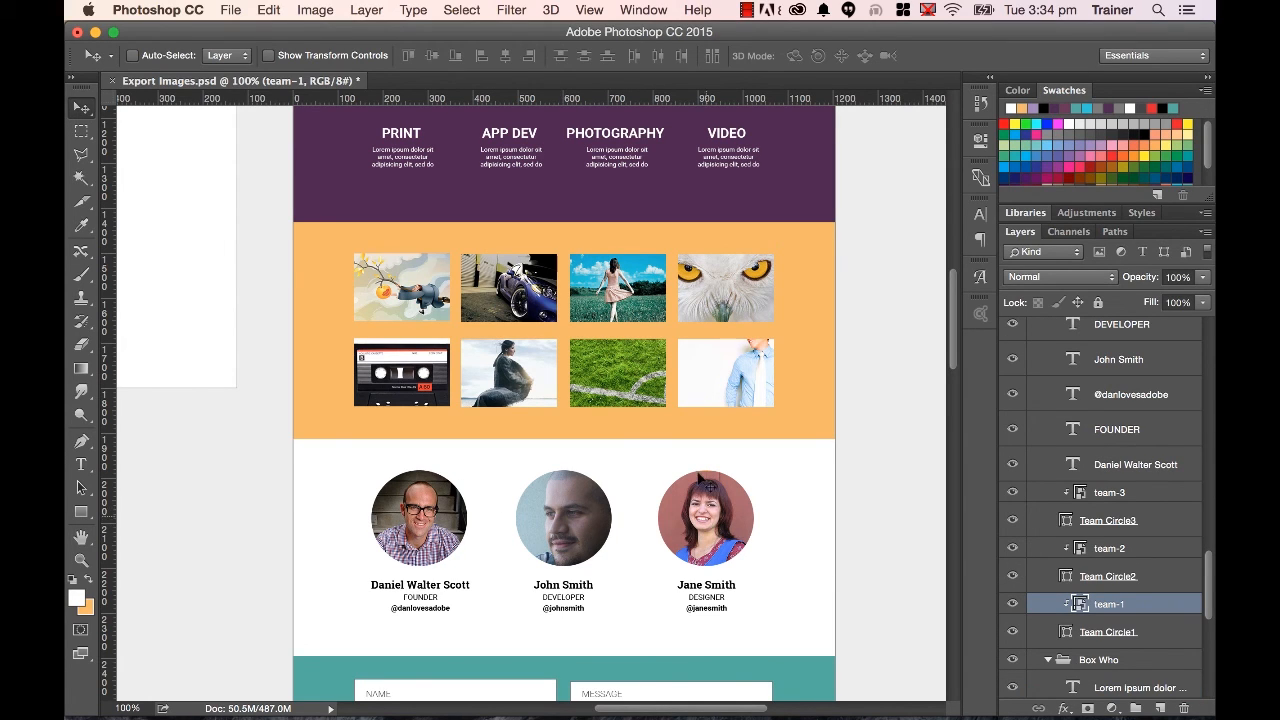
scroll("up", 3)
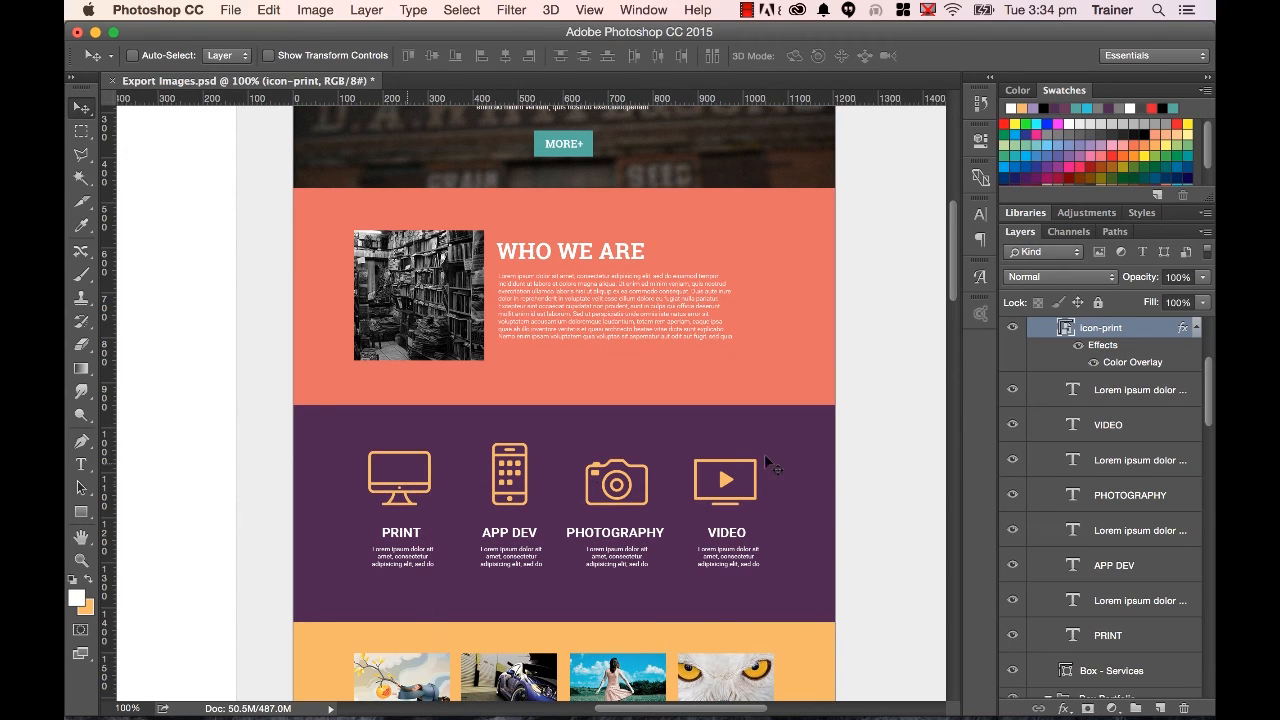
scroll("down", 3)
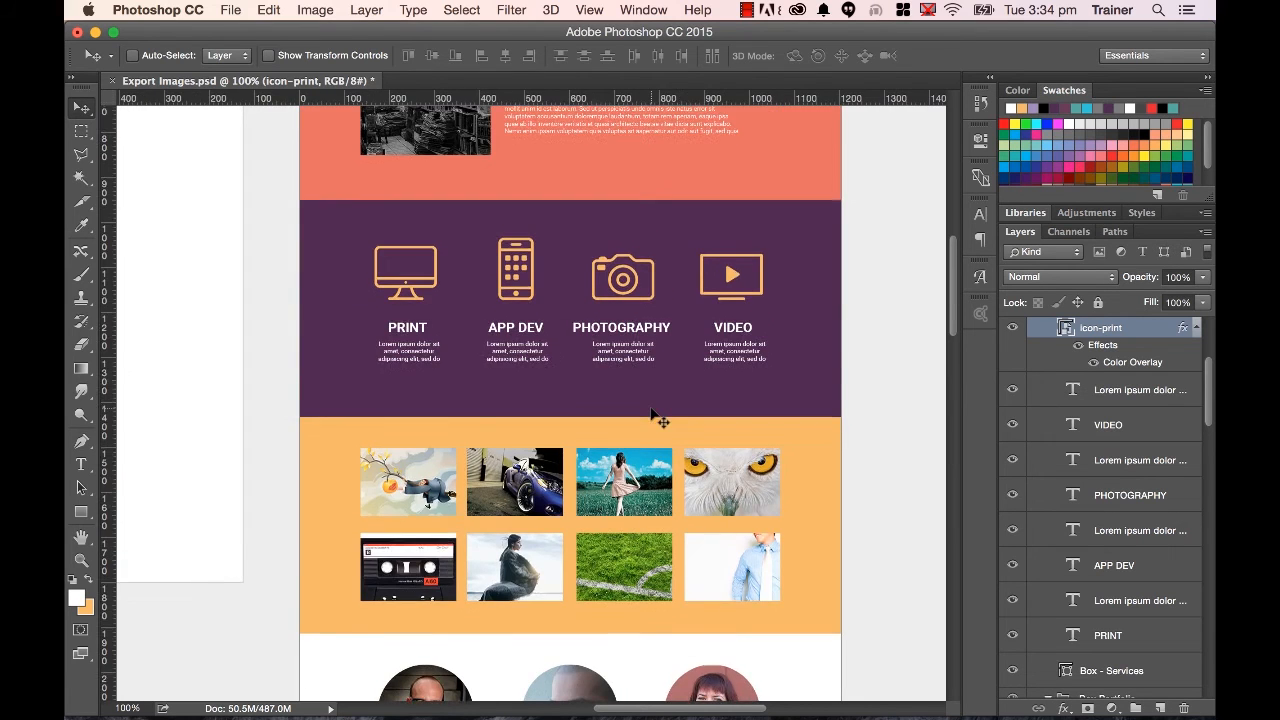
scroll("up", 3)
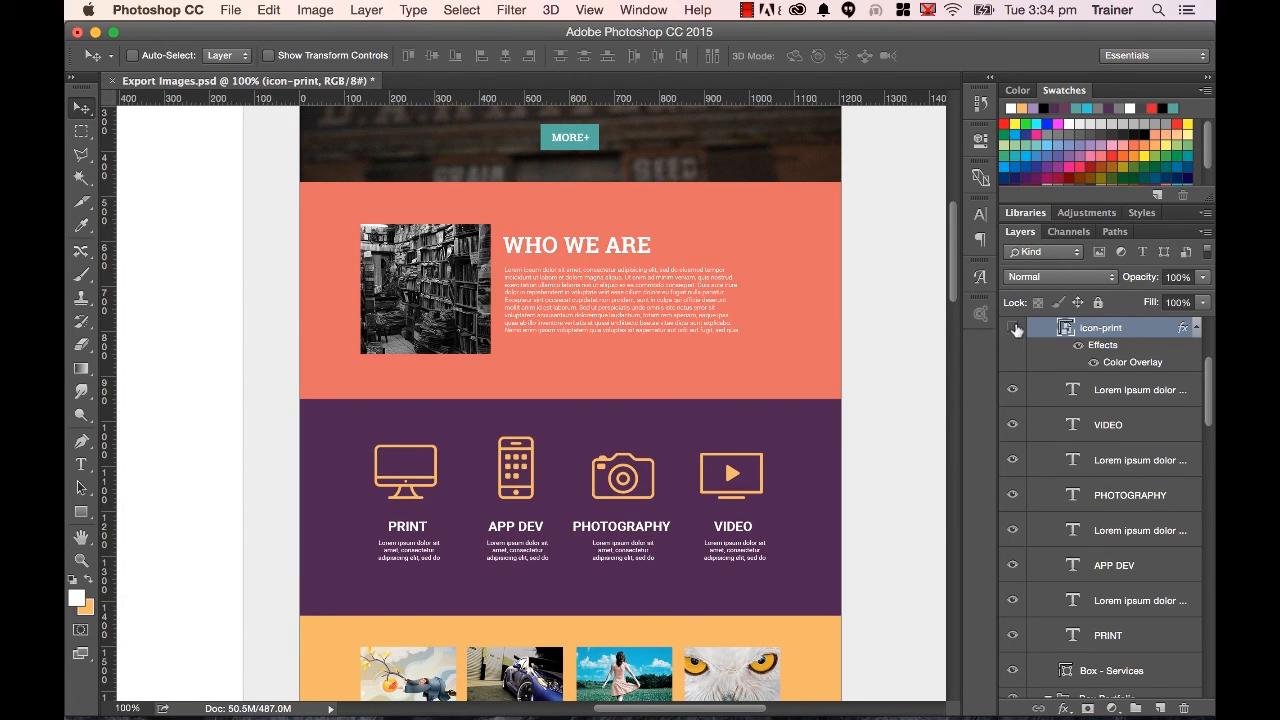
mouse_move(1112, 332)
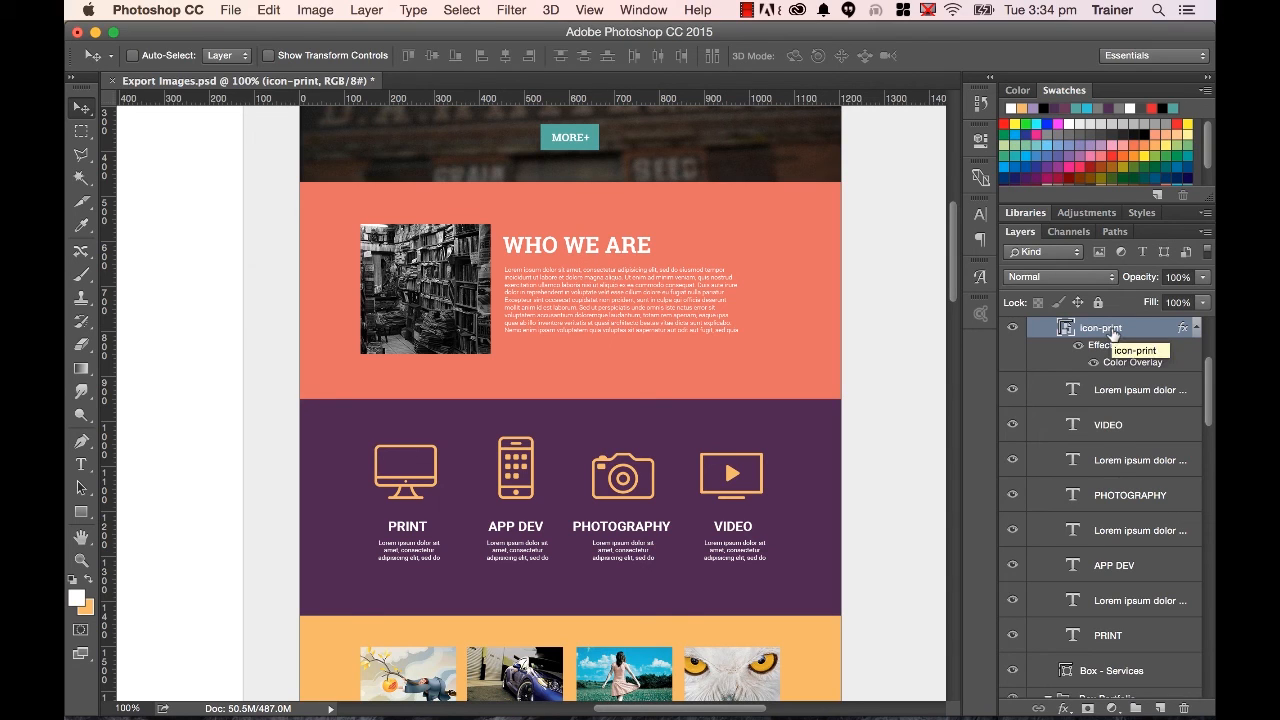
mouse_move(368, 444)
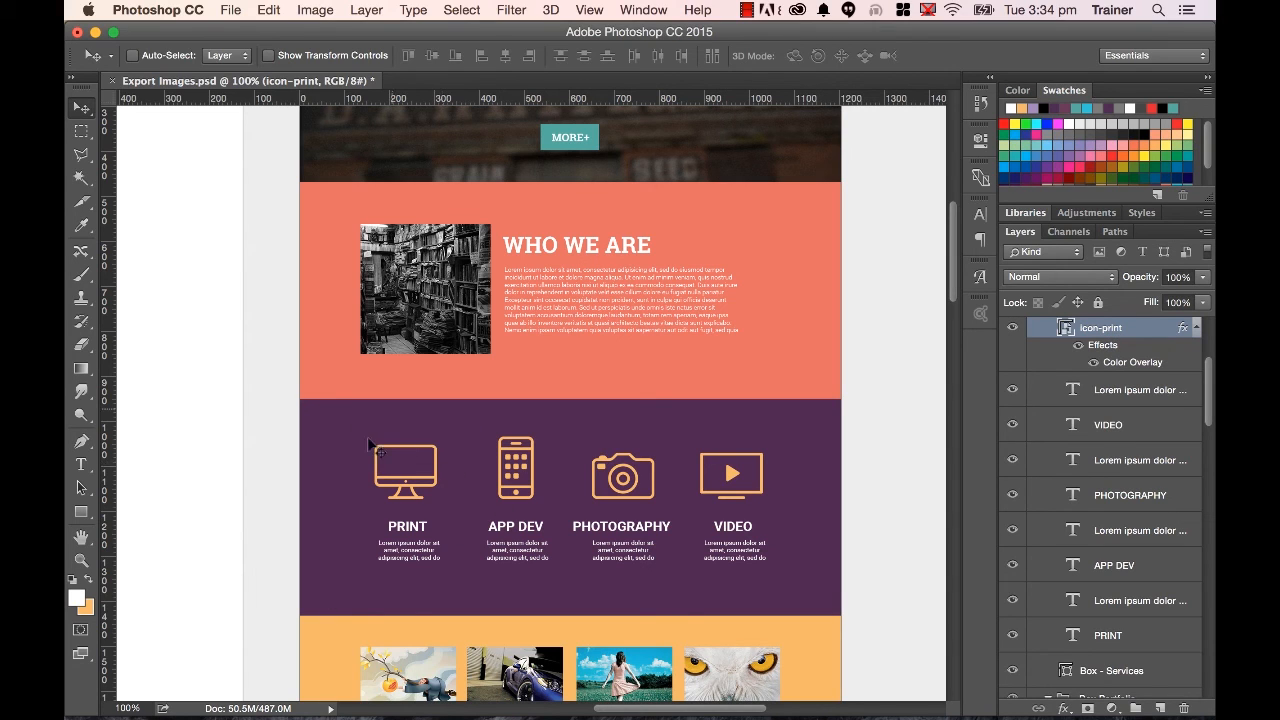
mouse_move(422, 476)
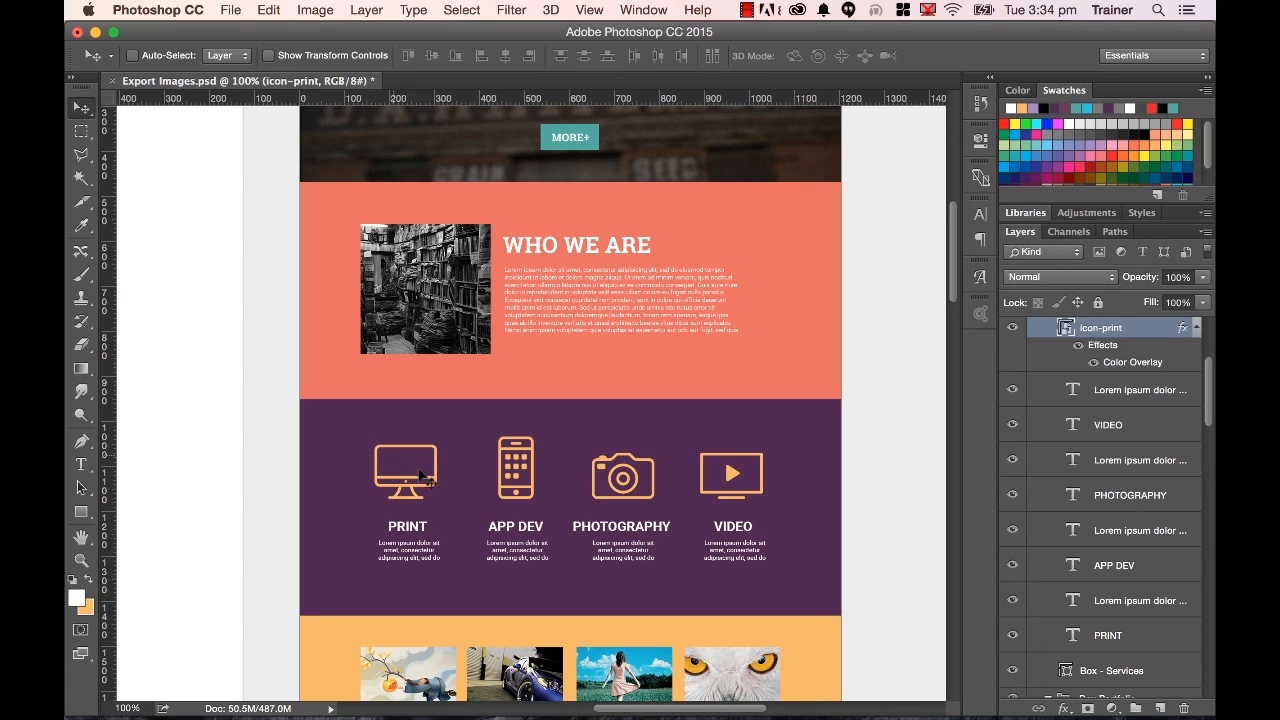
mouse_move(388, 512)
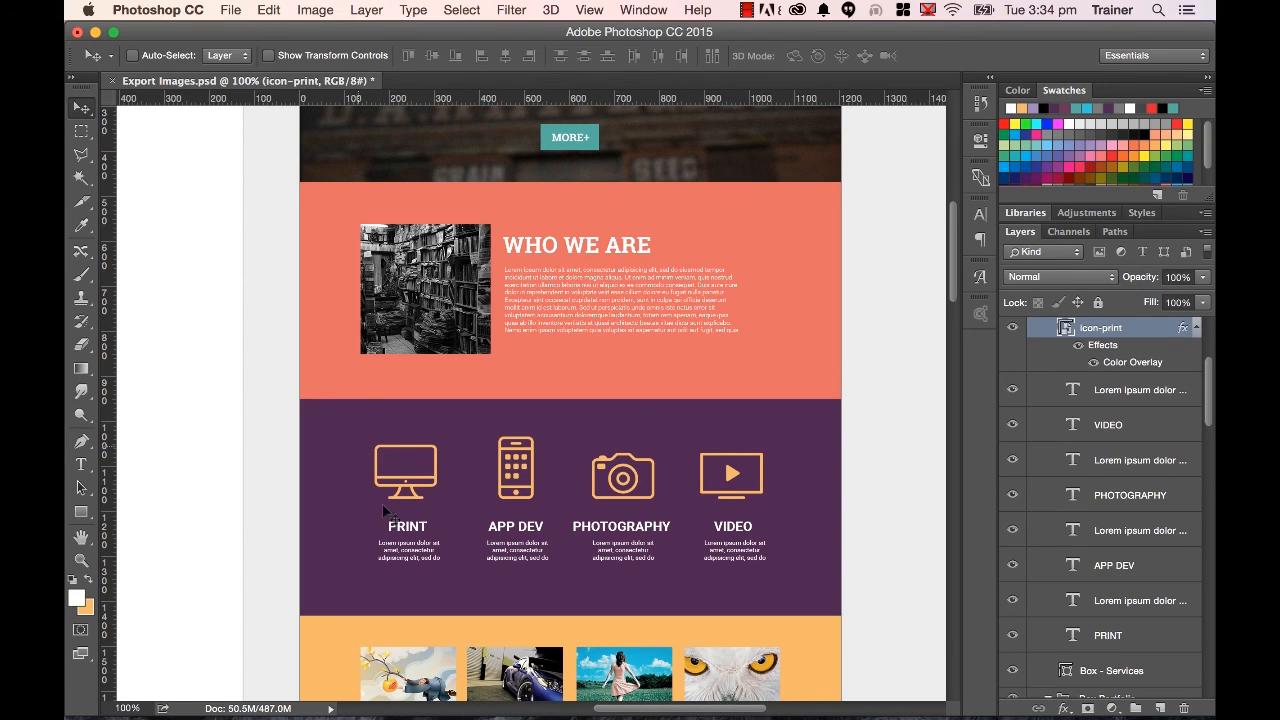
mouse_move(1136, 330)
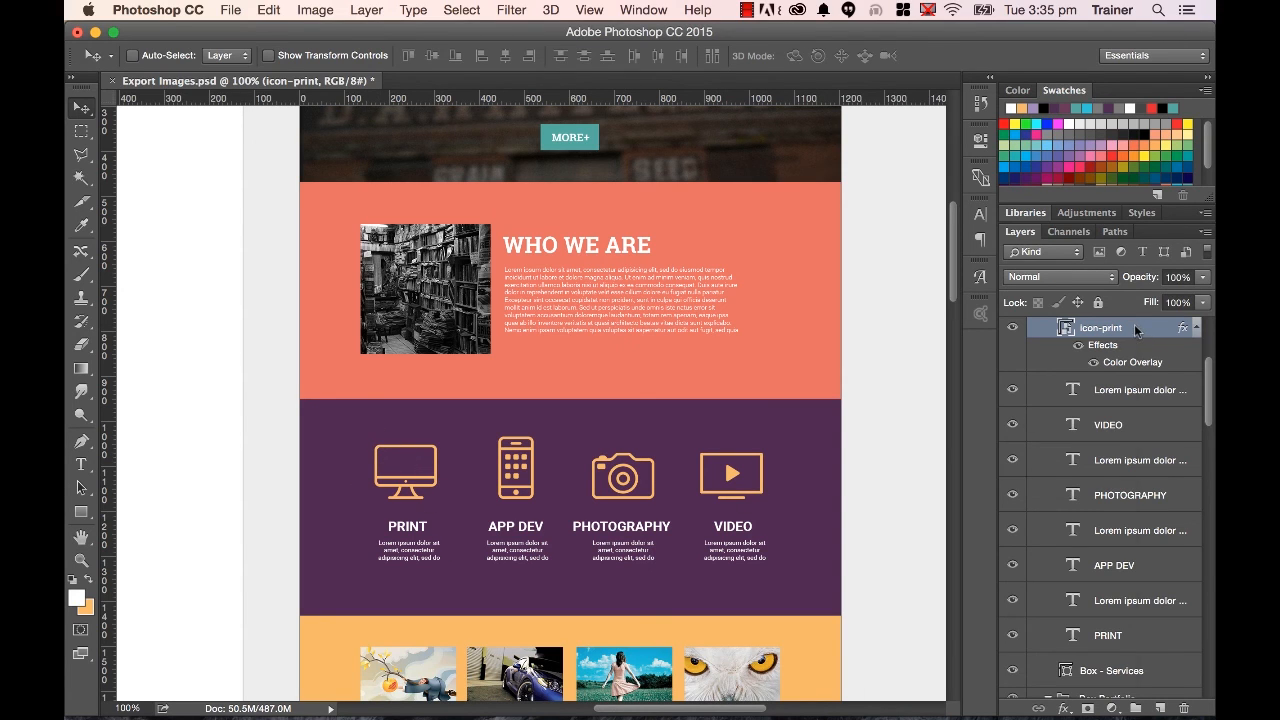
Quick-export the icon-print layer as icon-print.png into Desktop > web-ready-images.
right_click(1100, 328)
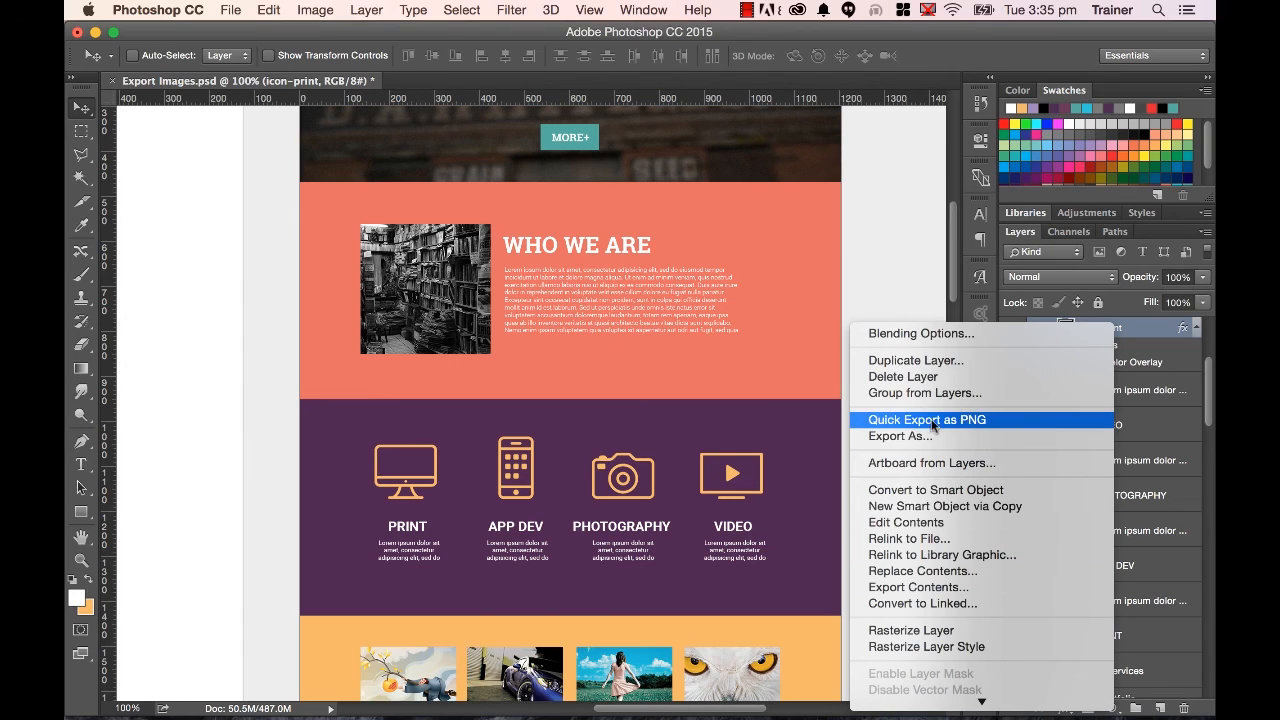
mouse_move(518, 424)
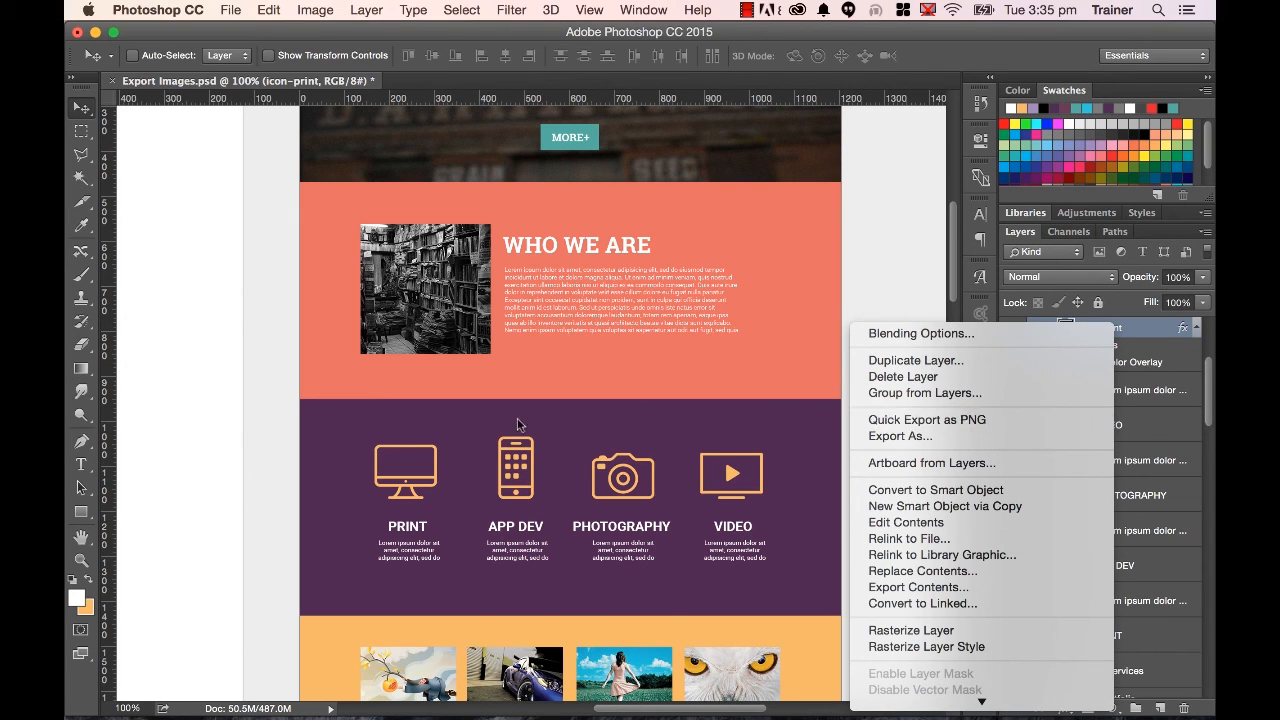
mouse_move(462, 516)
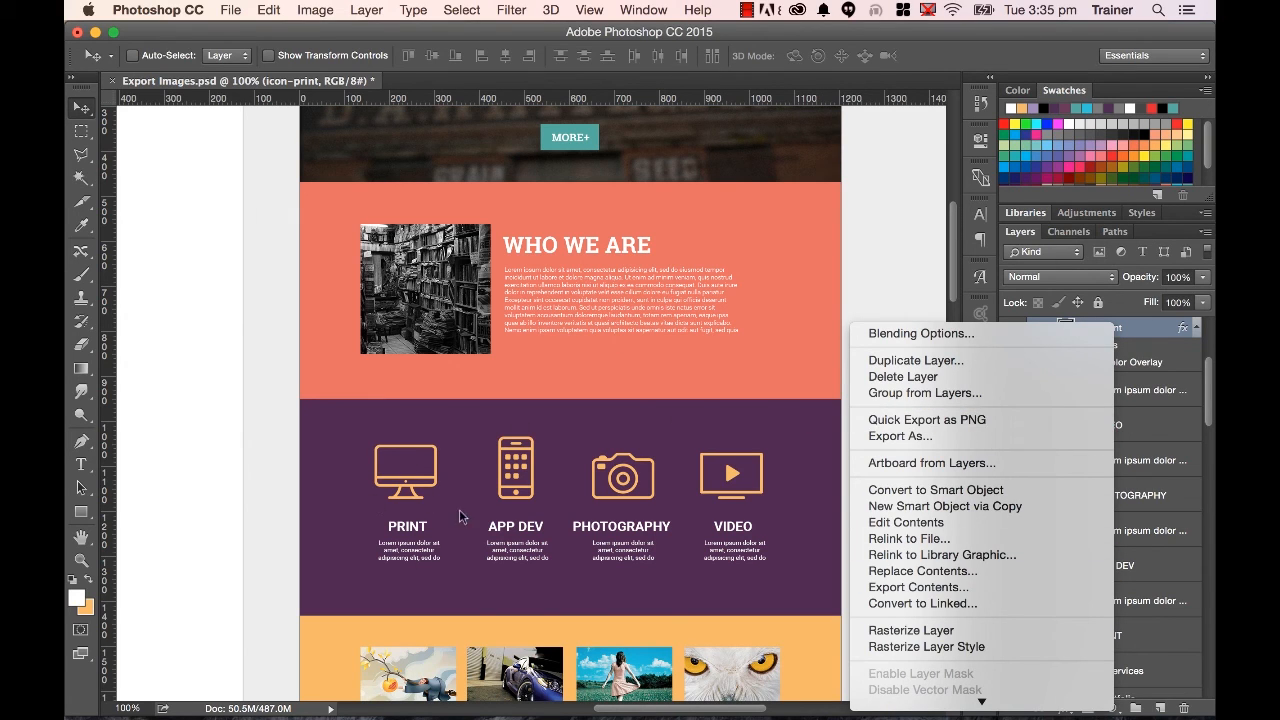
mouse_move(926, 420)
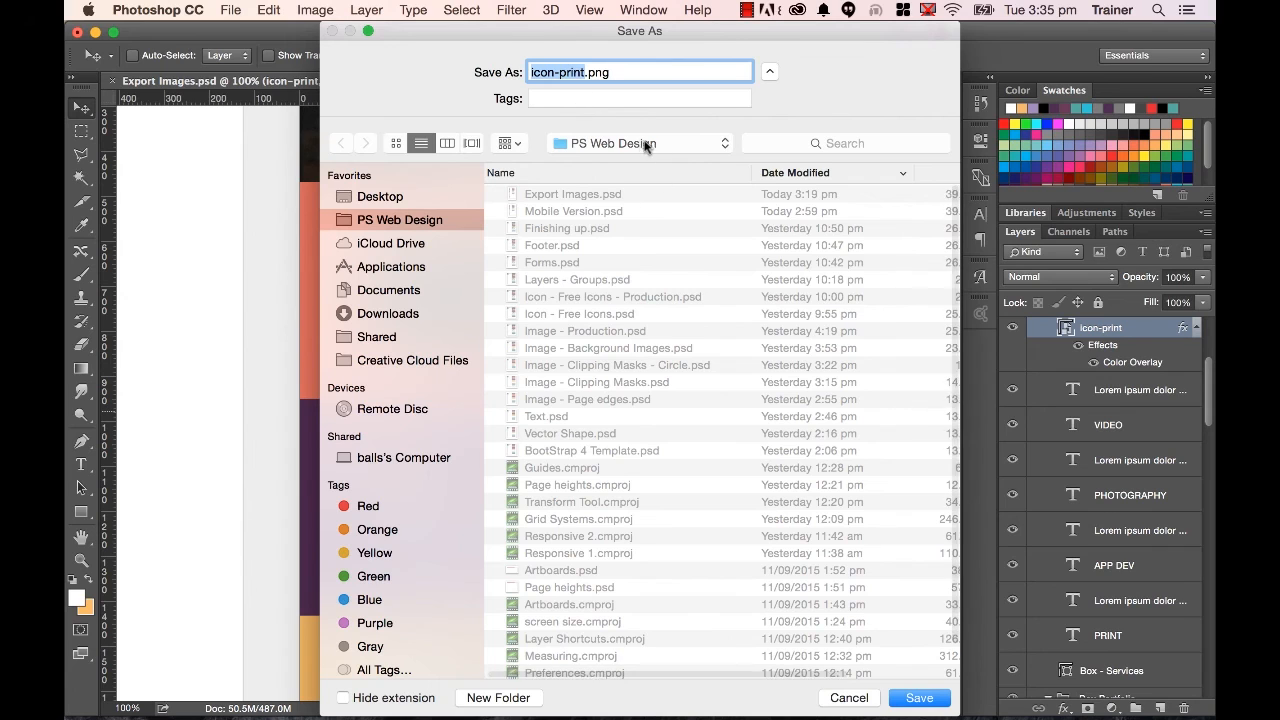
left_click(380, 196)
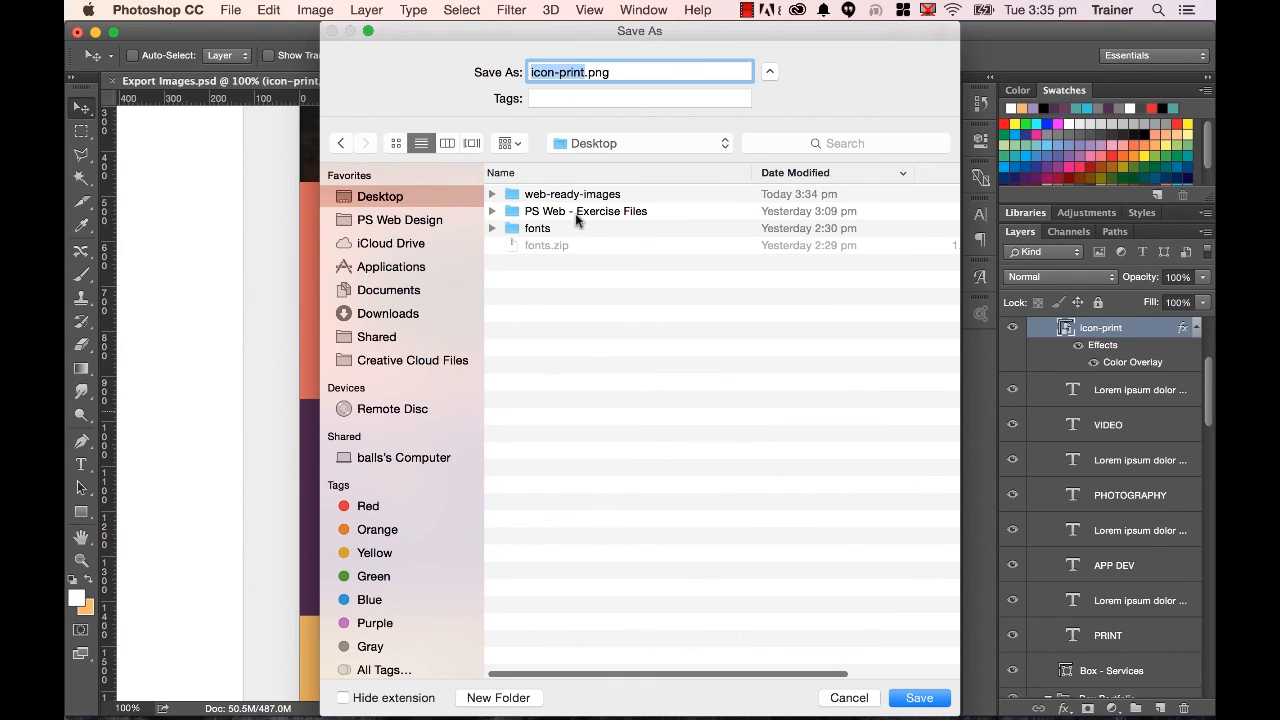
double_click(572, 192)
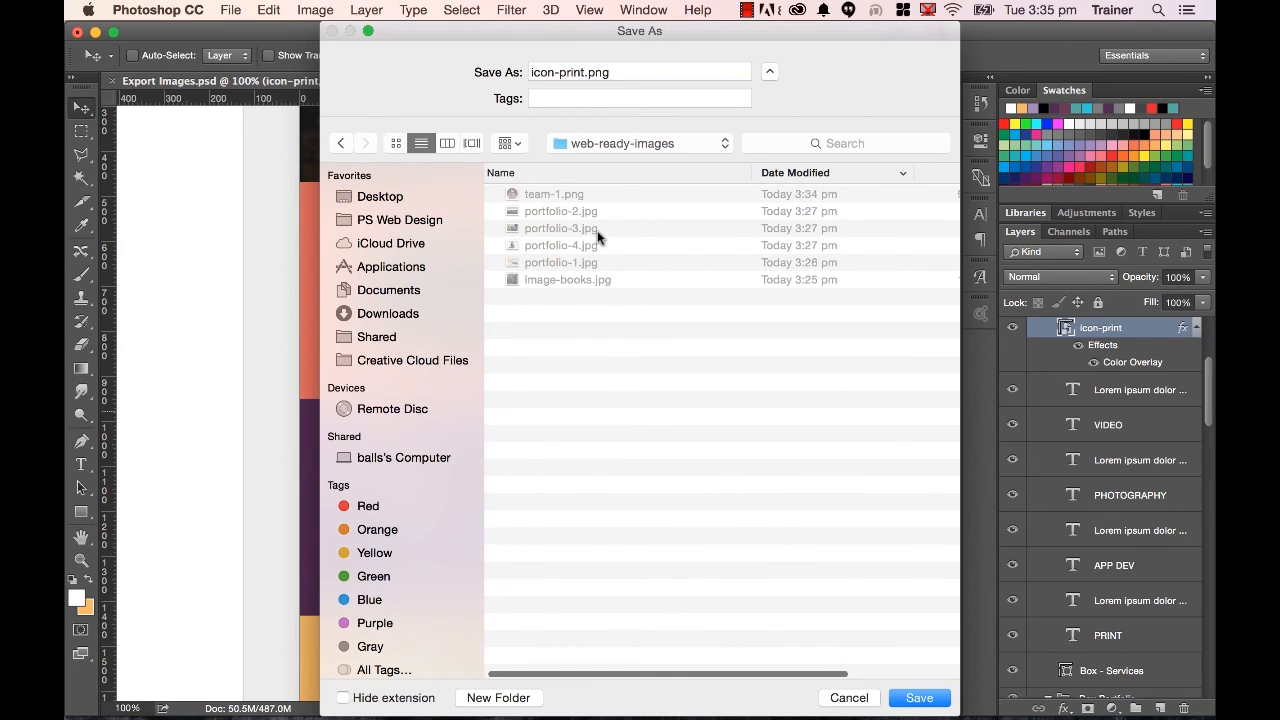
left_click(918, 696)
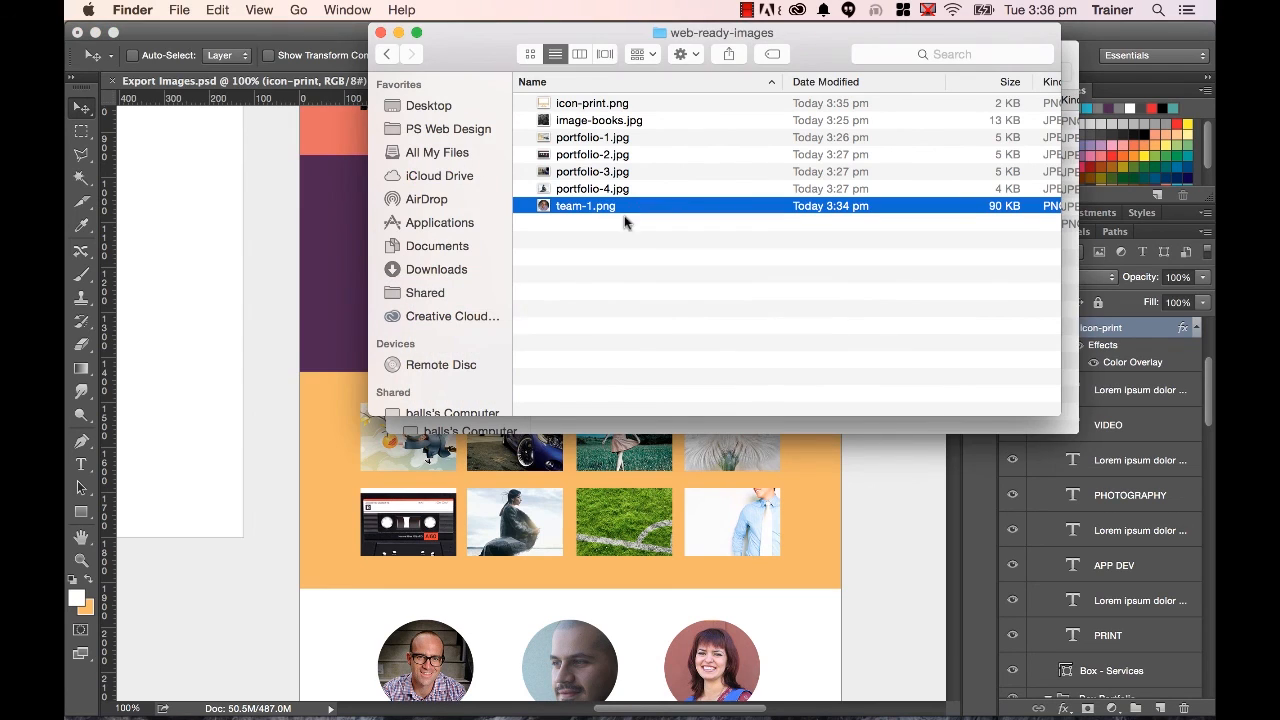
scroll("right", 3)
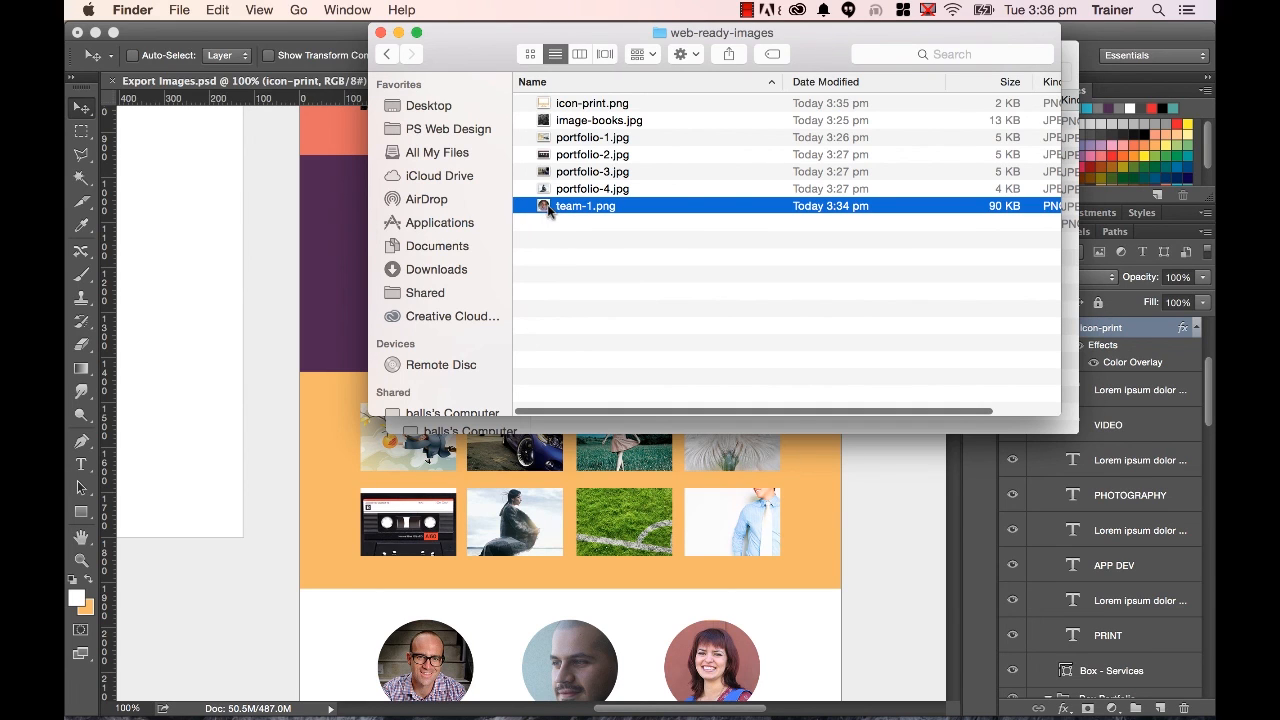
left_click(592, 104)
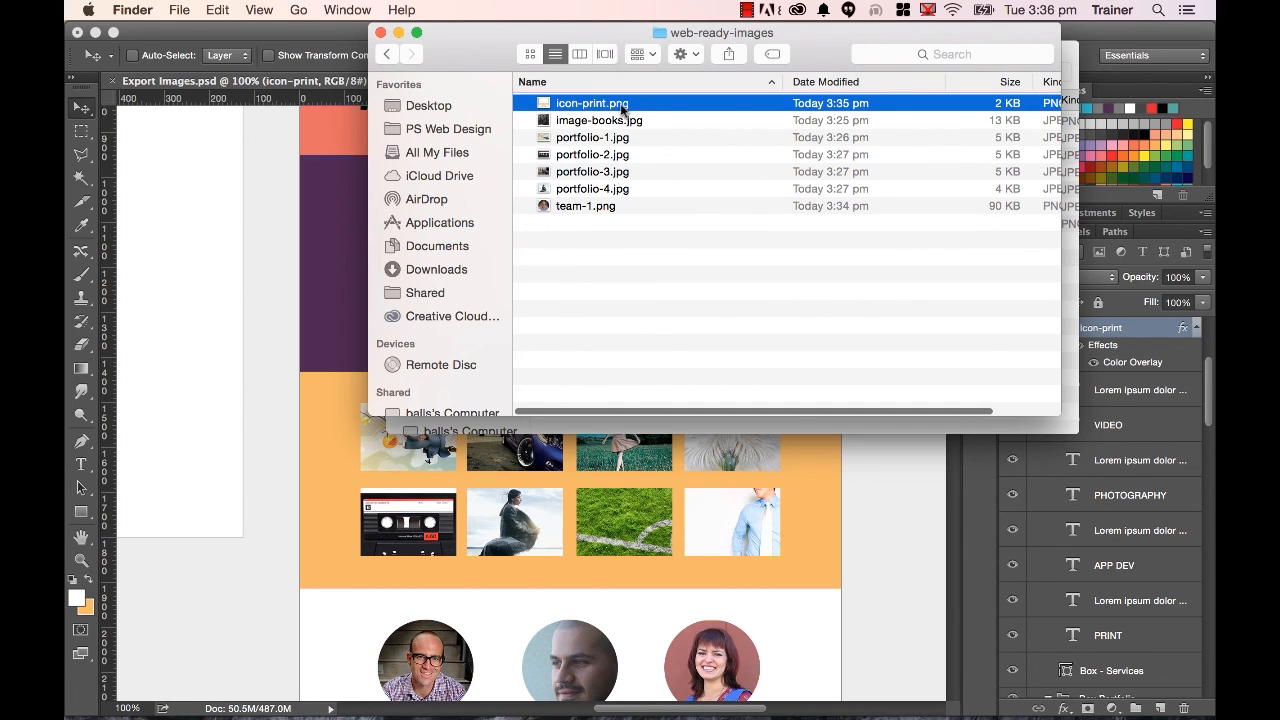
mouse_move(984, 110)
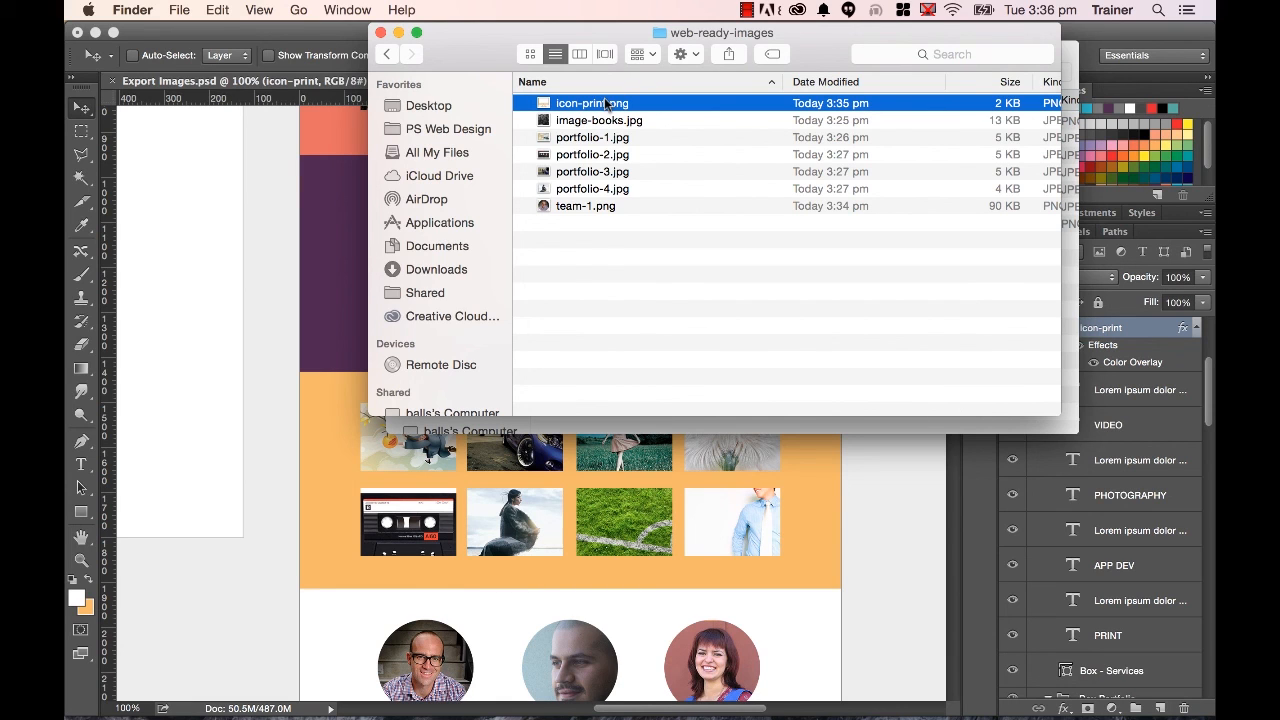
mouse_move(648, 140)
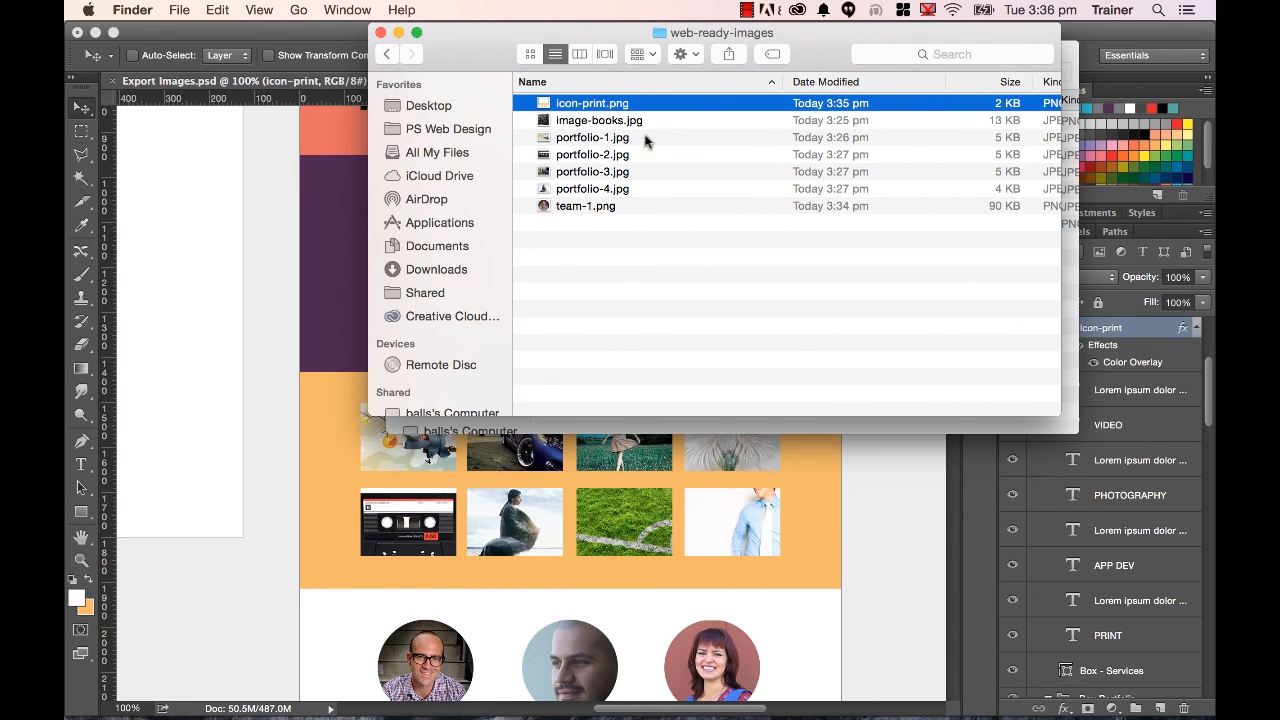
mouse_move(610, 224)
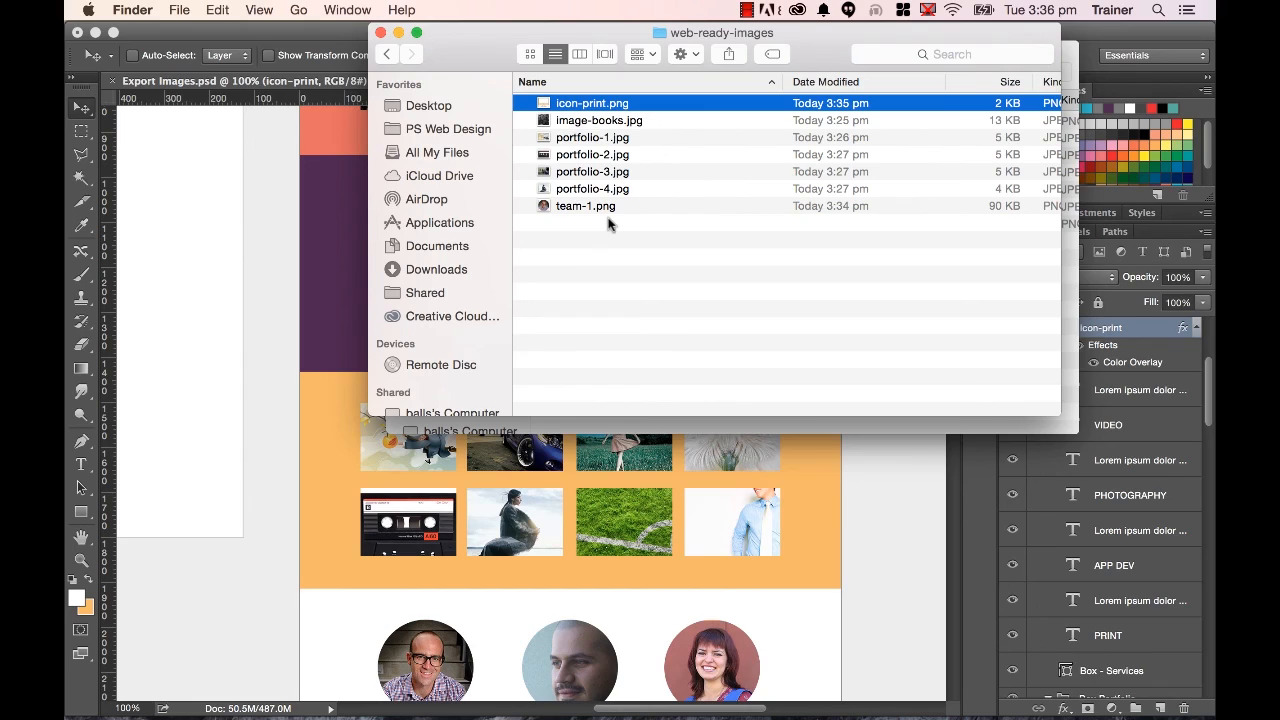